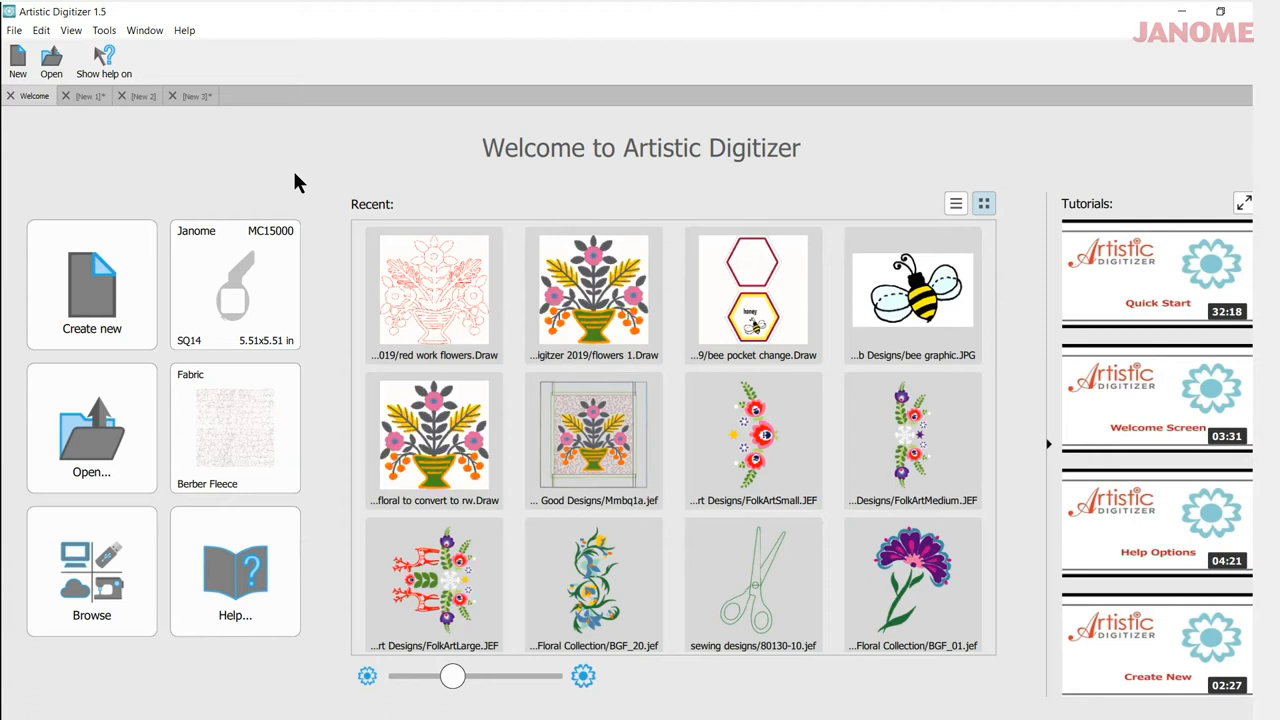
mouse_move(250, 436)
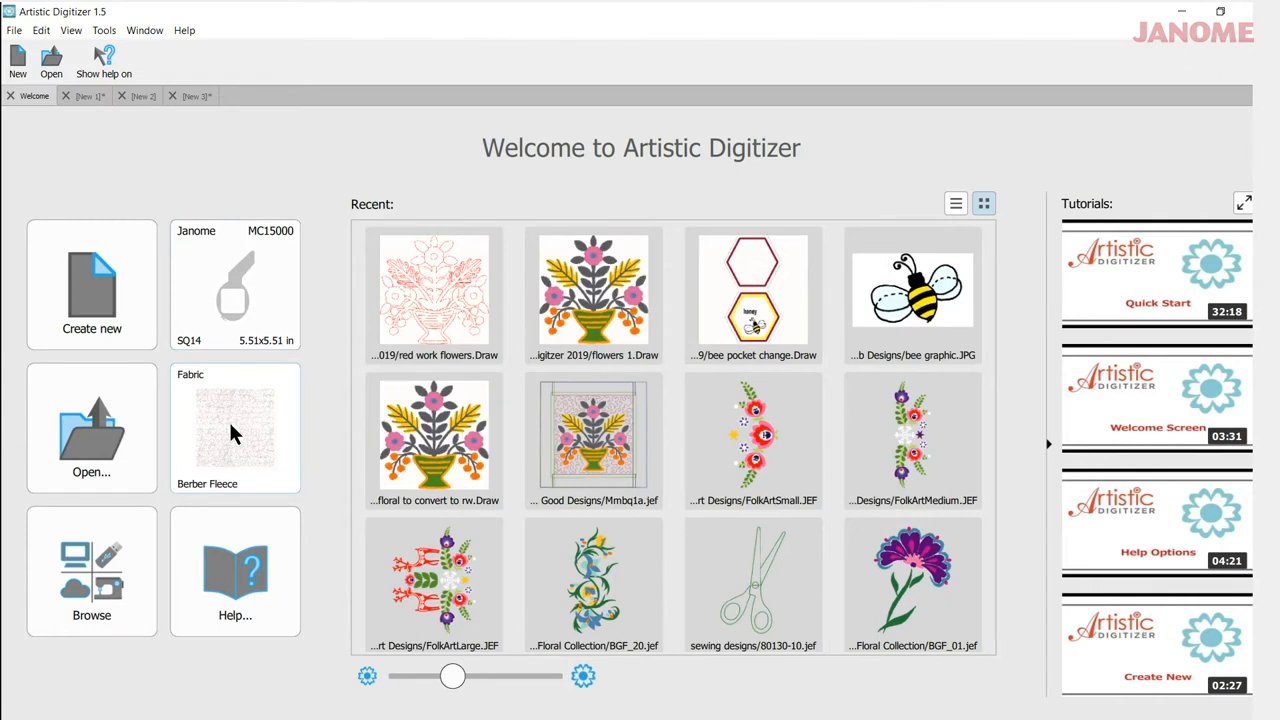
mouse_move(204, 404)
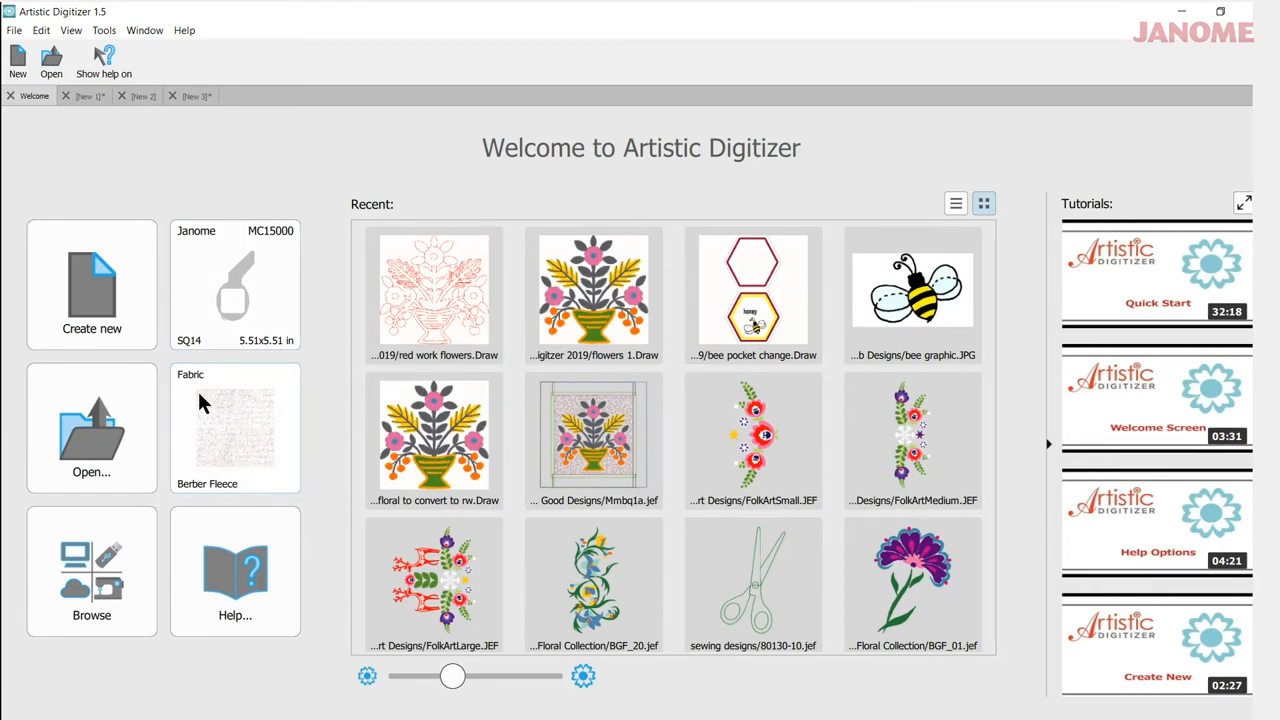
mouse_move(92, 284)
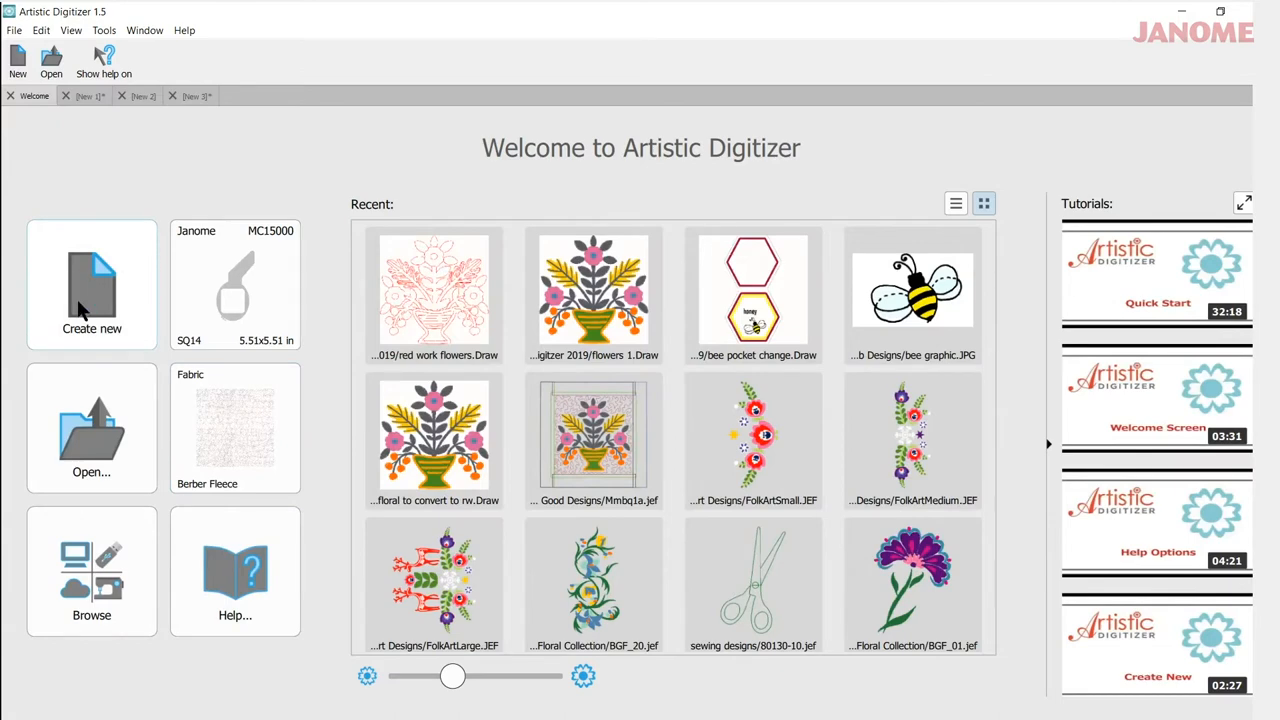
Create a new blank design from the Welcome screen showing the hoop and grid
left_click(92, 284)
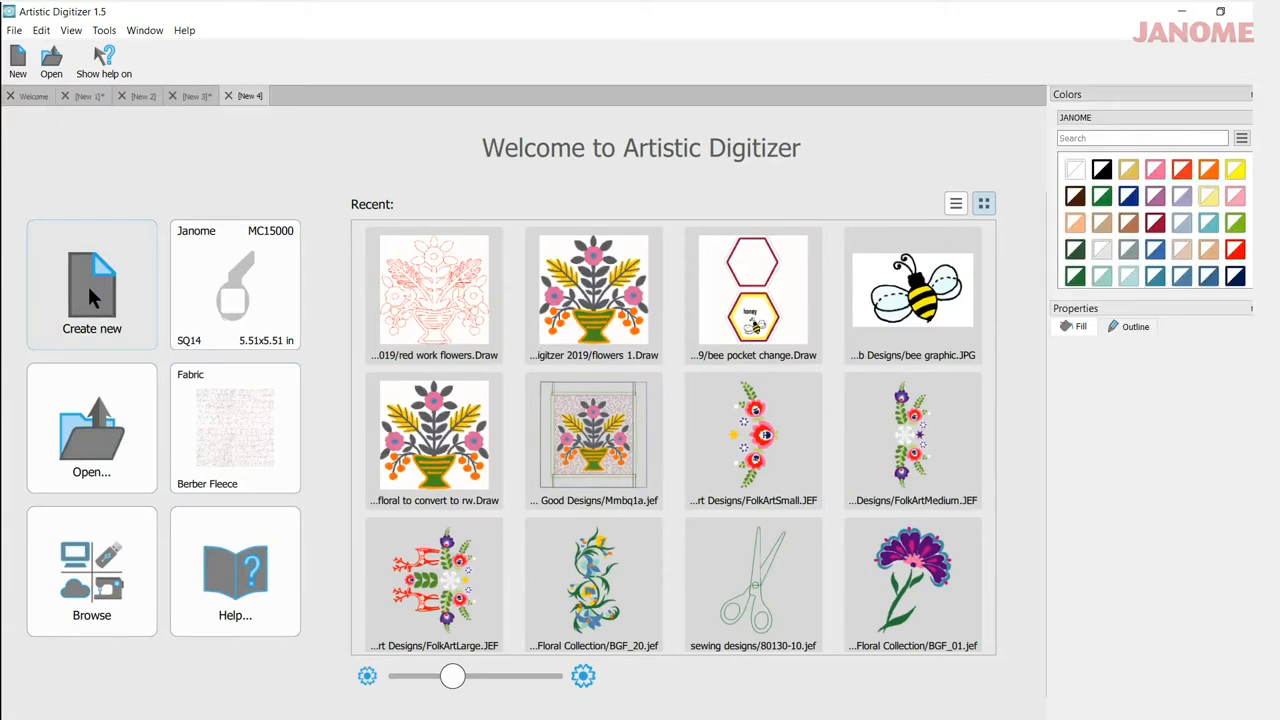
left_click(92, 284)
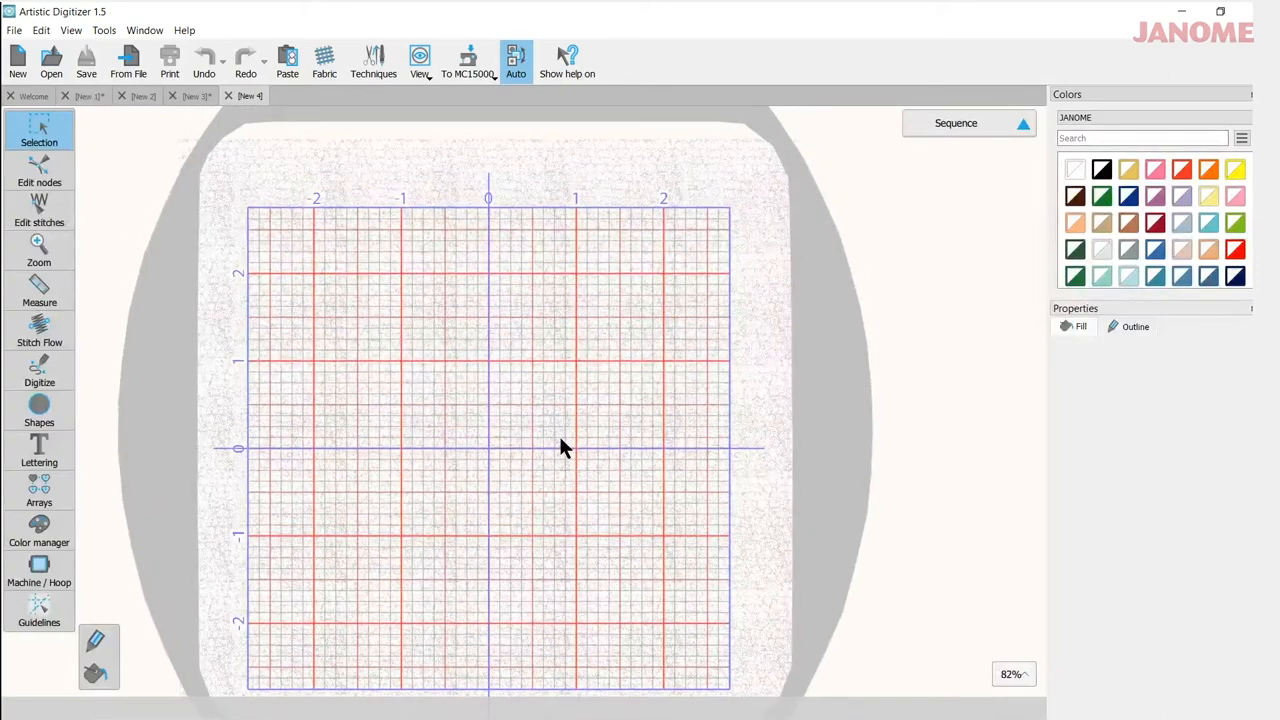
mouse_move(258, 210)
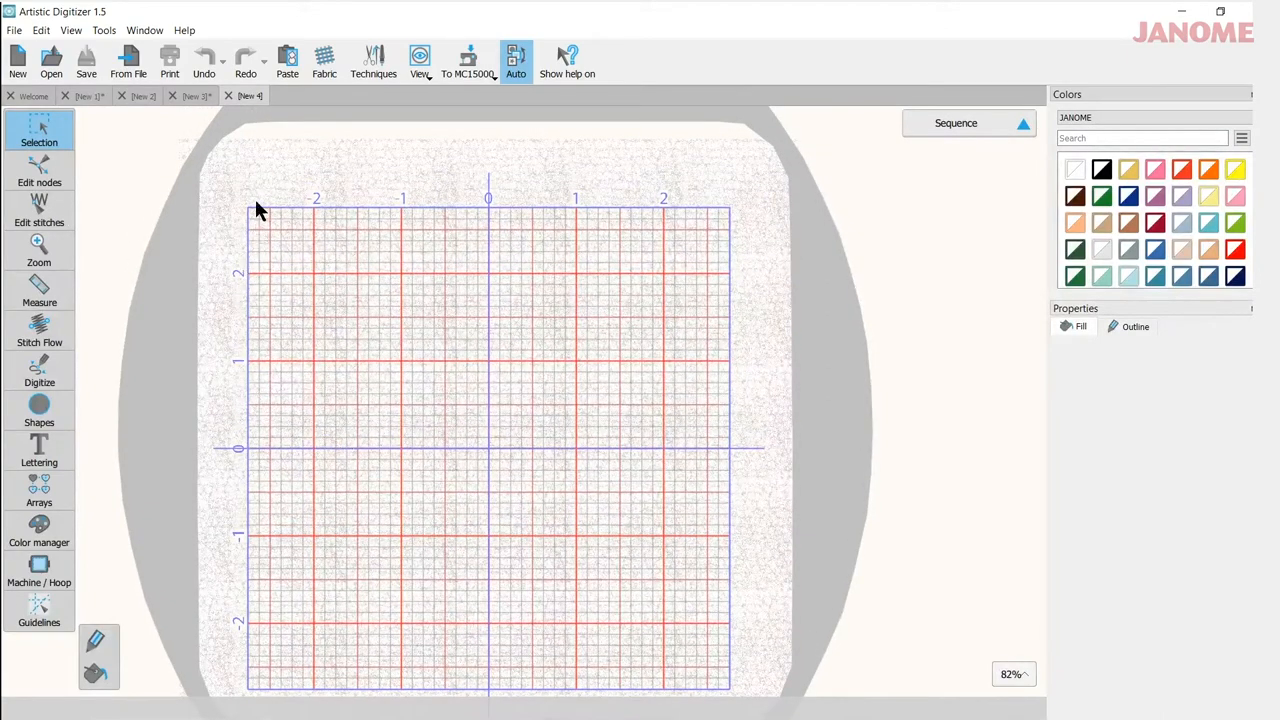
mouse_move(750, 568)
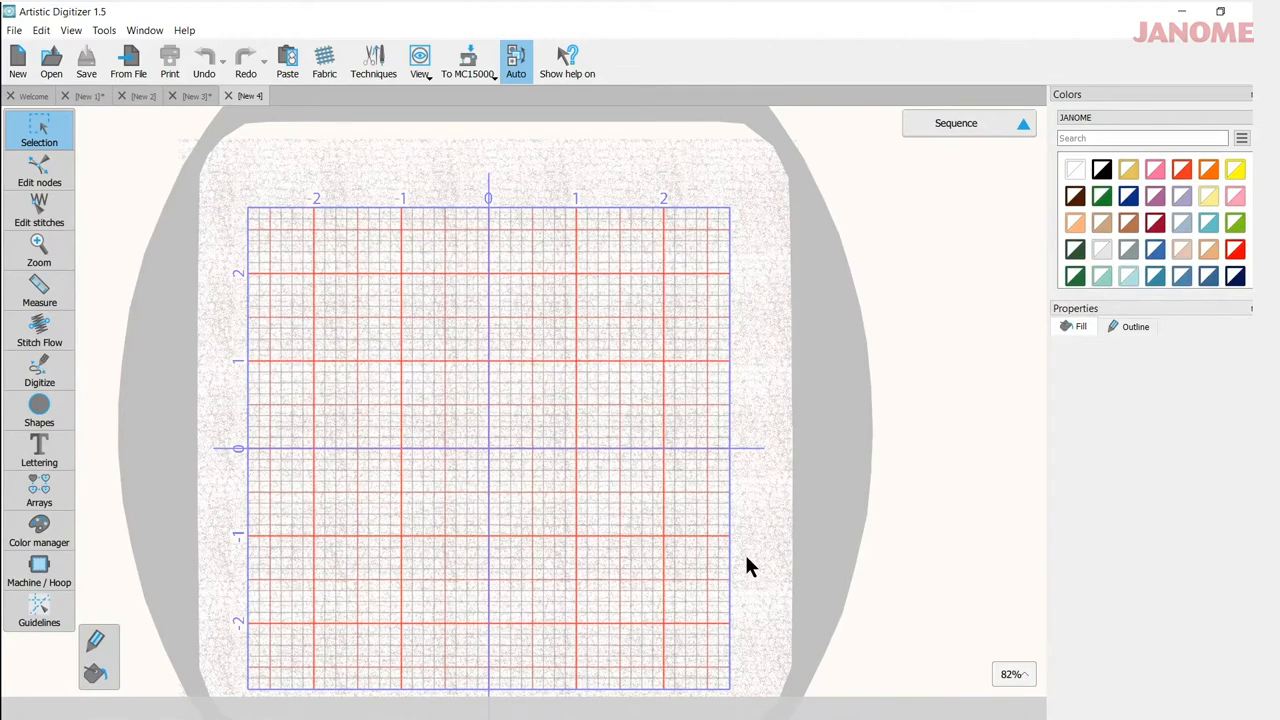
mouse_move(208, 510)
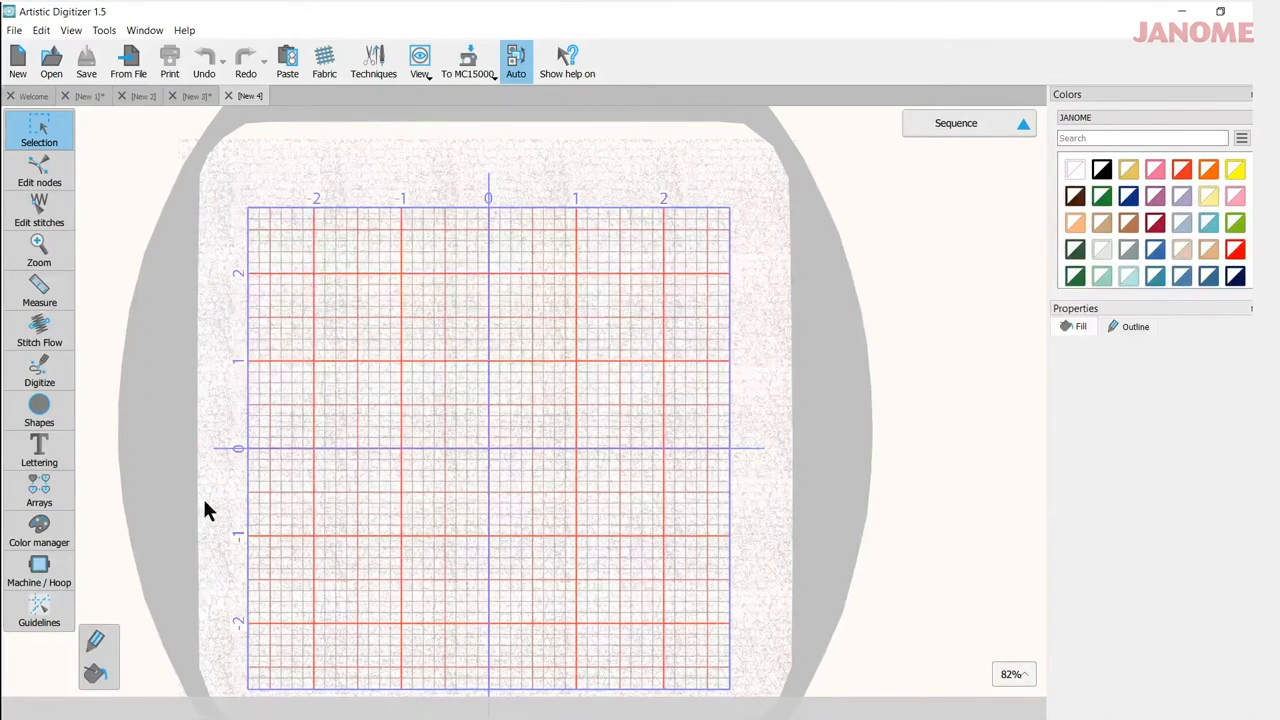
mouse_move(336, 100)
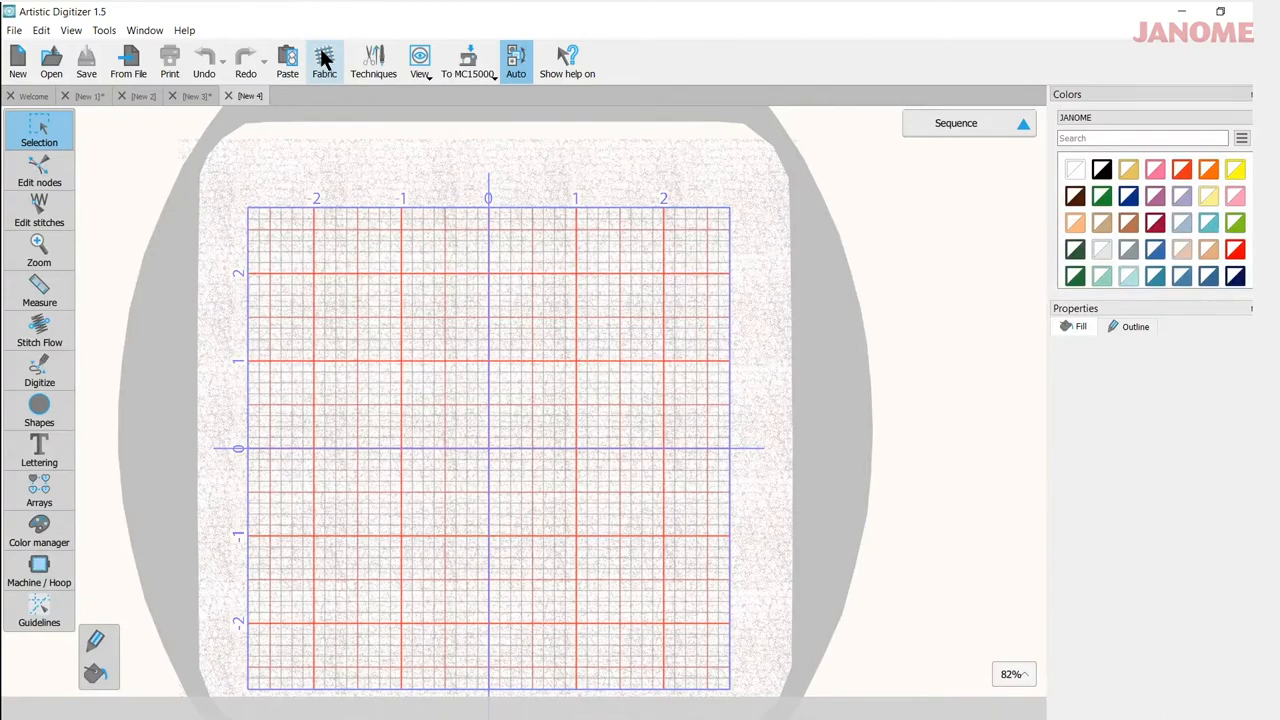
In the Fabrics dialog keep the Normal embroidery category and a white fabric colour
left_click(324, 60)
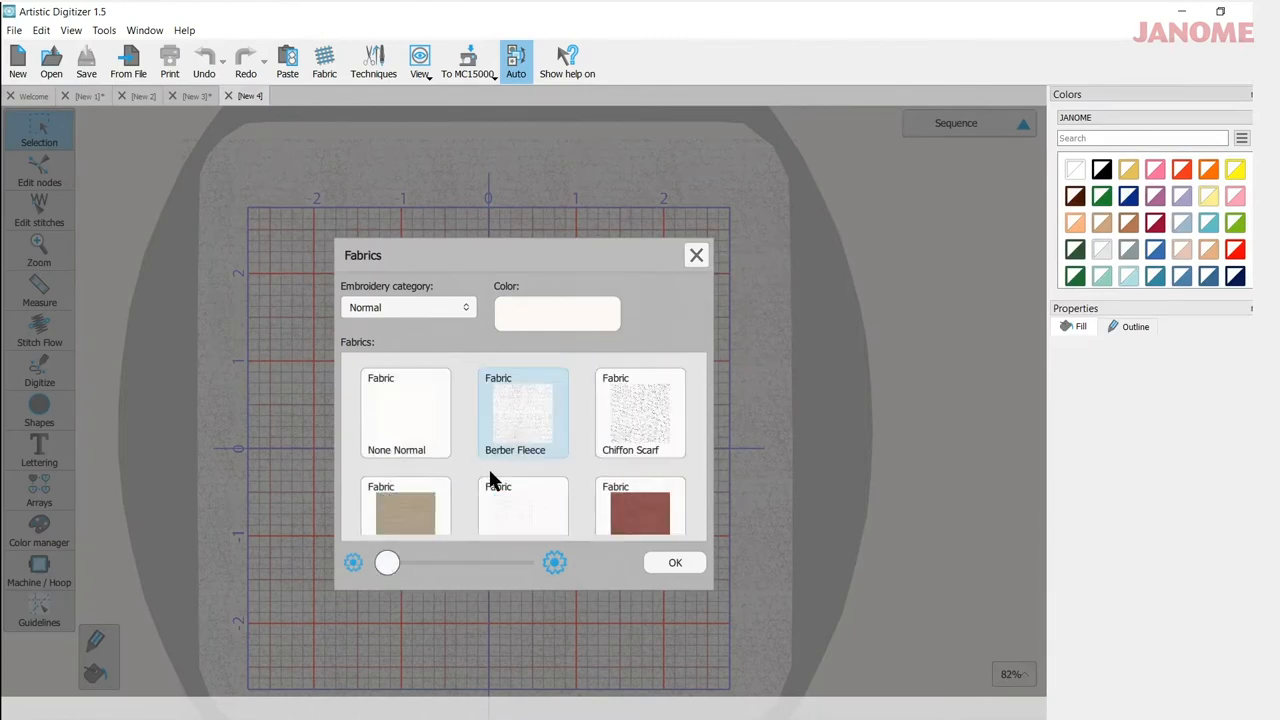
mouse_move(470, 508)
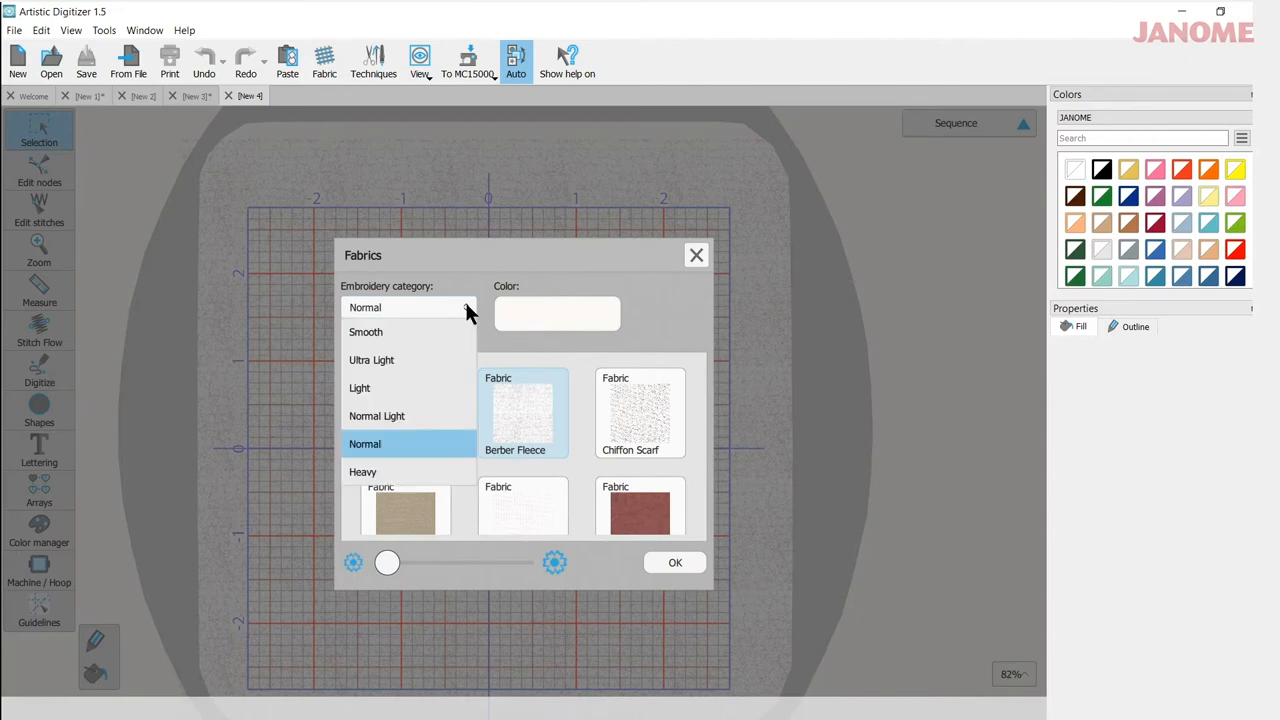
mouse_move(444, 306)
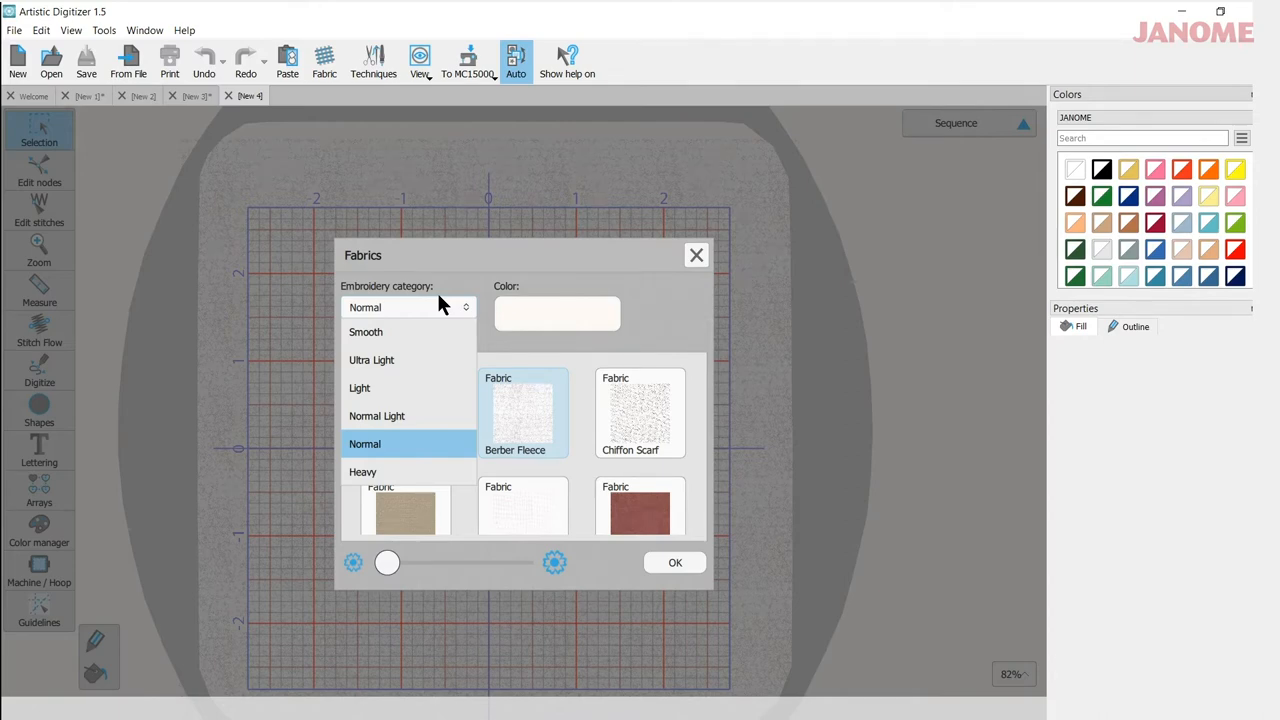
mouse_move(456, 368)
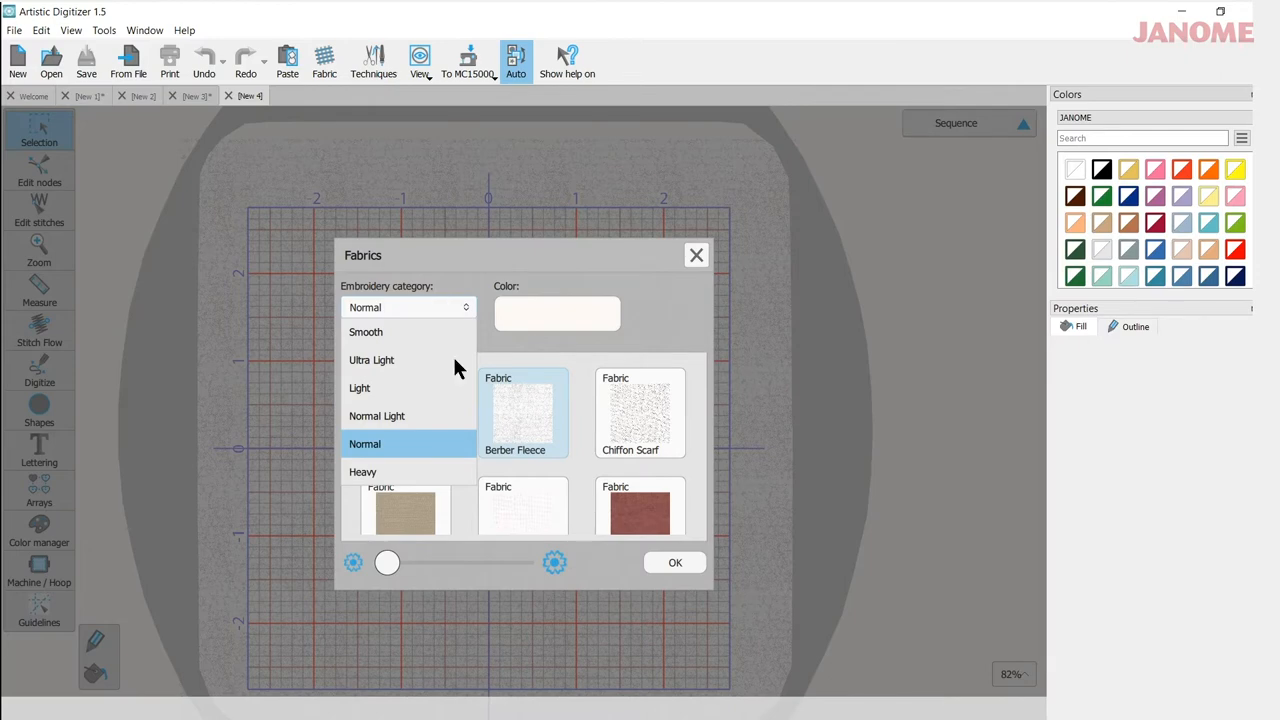
left_click(364, 444)
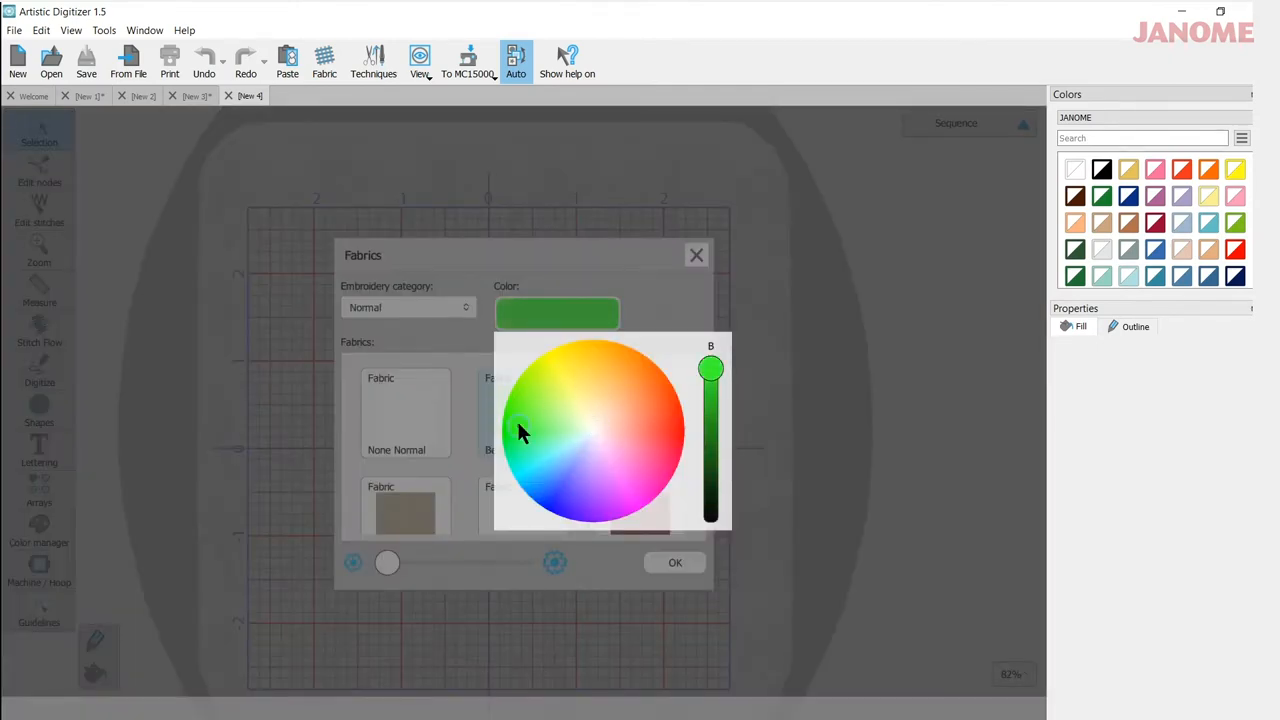
left_click(596, 428)
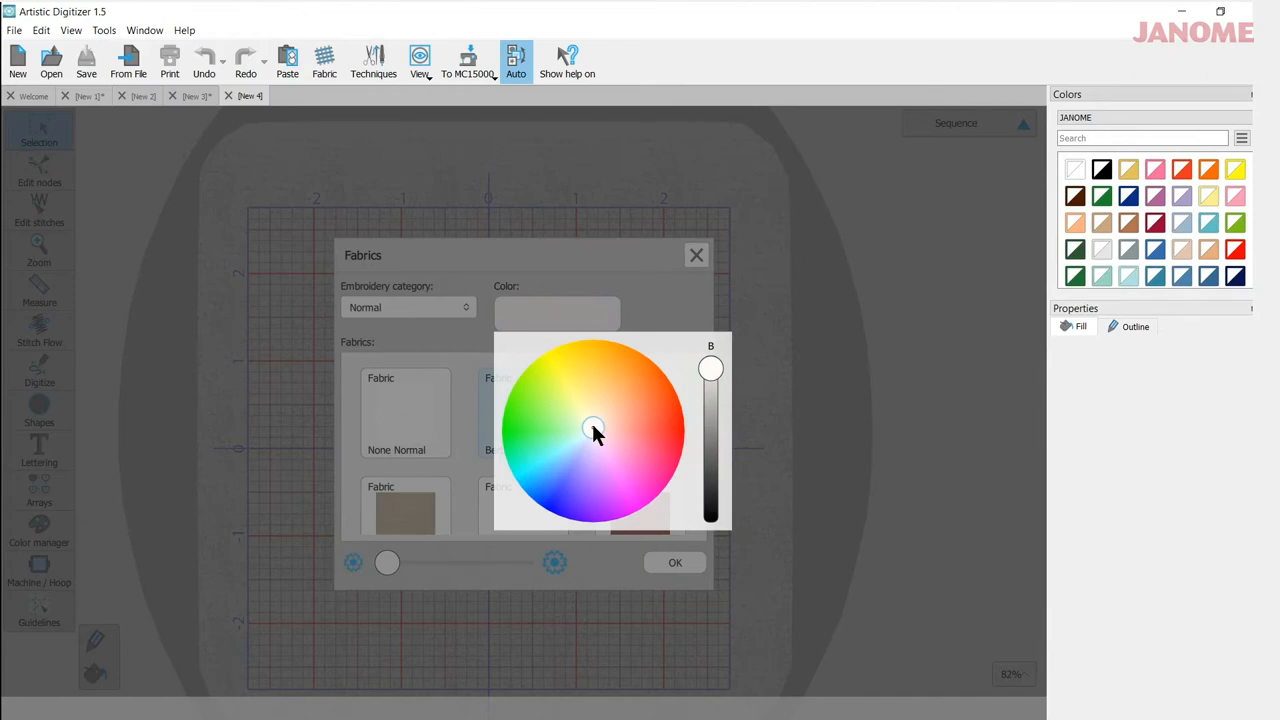
left_click_drag(710, 368, 710, 436)
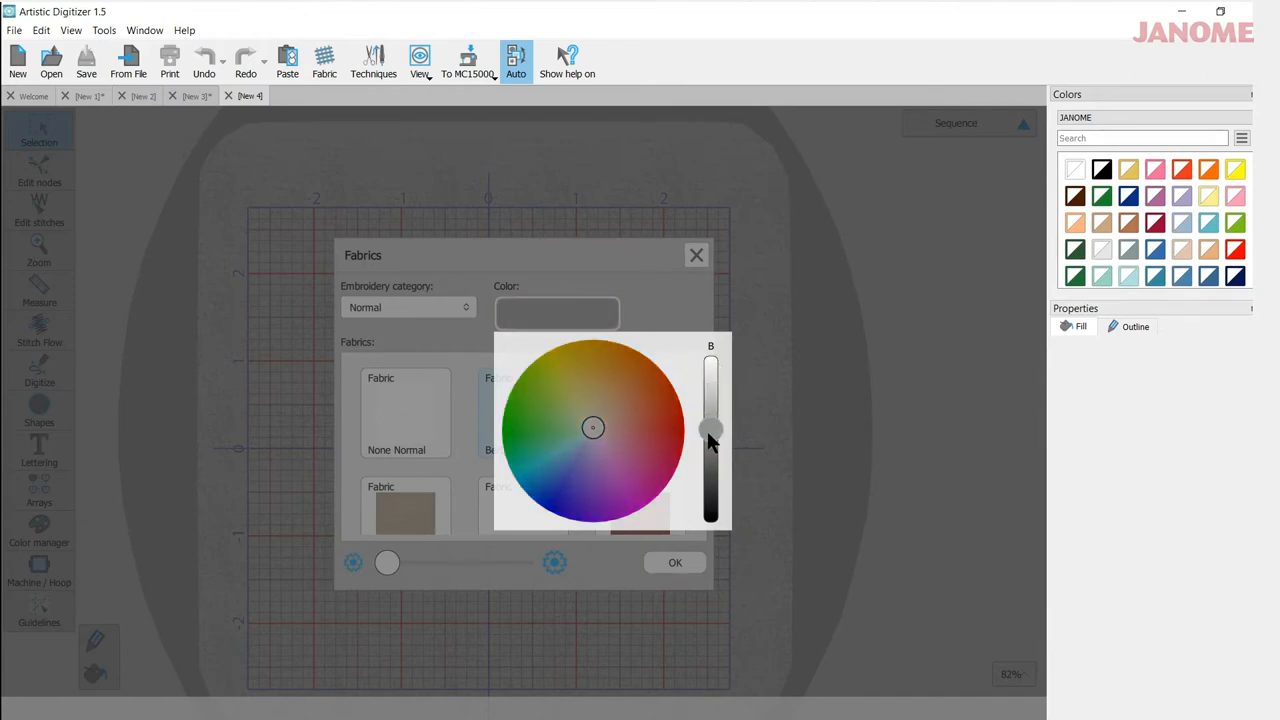
left_click_drag(710, 440, 710, 368)
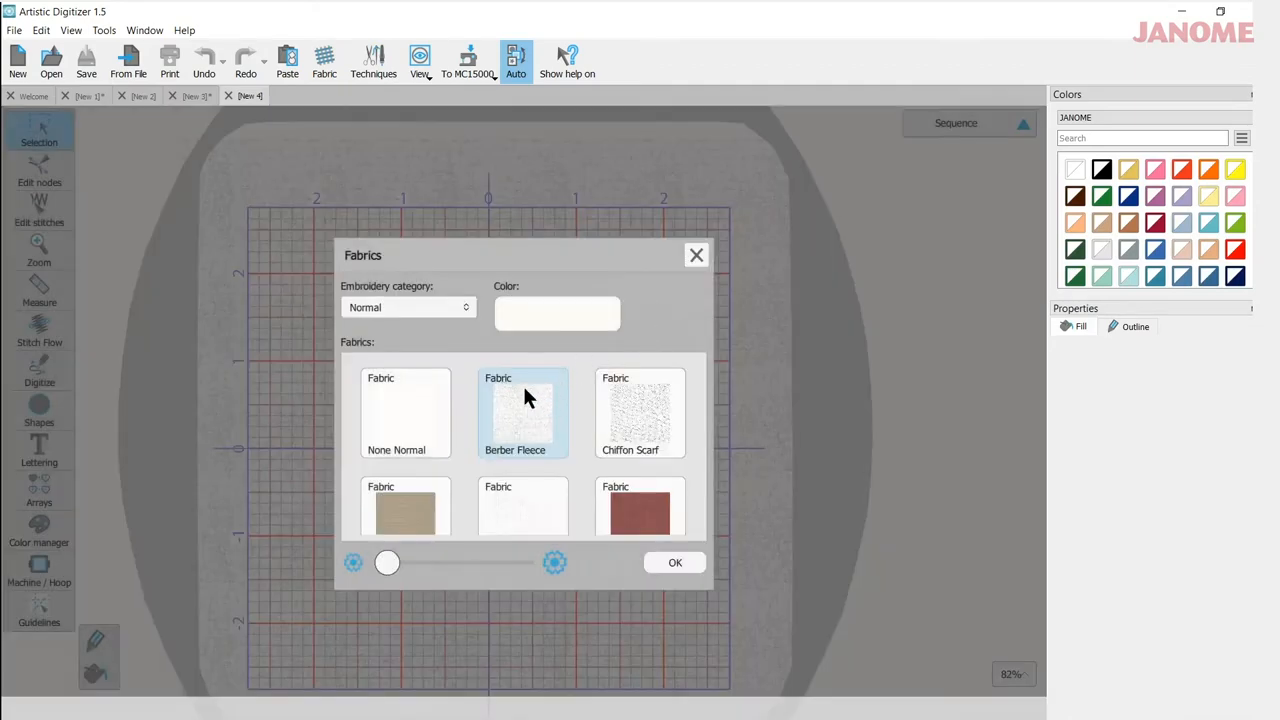
mouse_move(520, 418)
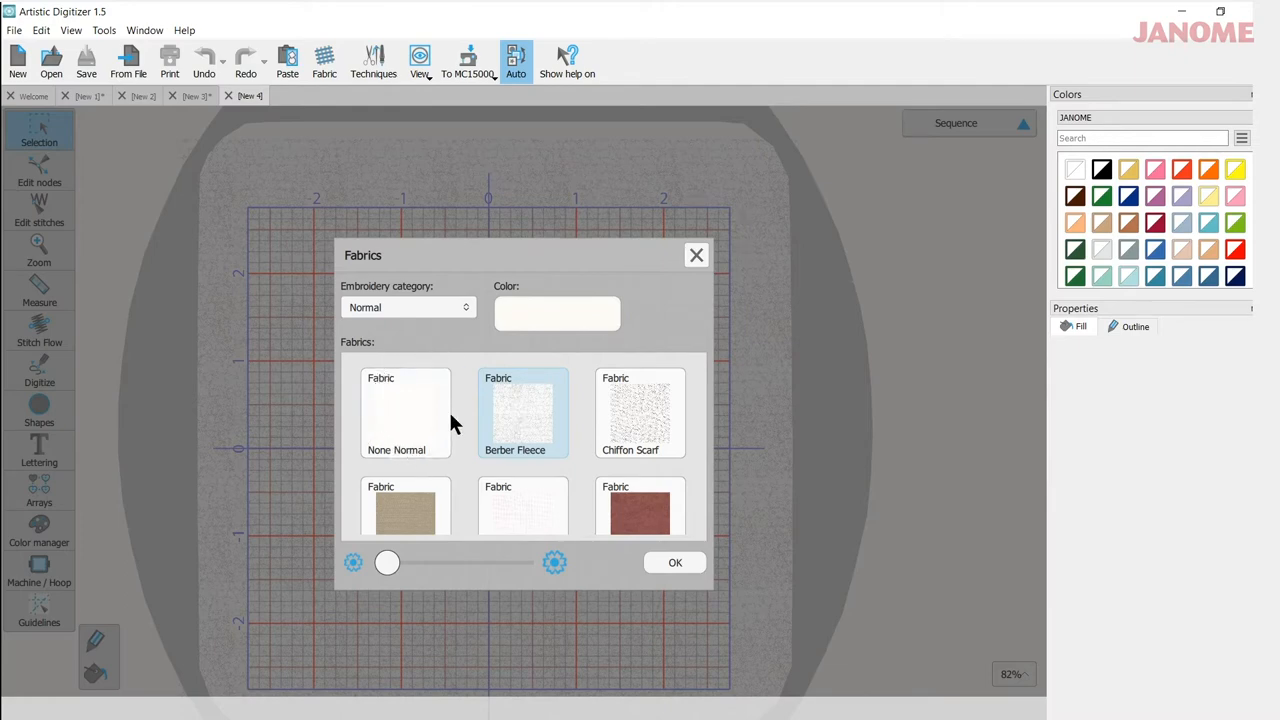
mouse_move(404, 414)
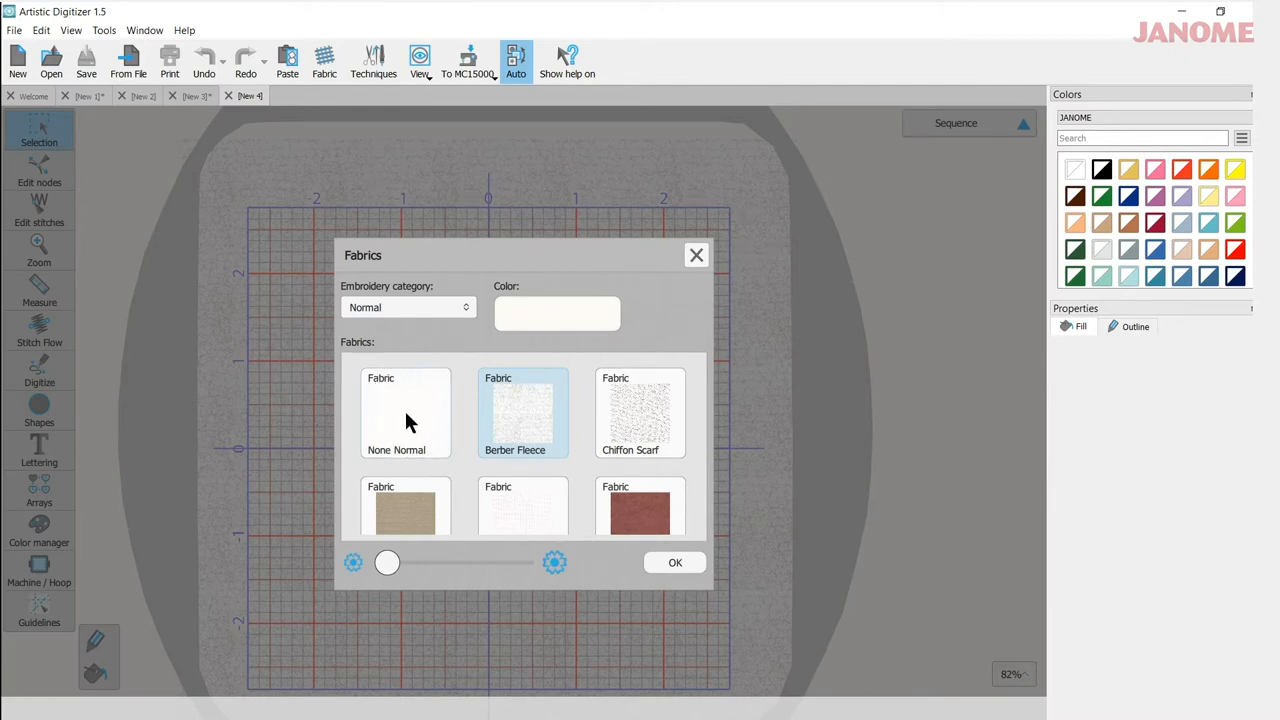
Choose the None Normal fabric instead of Berber Fleece
left_click(404, 410)
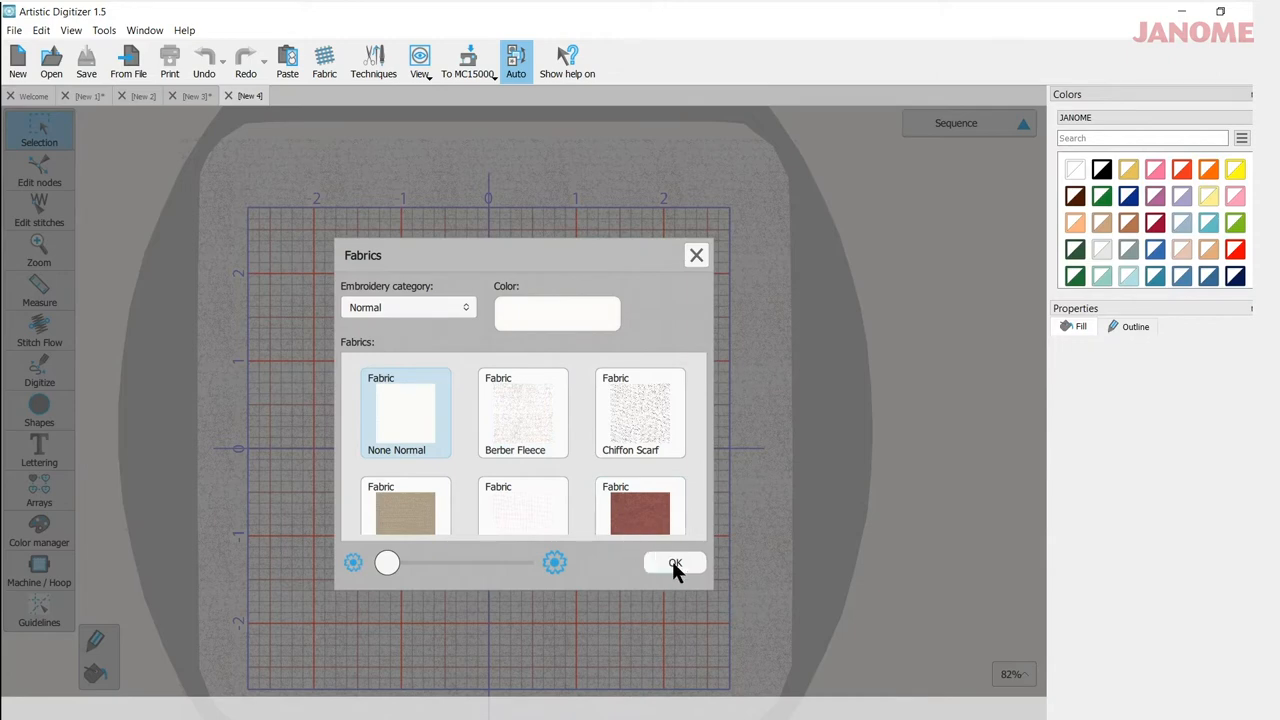
Confirm None Normal so the hoop shows a plain white background behind the grid
left_click(676, 562)
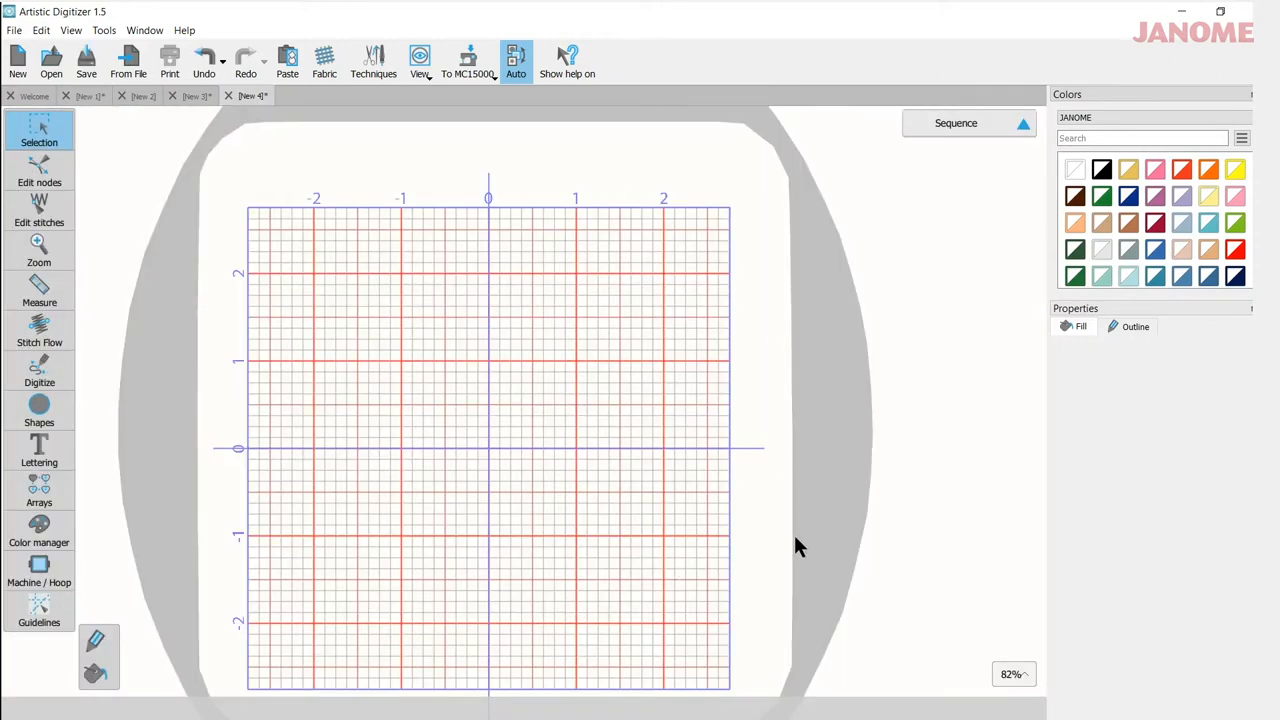
mouse_move(334, 546)
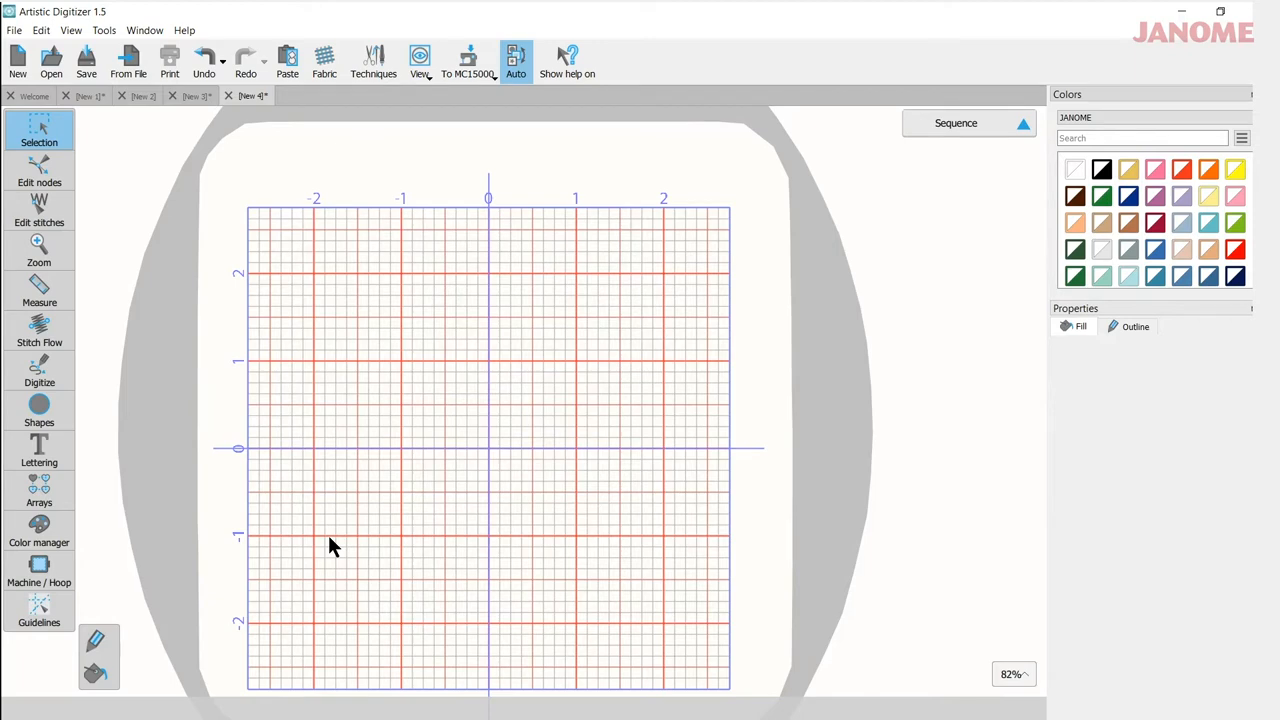
mouse_move(644, 258)
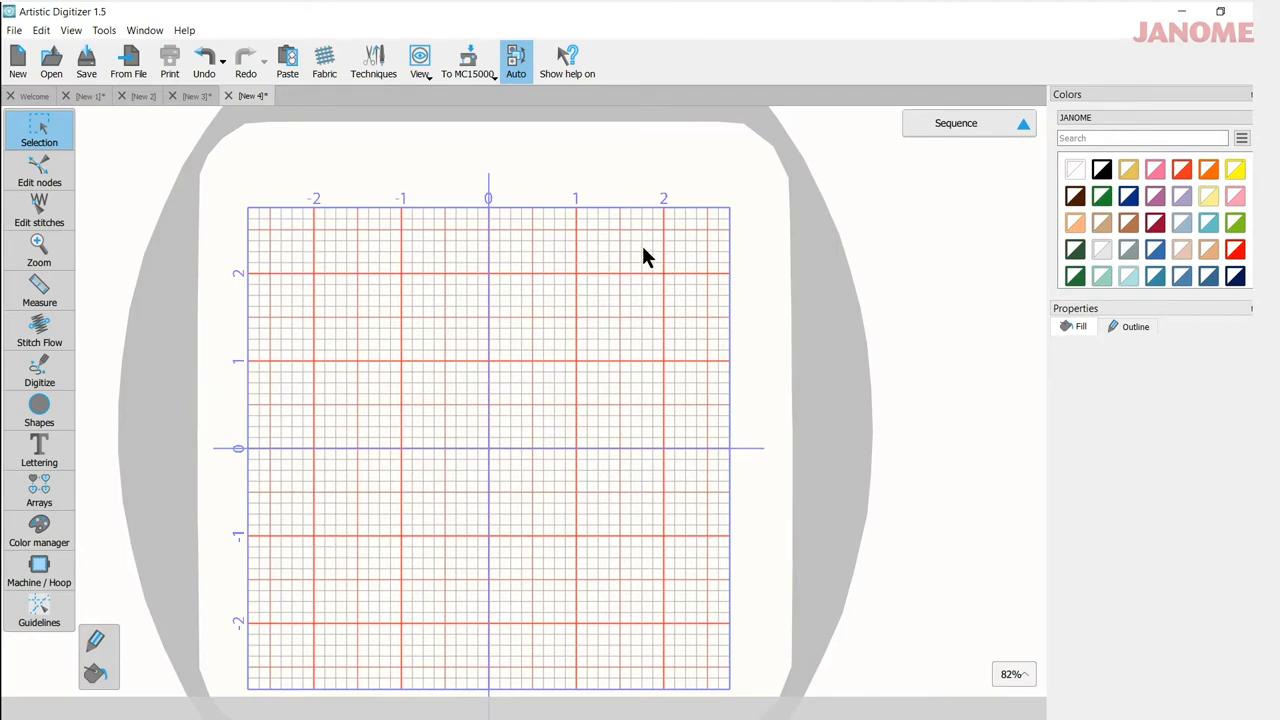
mouse_move(264, 390)
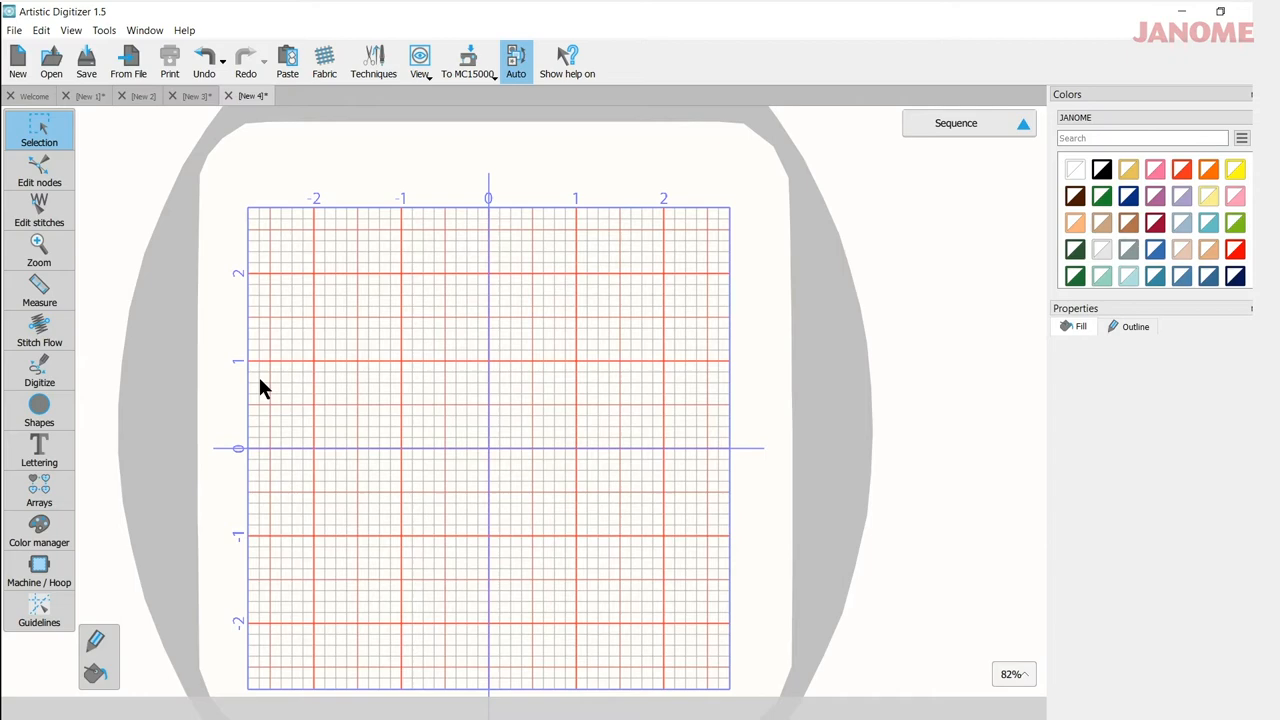
mouse_move(368, 408)
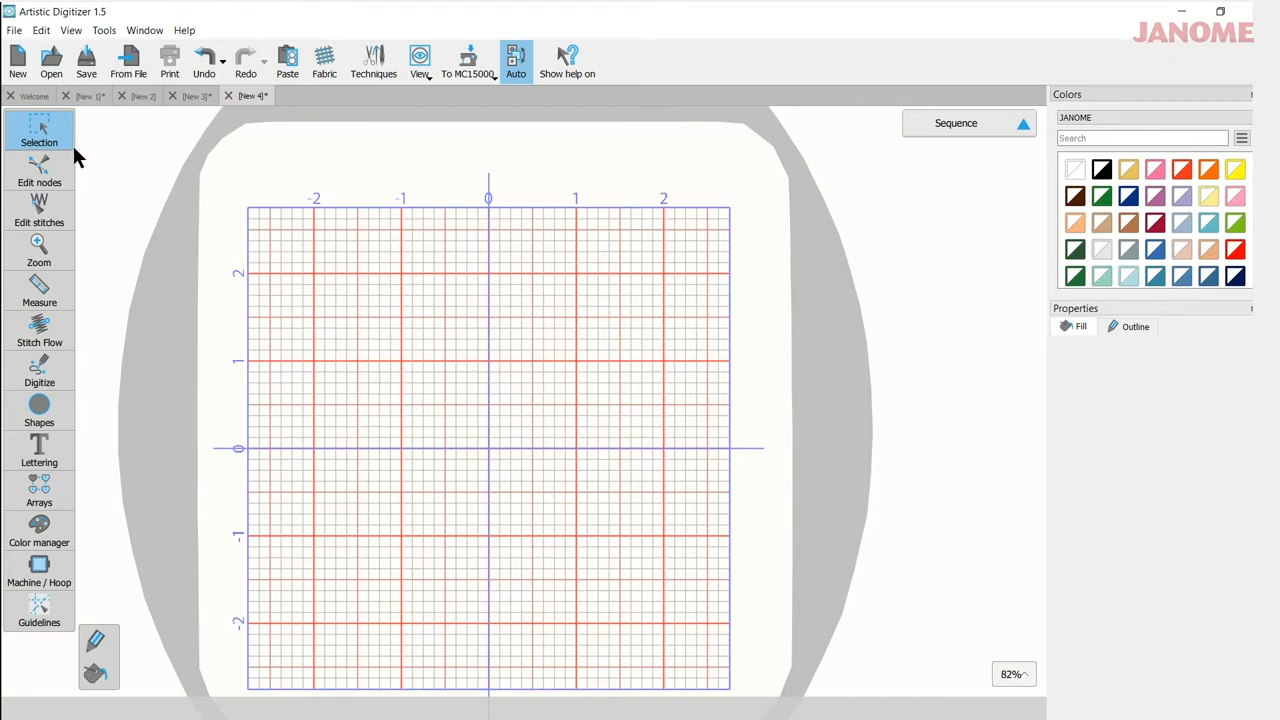
Turn the hoop grid on via View > Grid > Show
left_click(72, 30)
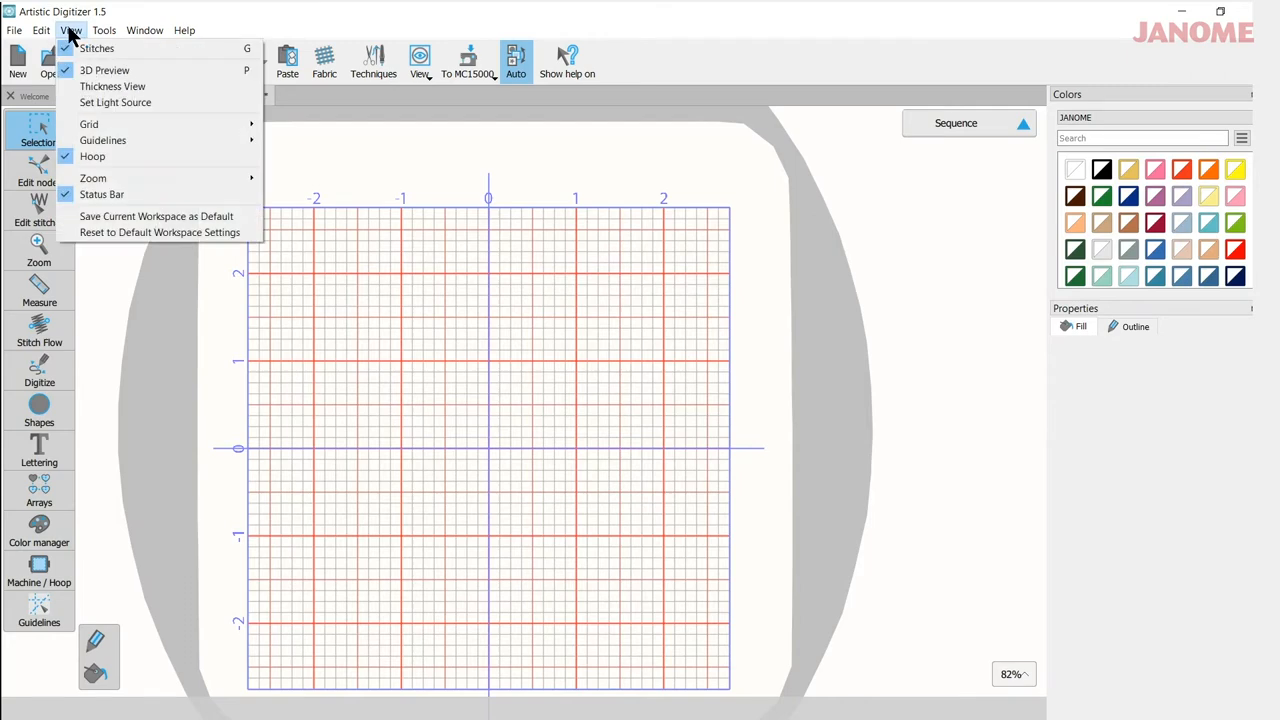
mouse_move(88, 124)
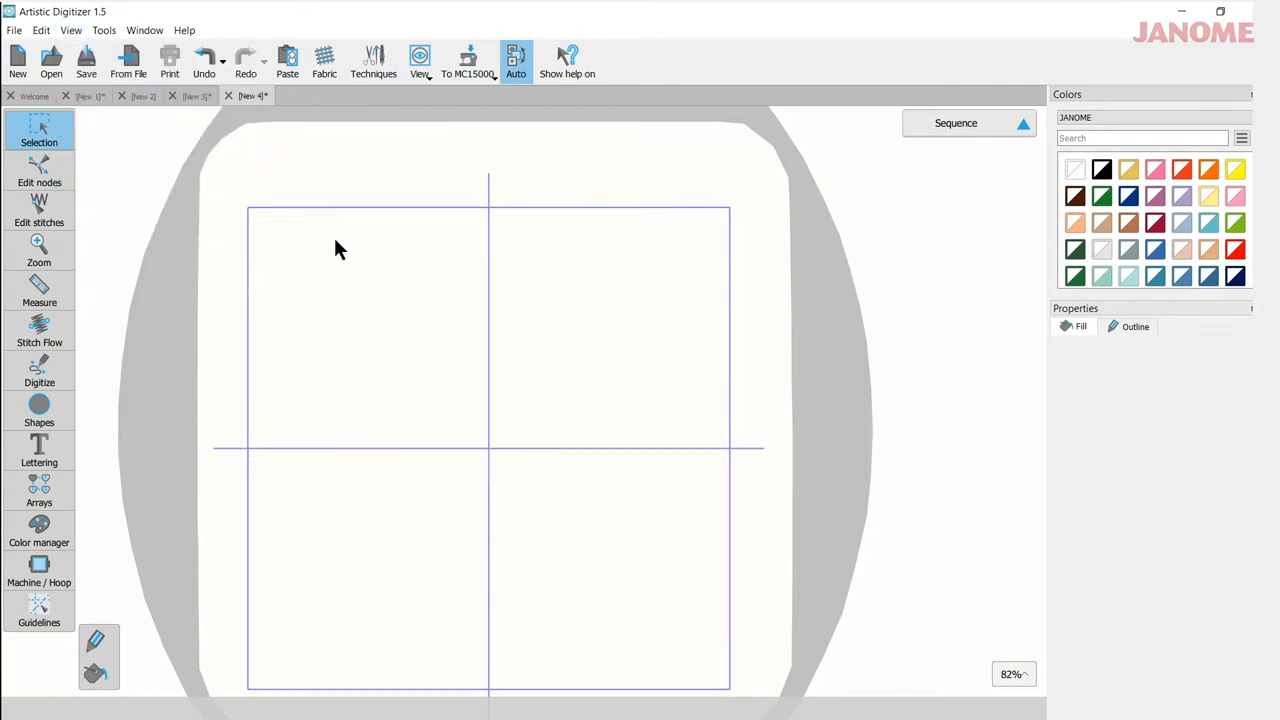
mouse_move(244, 486)
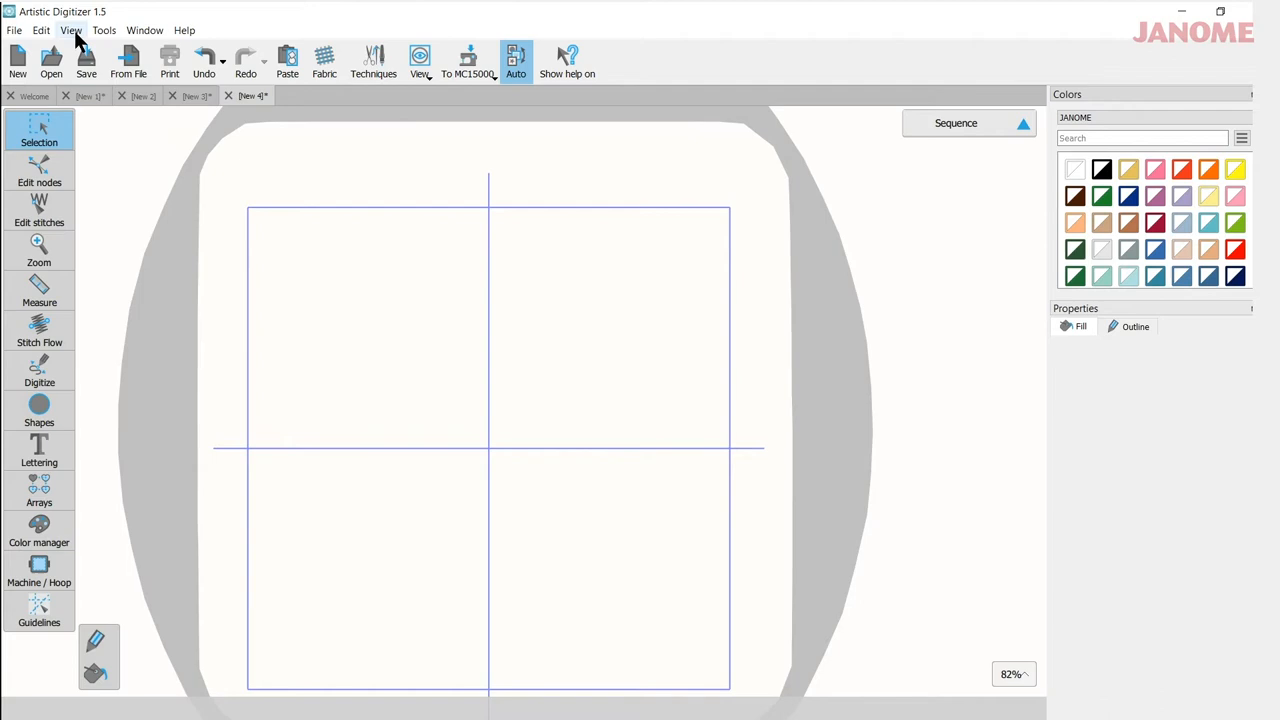
left_click(72, 30)
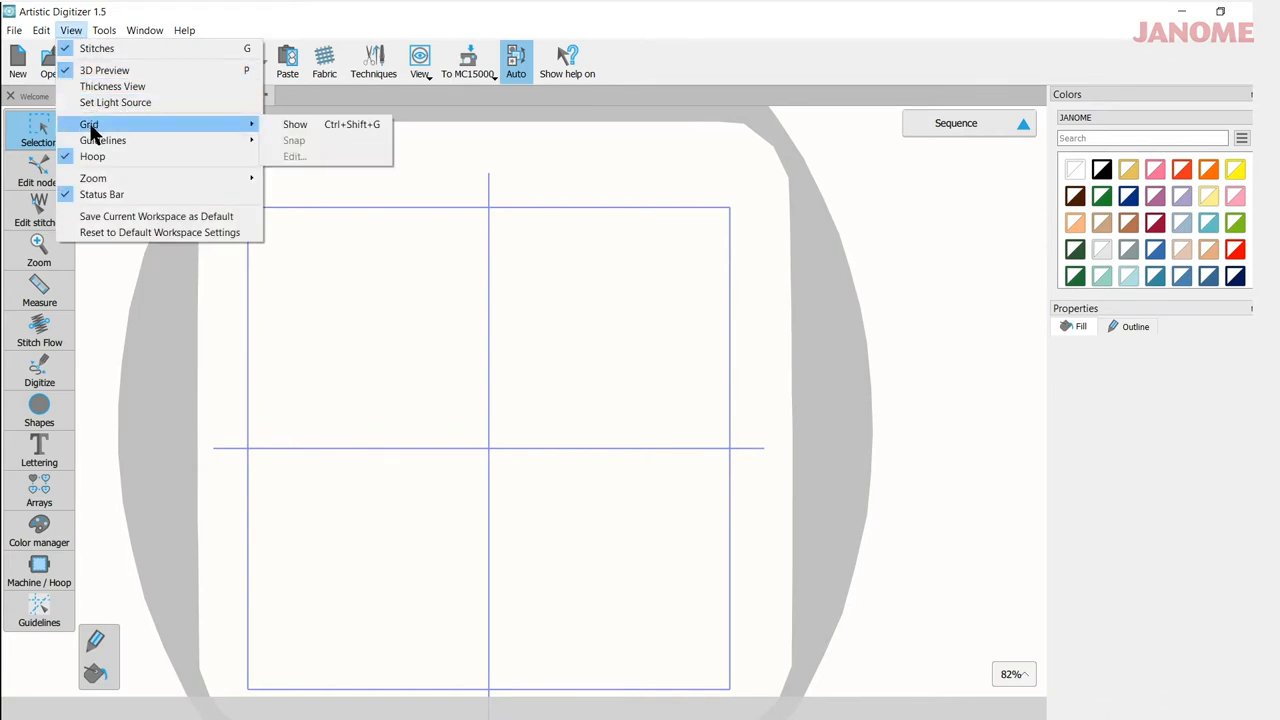
left_click(296, 124)
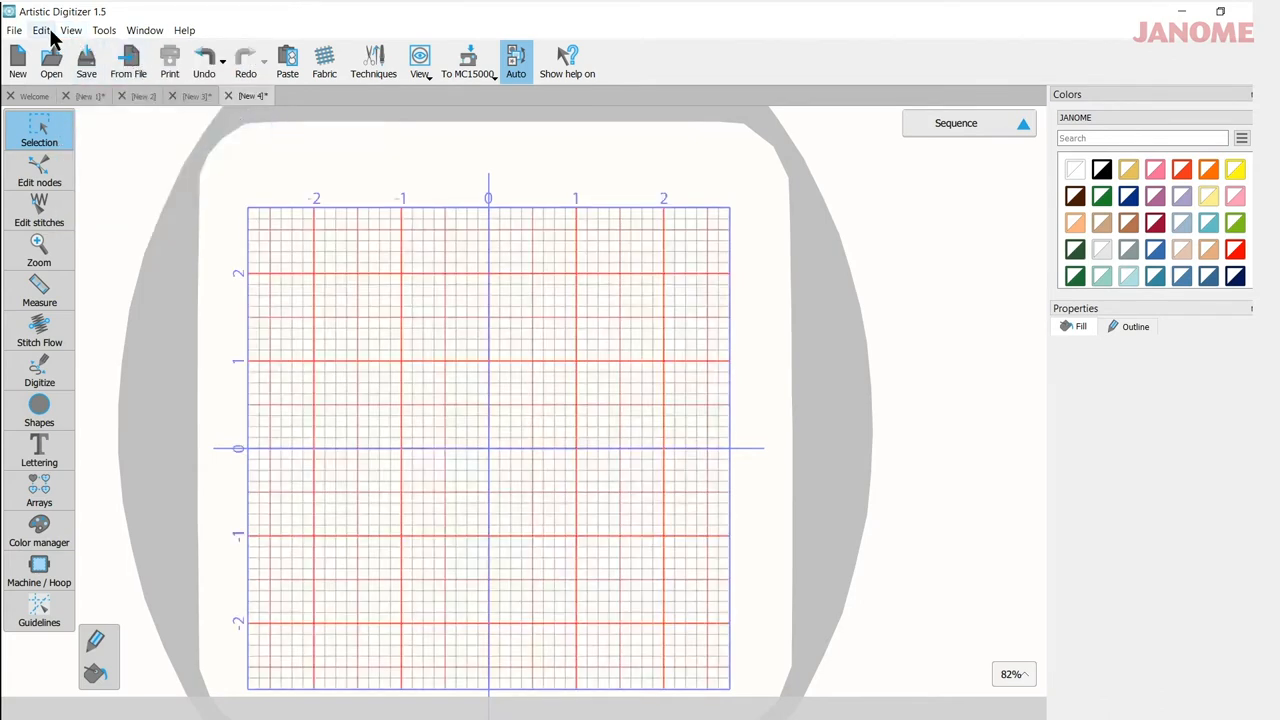
left_click(70, 30)
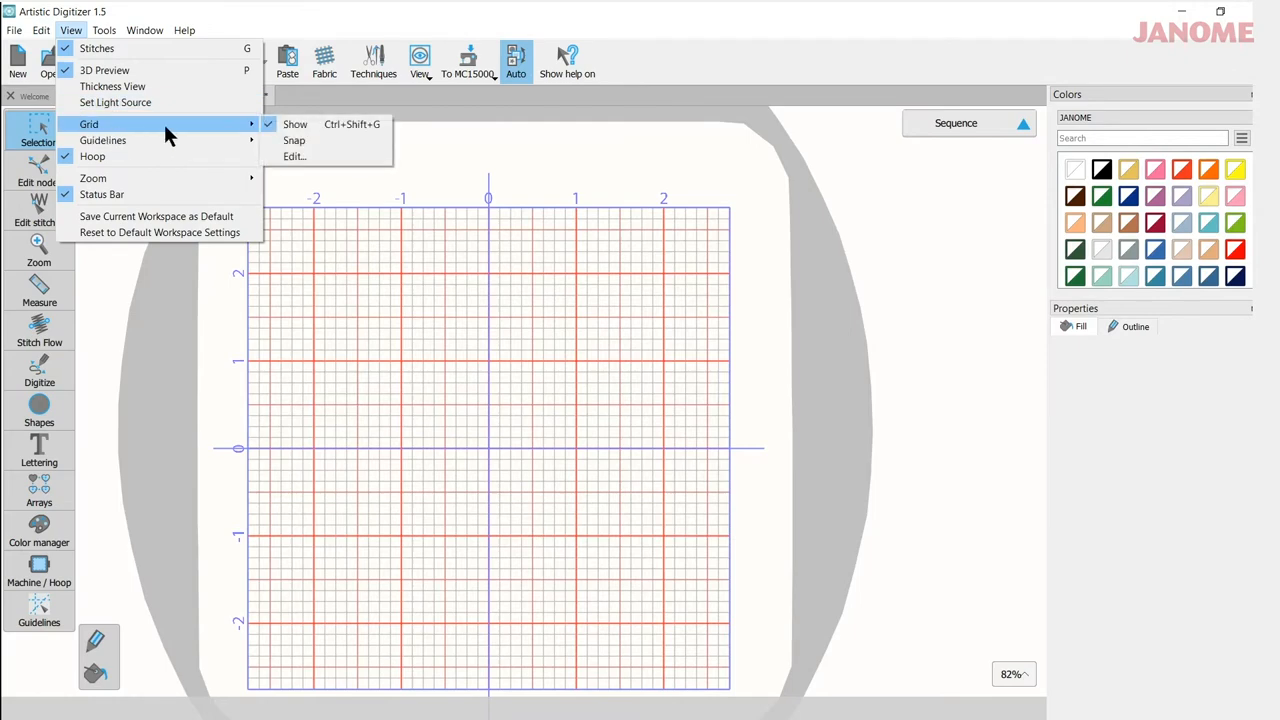
Set the grid to a custom spacing of 1.000 in and apply it
left_click(294, 156)
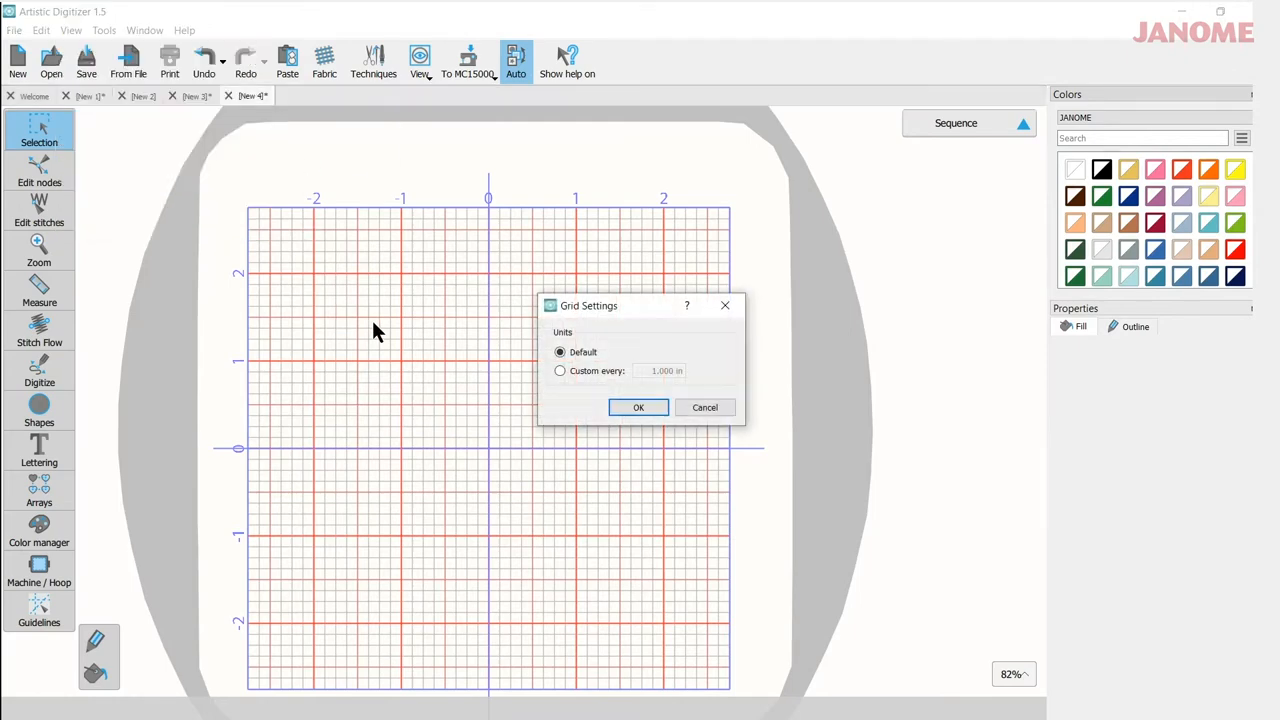
mouse_move(560, 382)
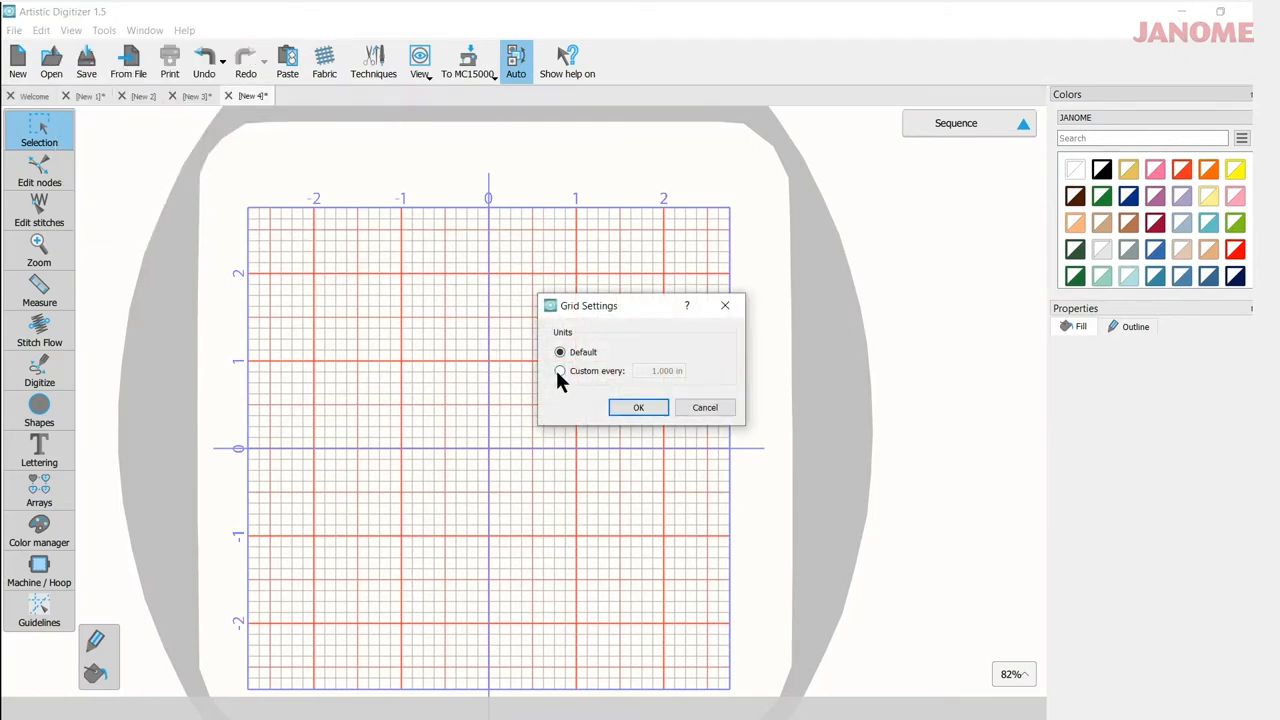
left_click(560, 370)
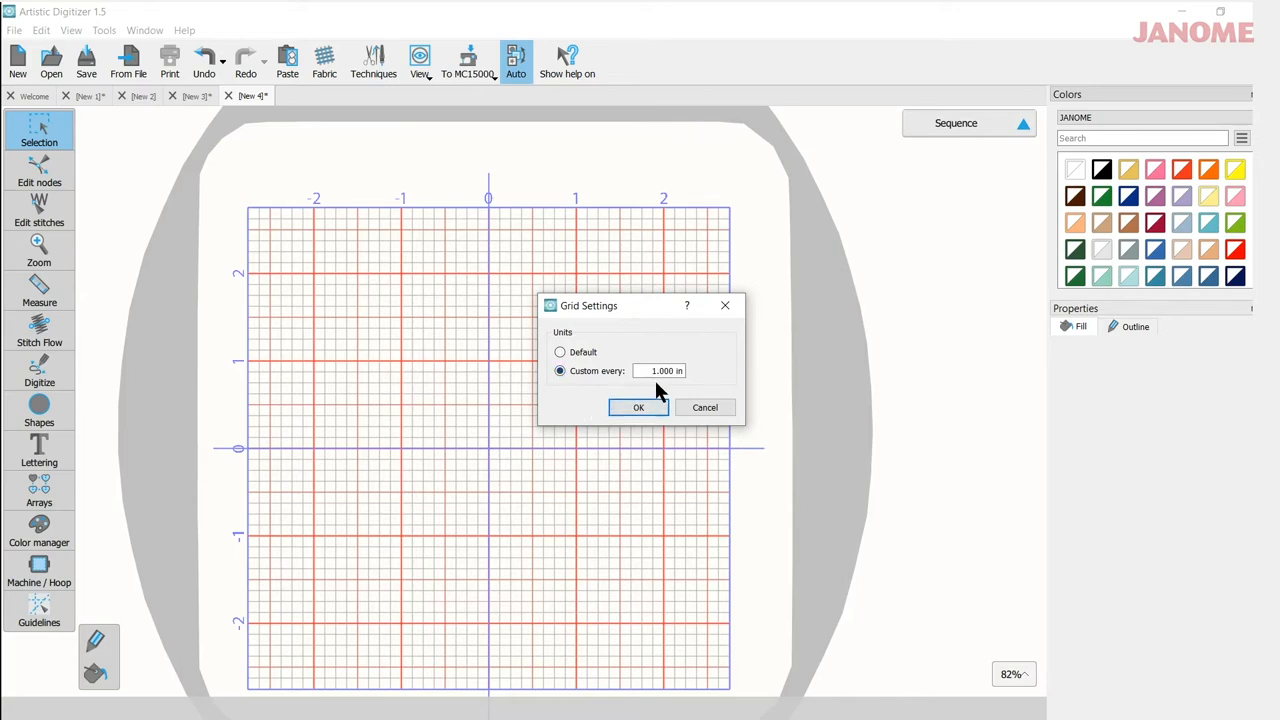
mouse_move(670, 402)
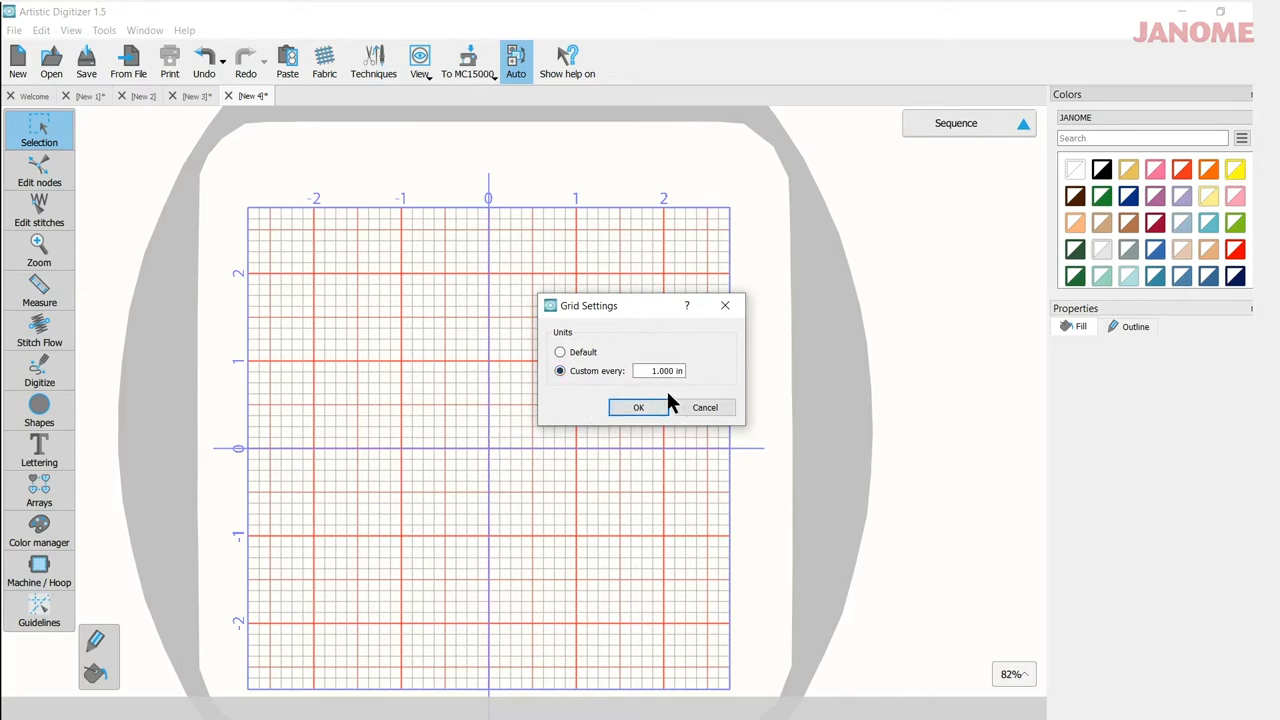
left_click(638, 408)
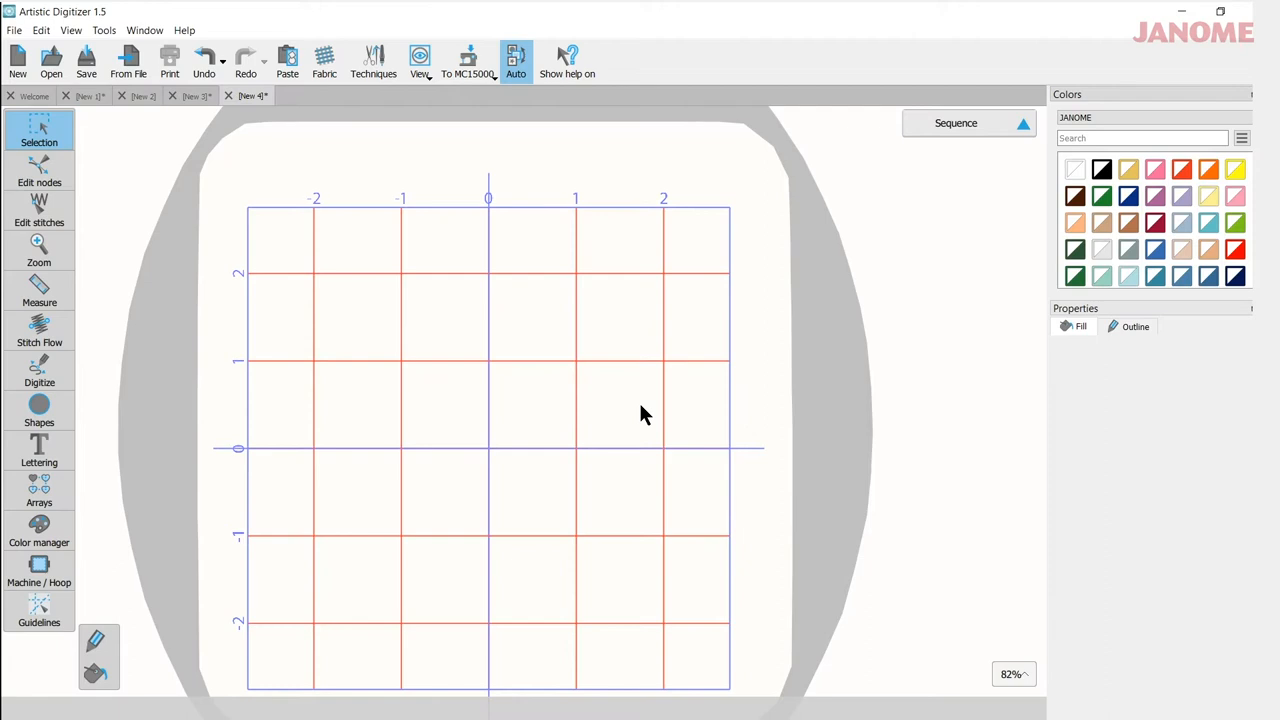
mouse_move(388, 648)
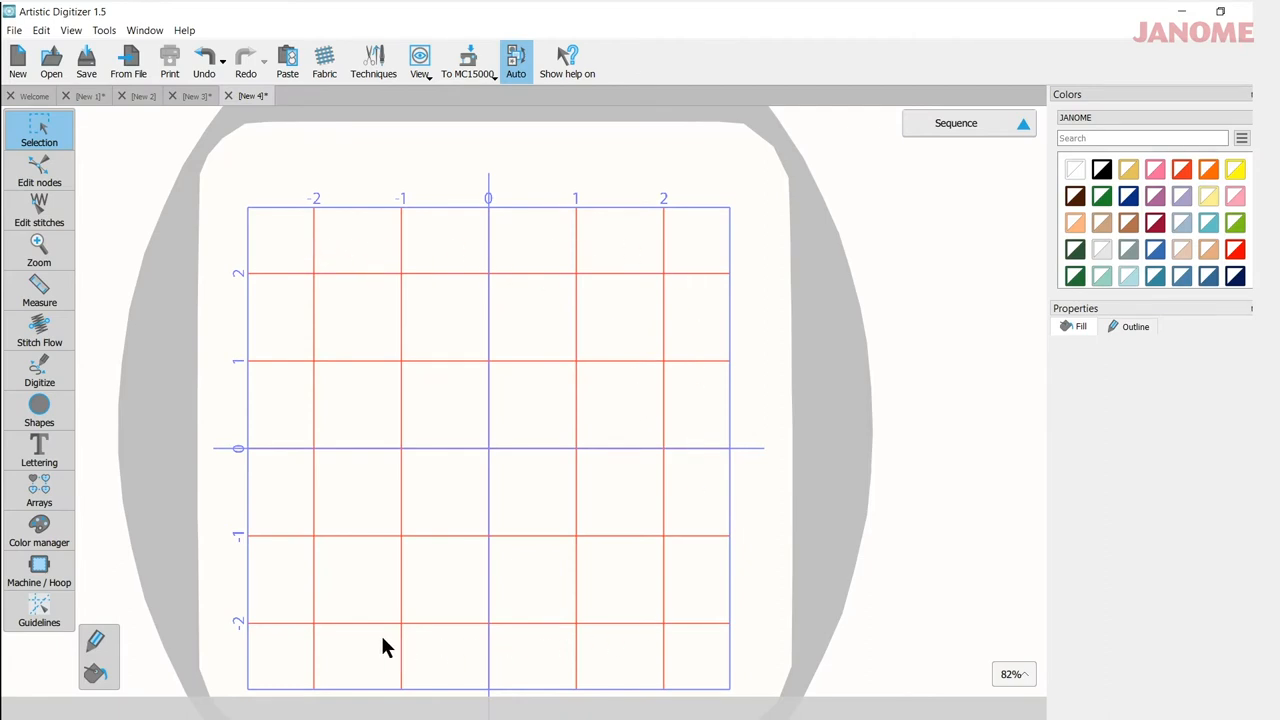
mouse_move(570, 556)
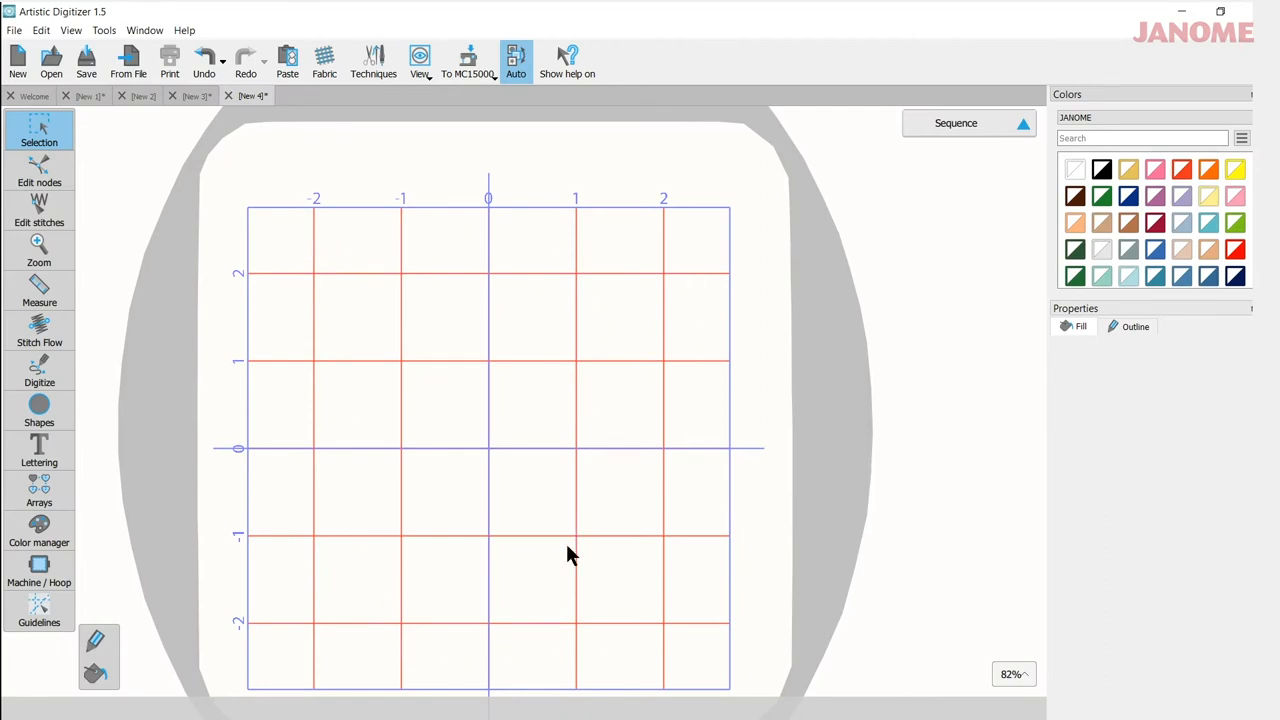
mouse_move(370, 232)
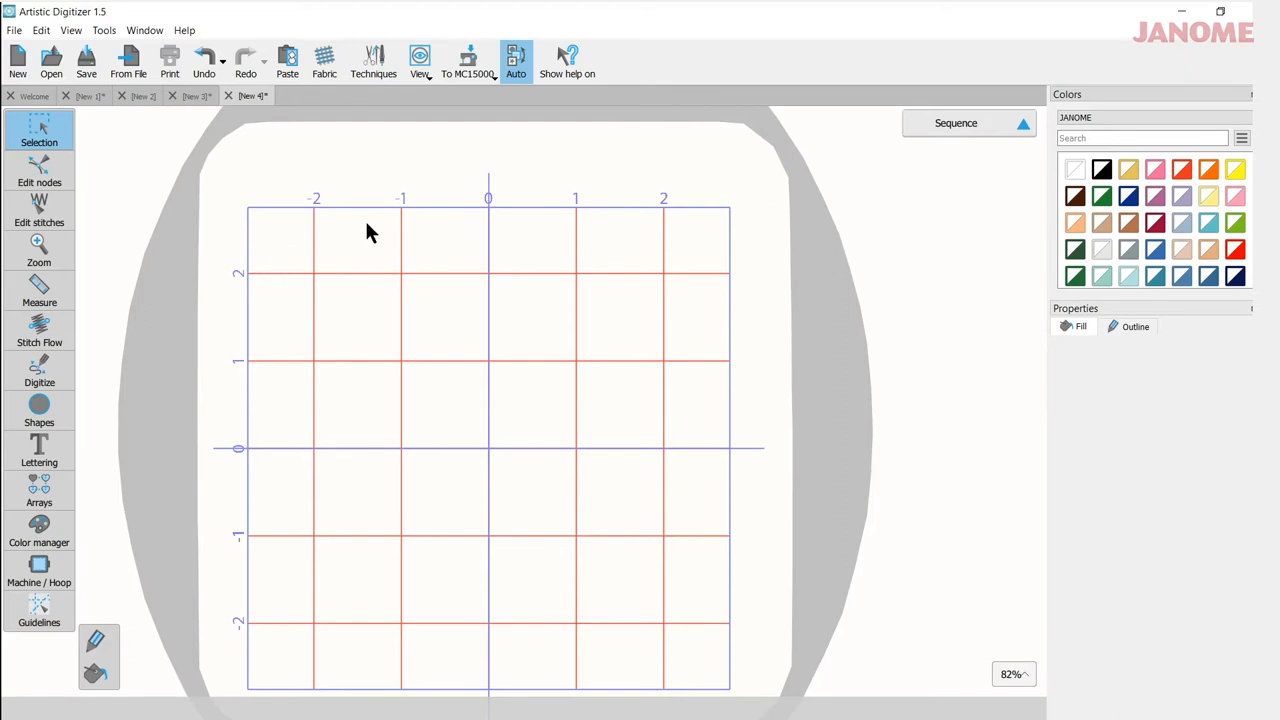
mouse_move(520, 632)
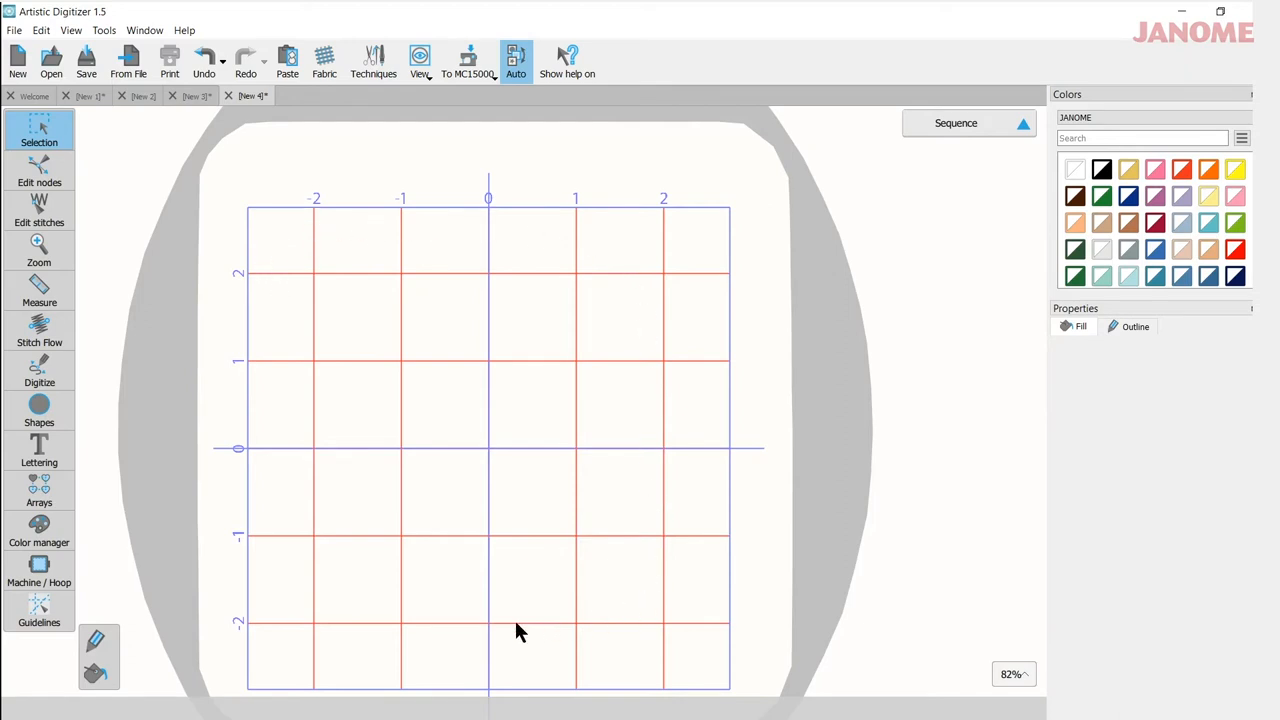
mouse_move(434, 244)
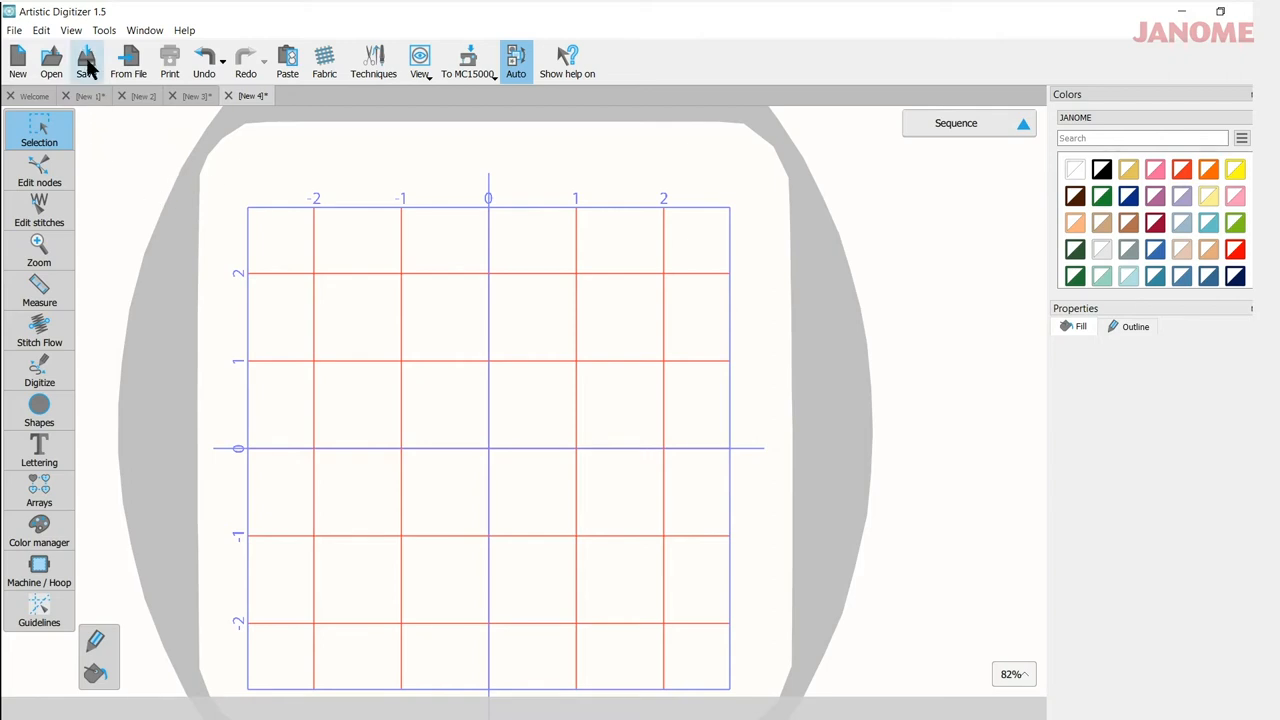
mouse_move(104, 30)
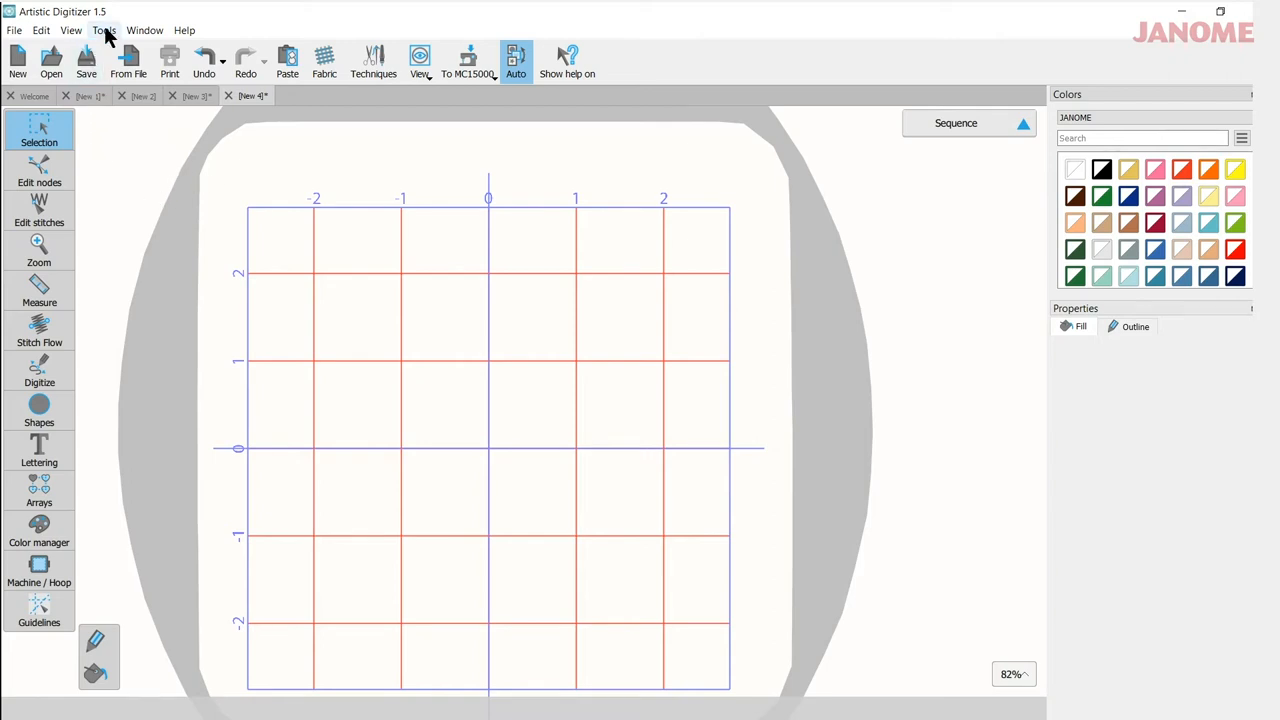
Bring up Tools > Options on the General settings page
left_click(104, 30)
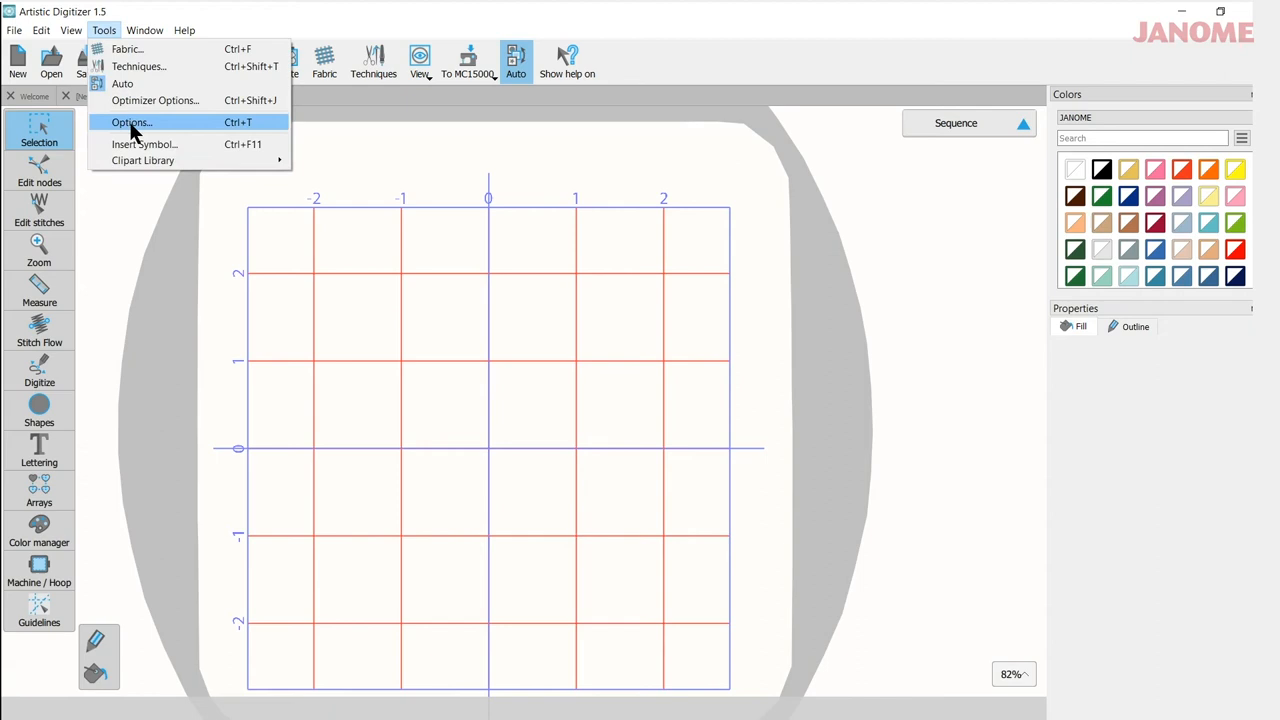
left_click(132, 122)
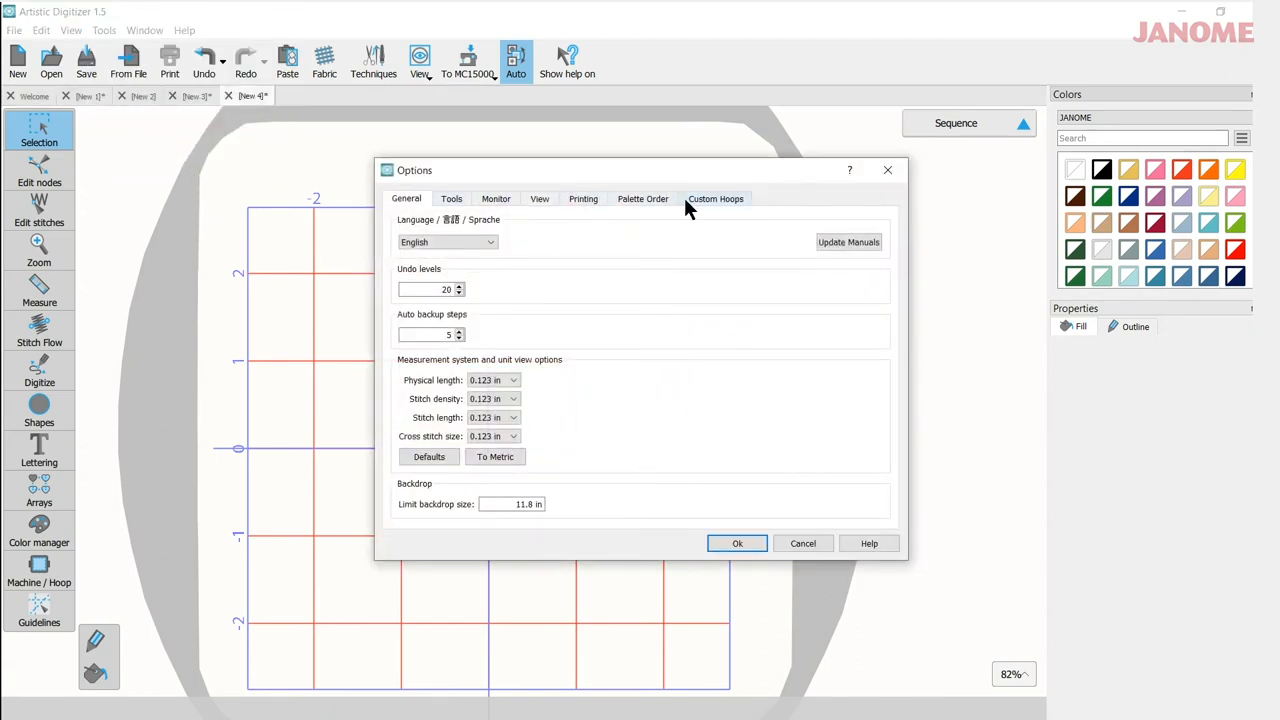
mouse_move(390, 210)
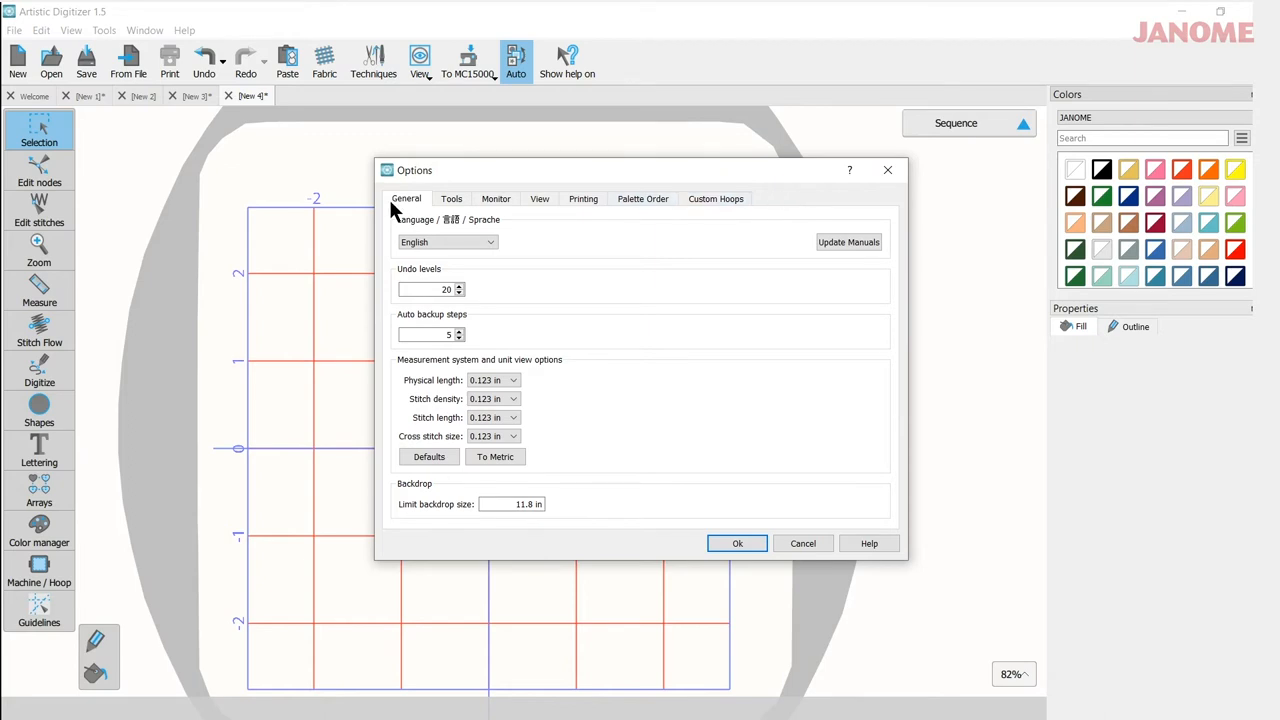
mouse_move(428, 228)
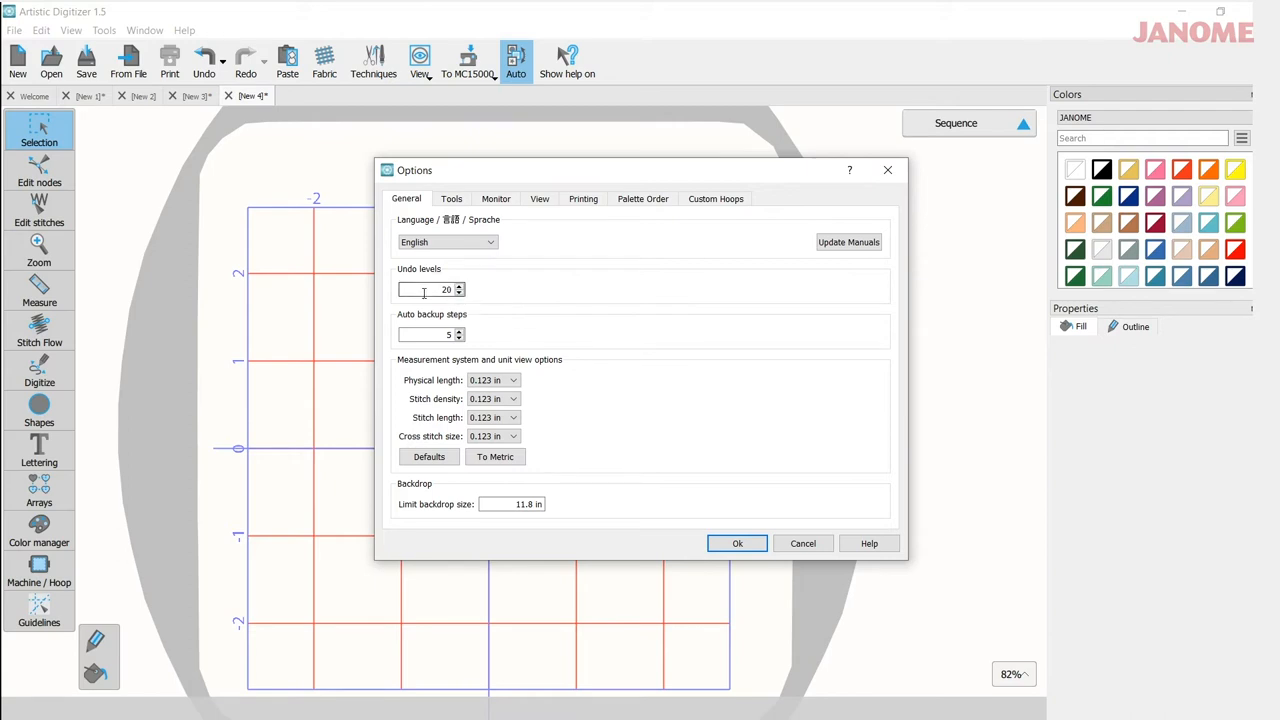
mouse_move(528, 304)
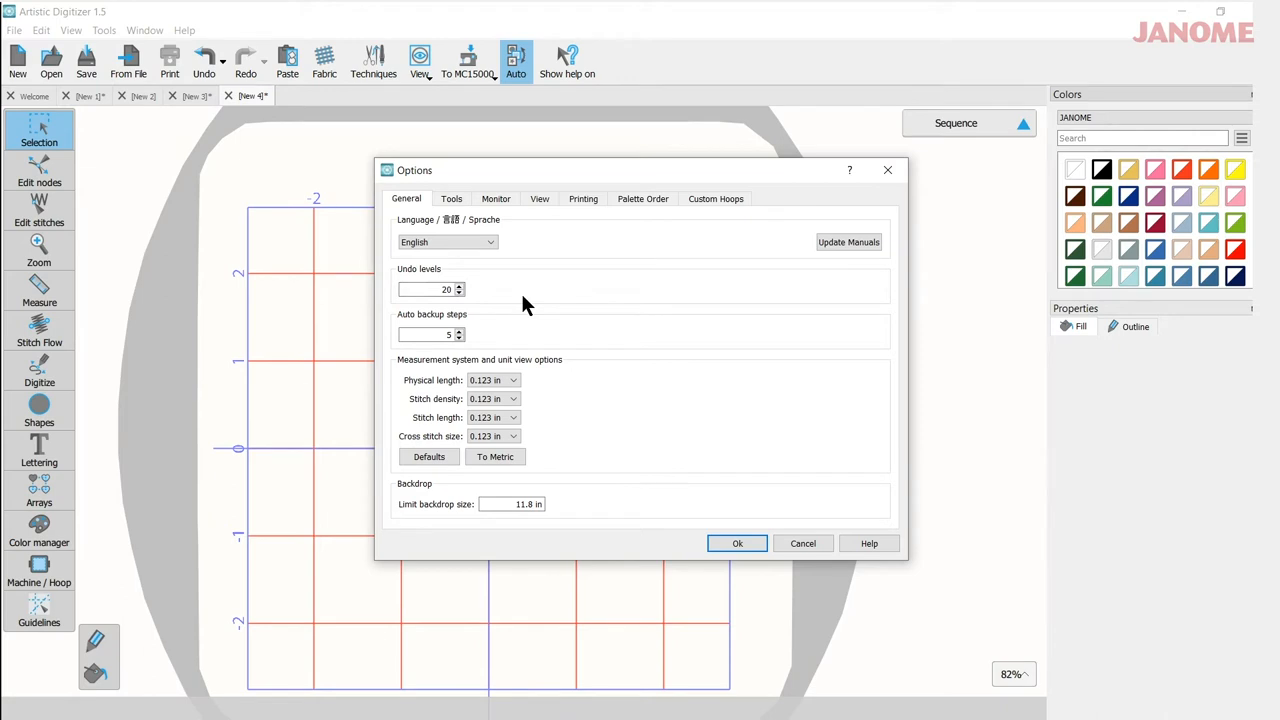
mouse_move(480, 340)
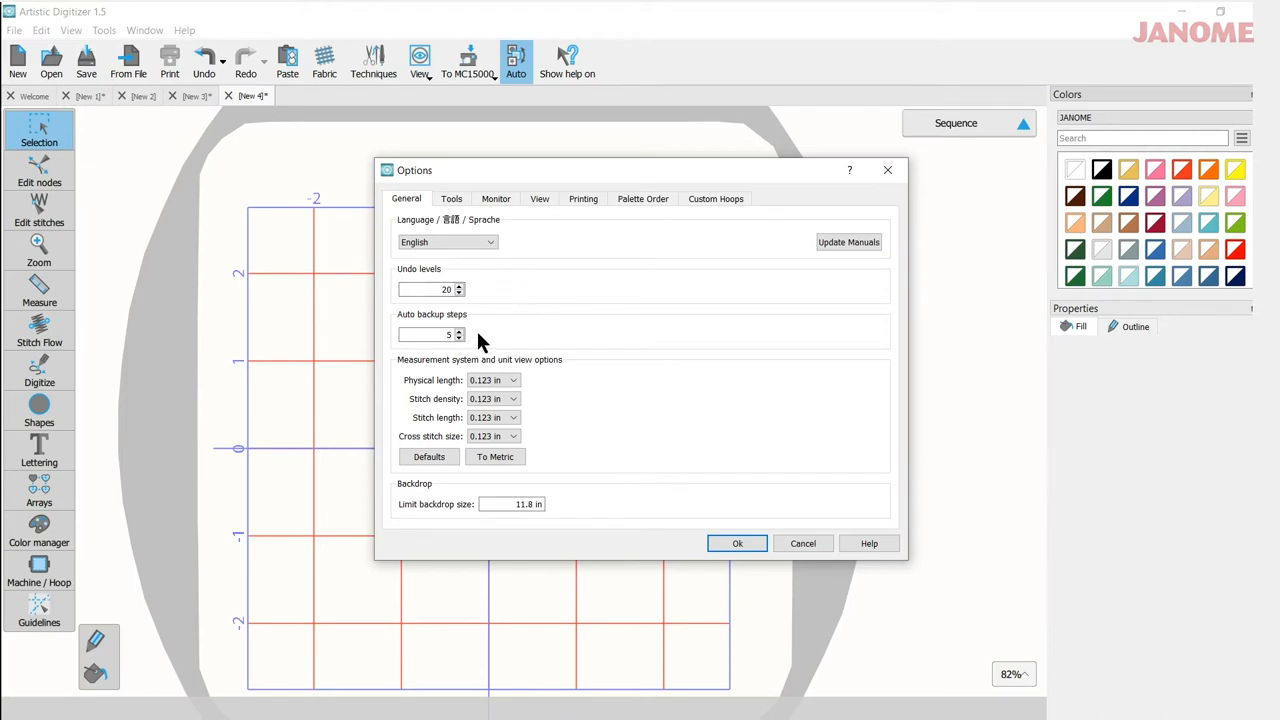
mouse_move(504, 476)
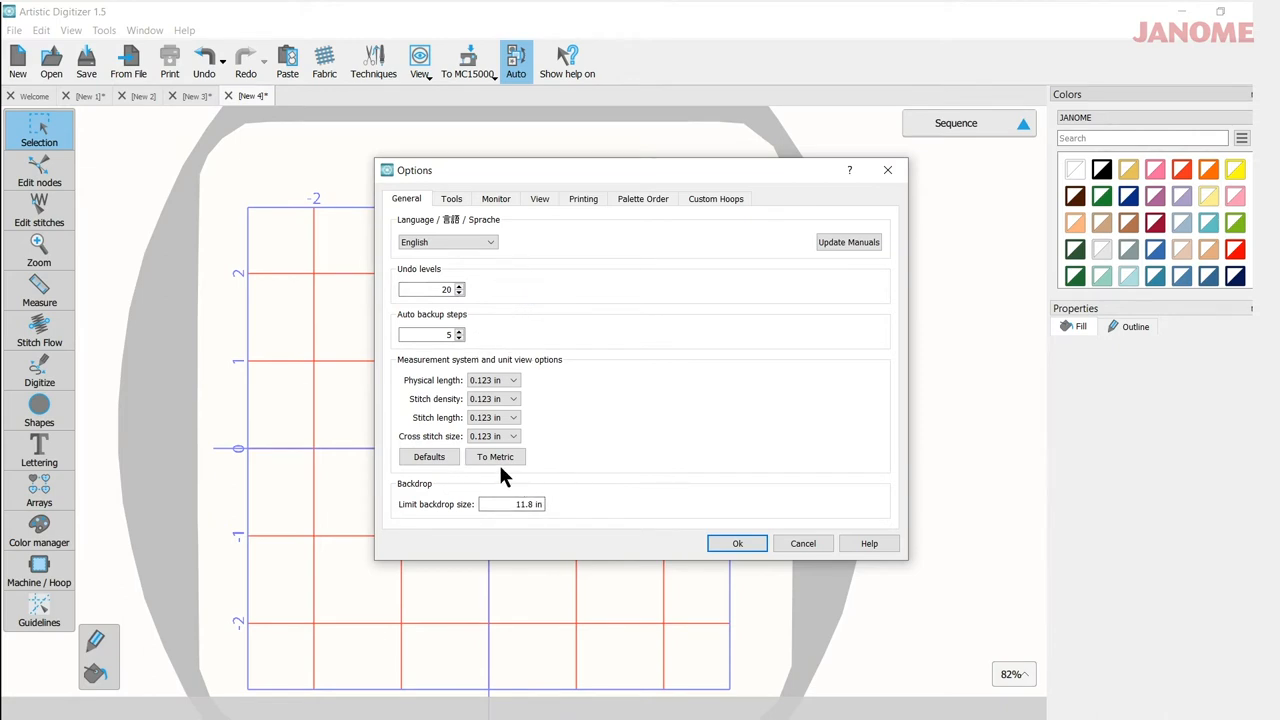
mouse_move(420, 480)
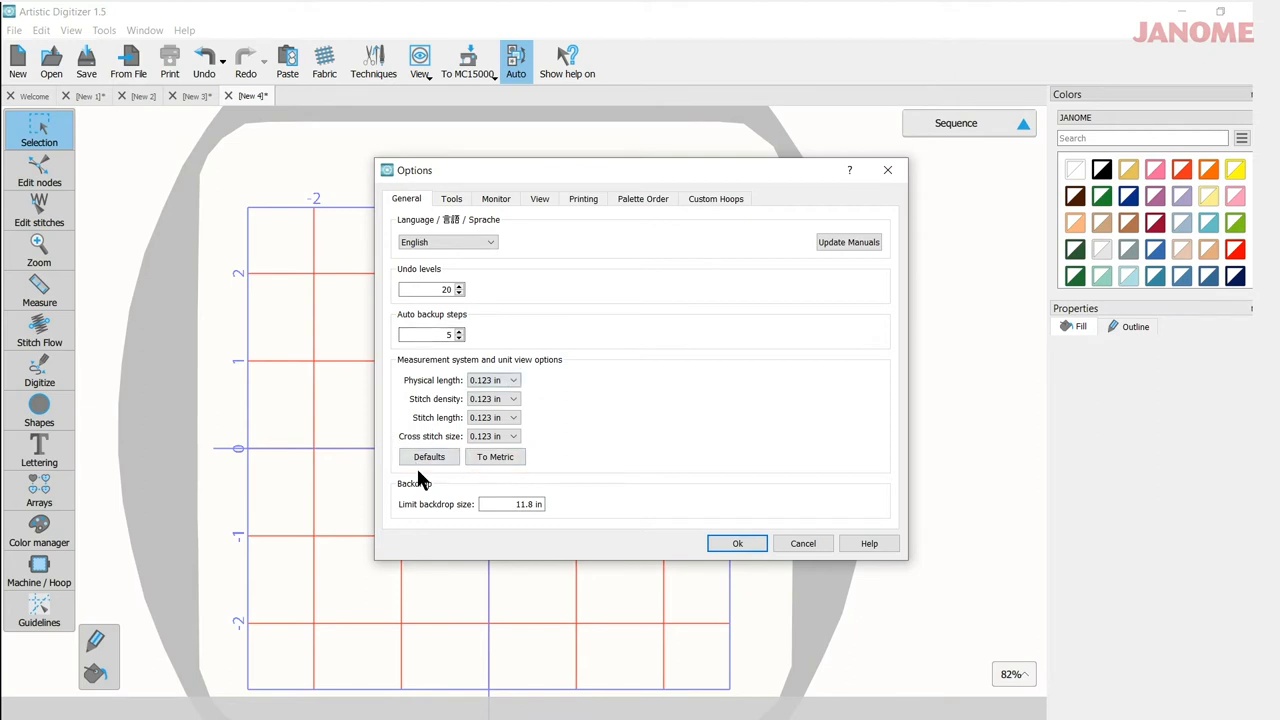
mouse_move(548, 468)
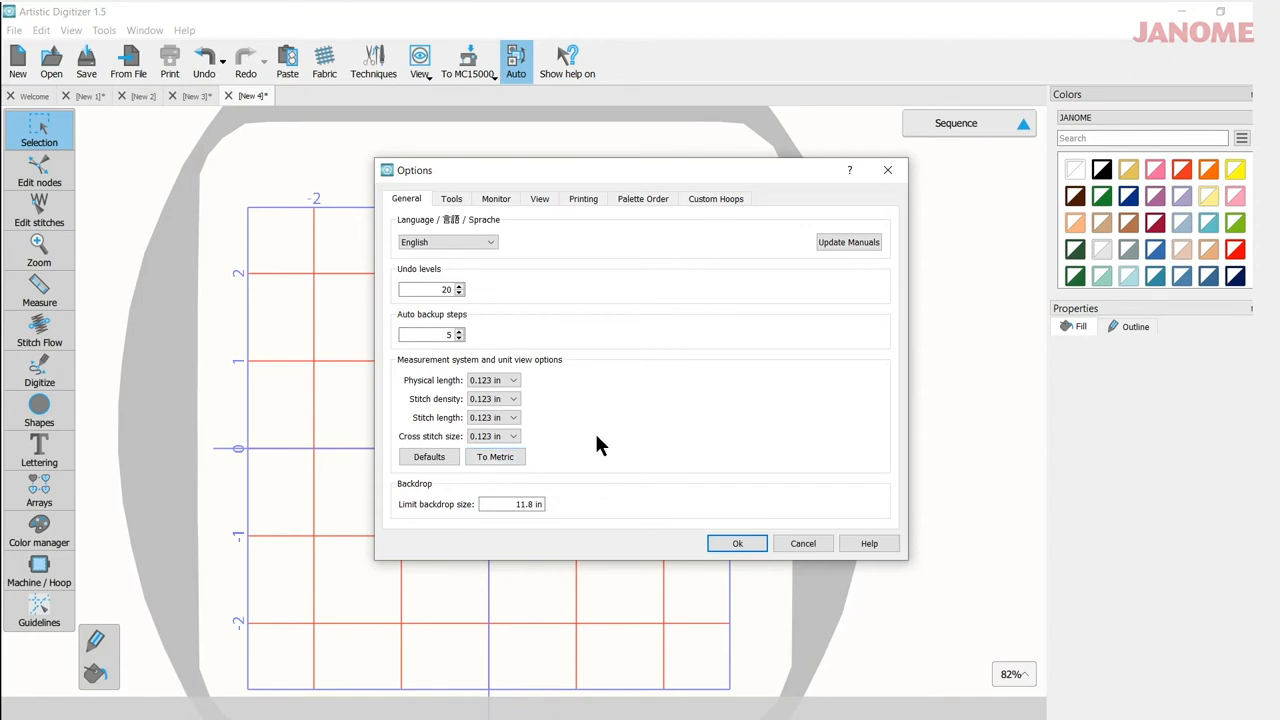
mouse_move(676, 500)
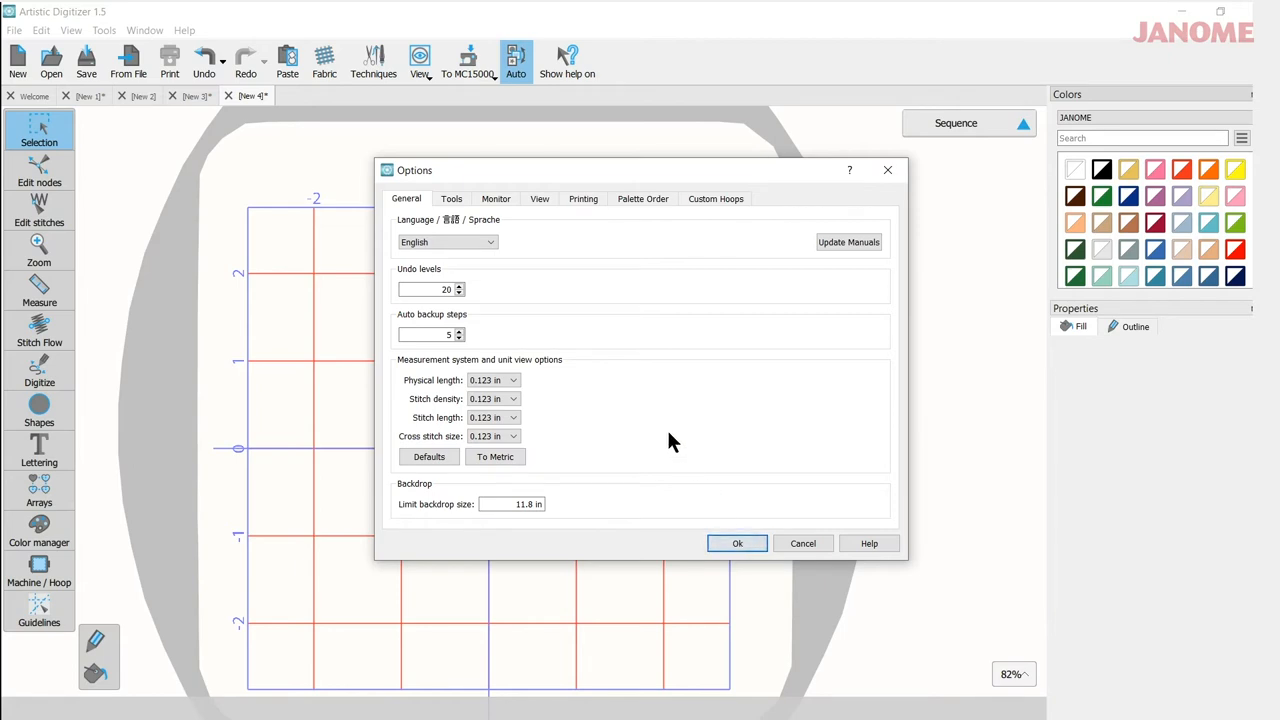
mouse_move(670, 448)
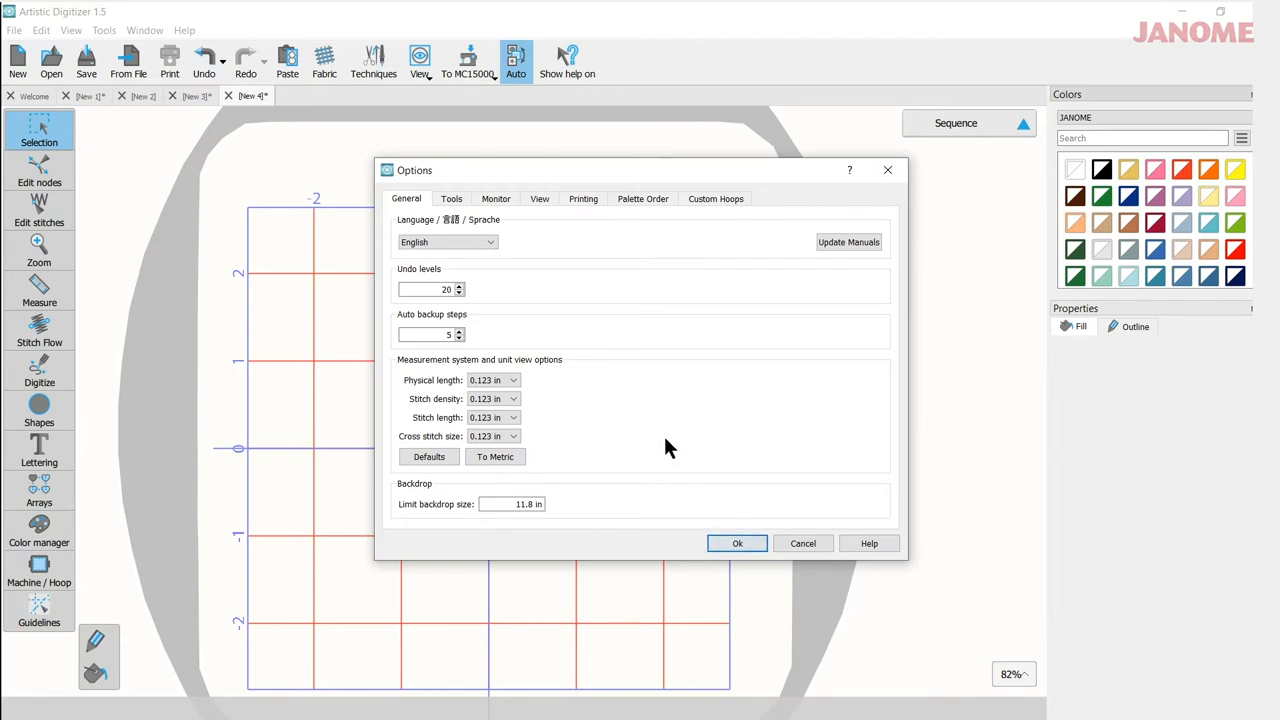
mouse_move(456, 418)
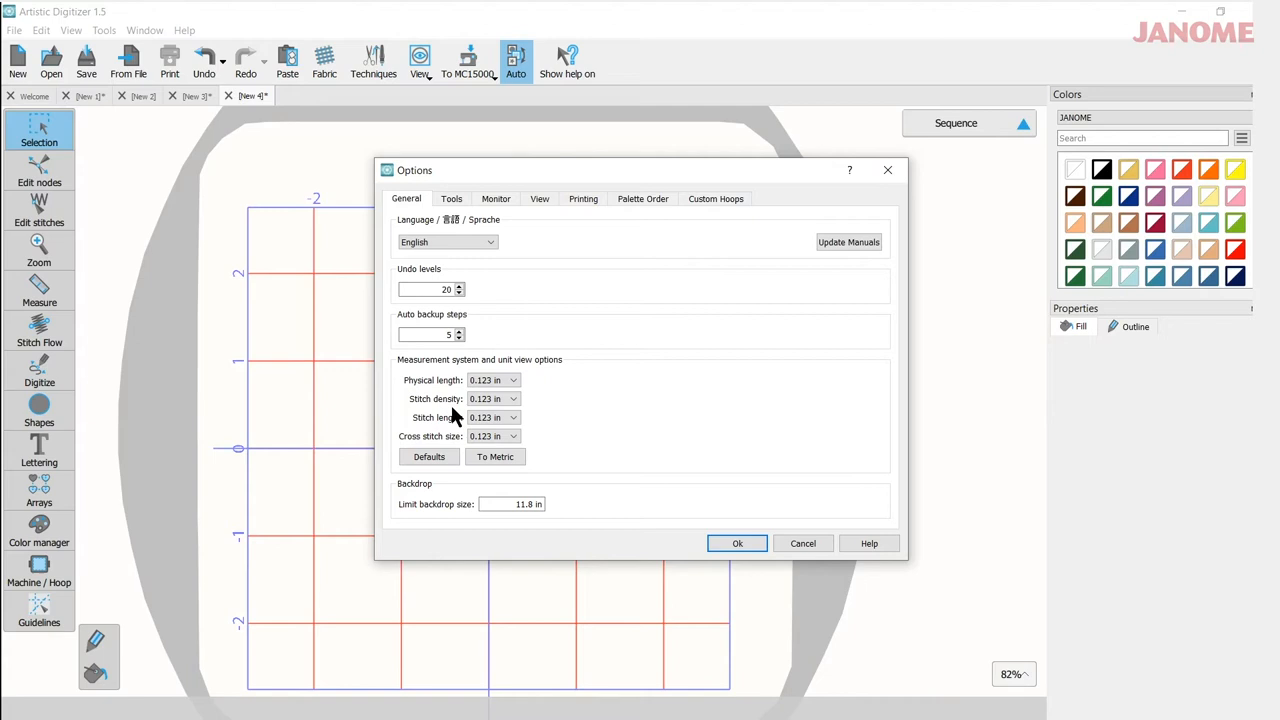
mouse_move(558, 392)
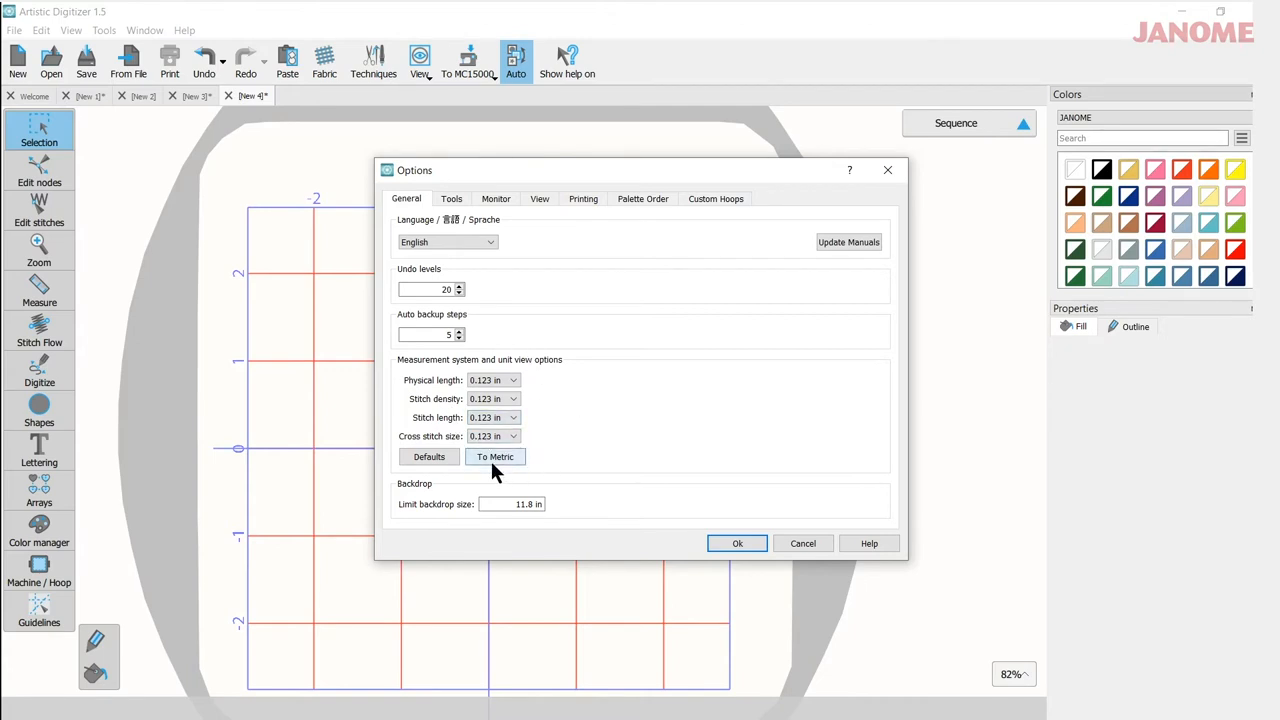
mouse_move(530, 476)
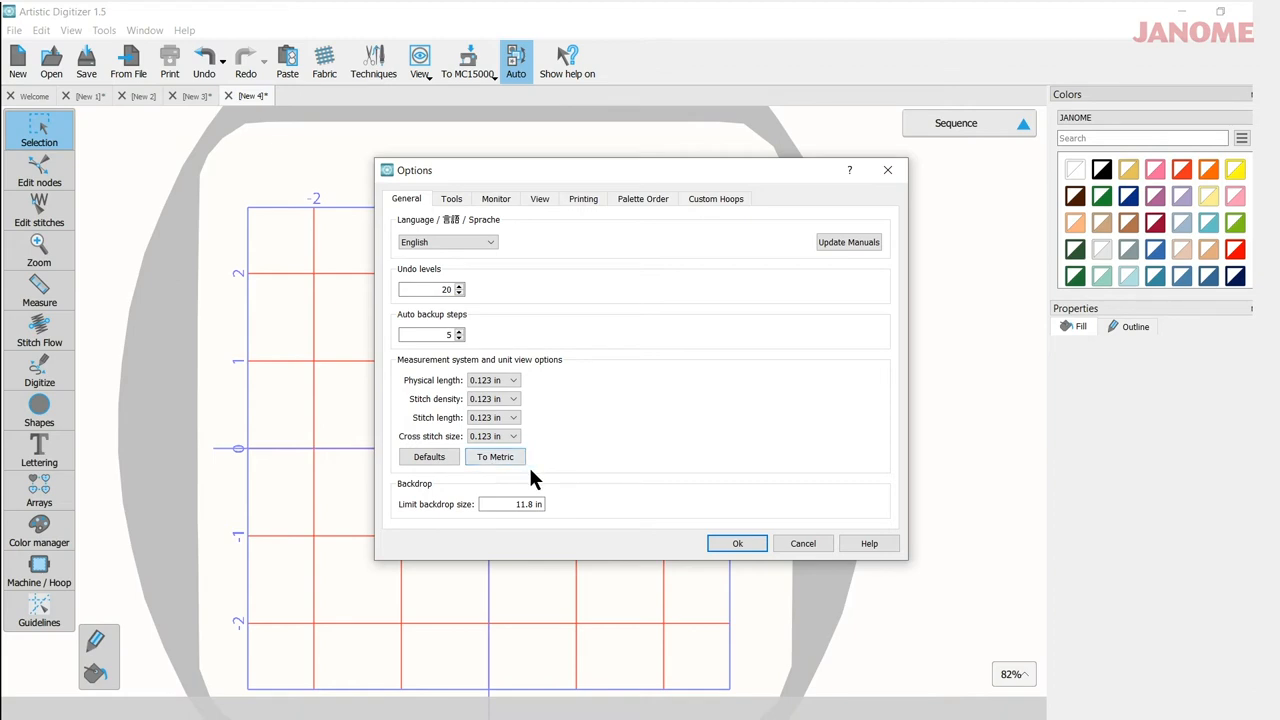
mouse_move(590, 474)
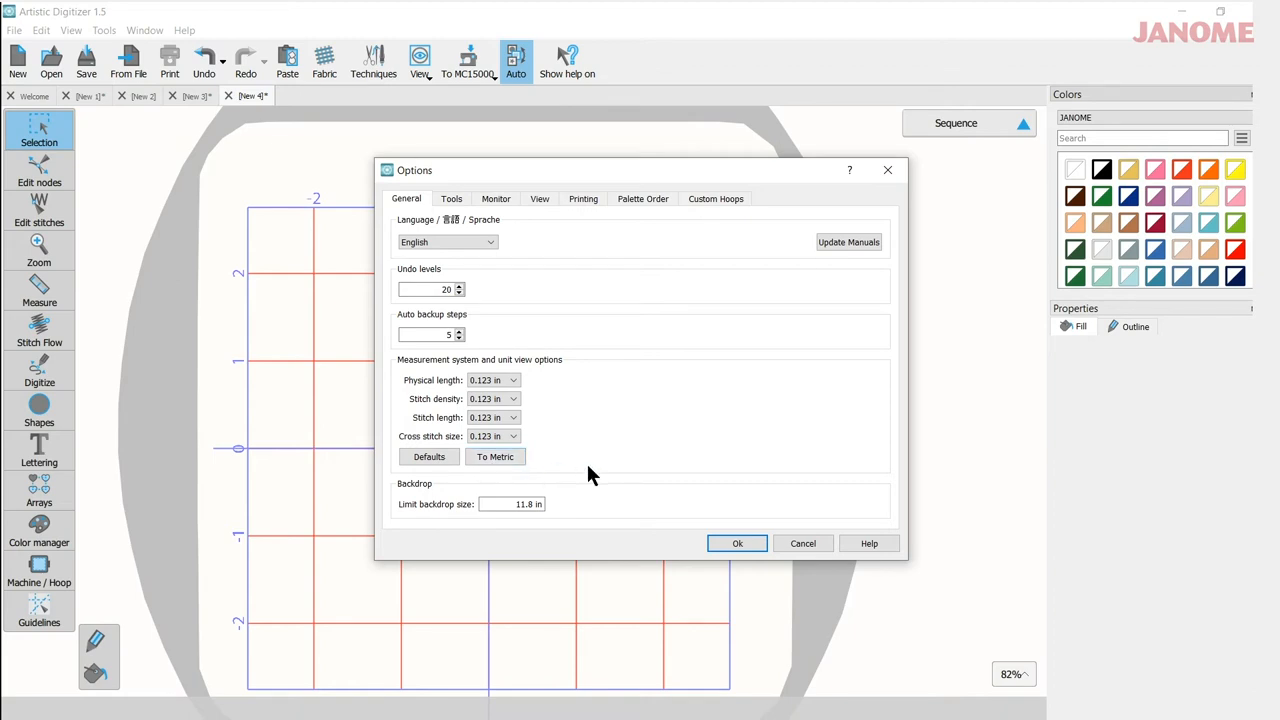
mouse_move(596, 452)
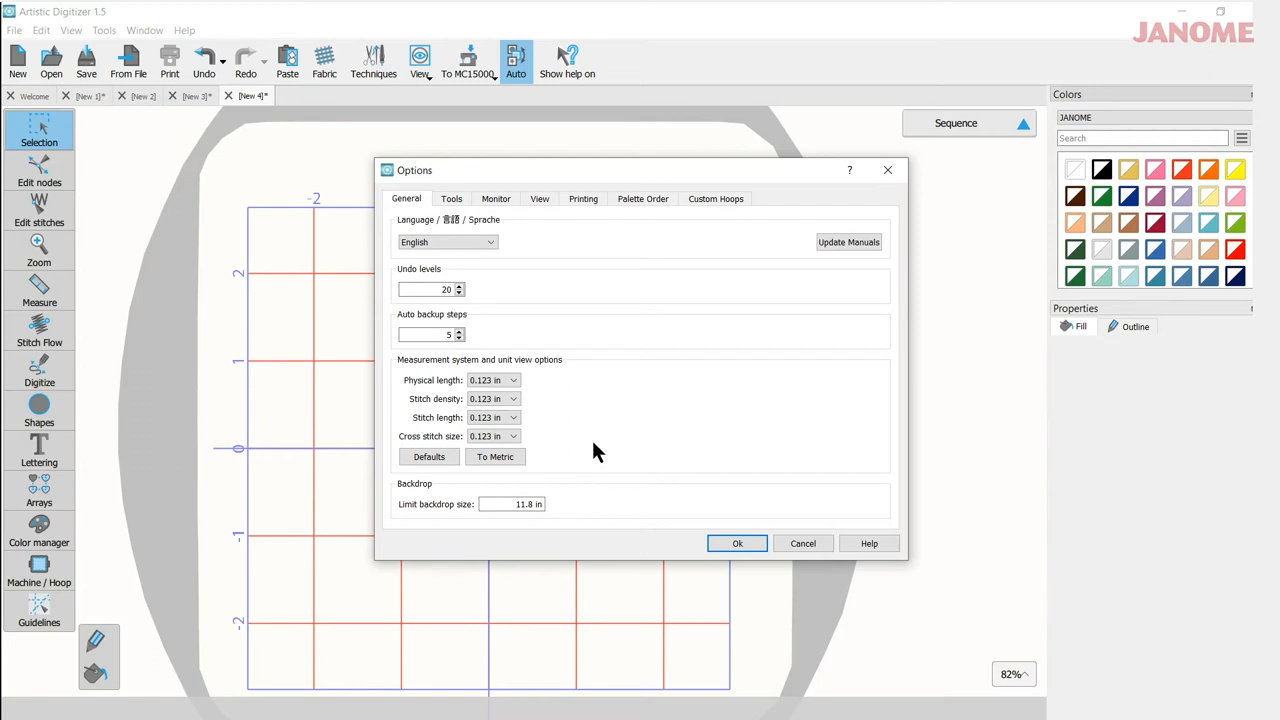
mouse_move(604, 458)
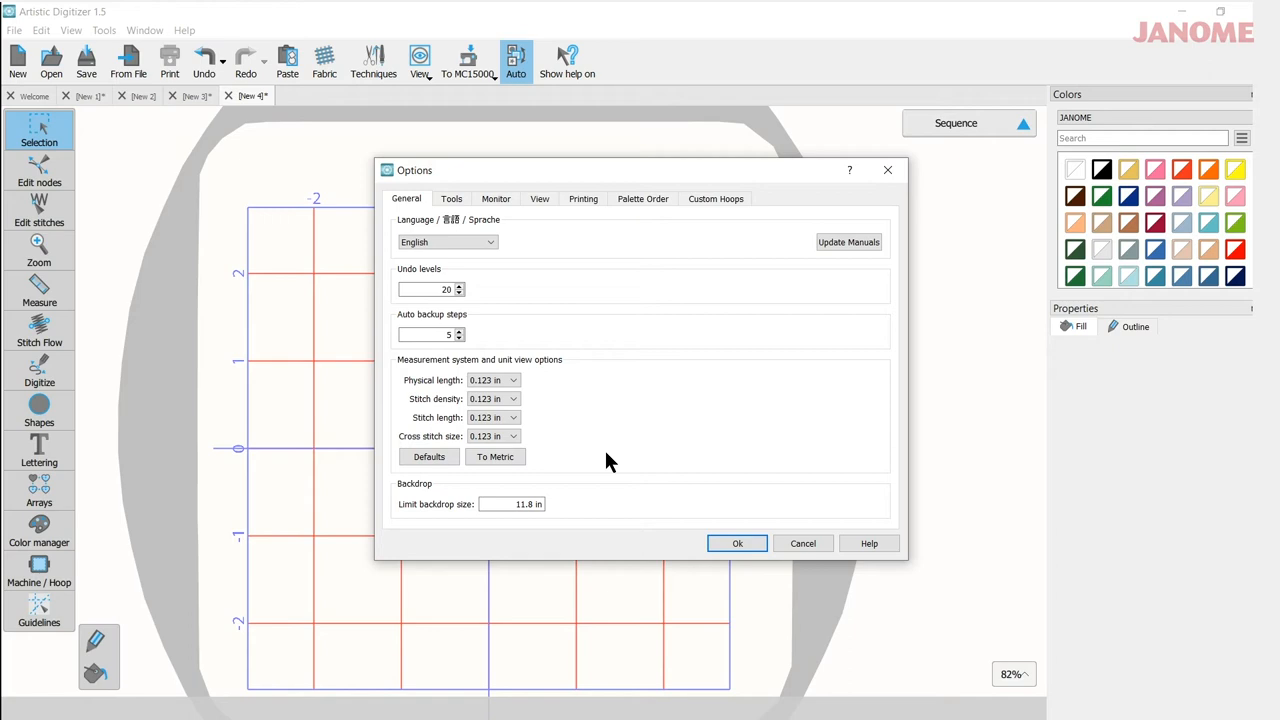
mouse_move(638, 452)
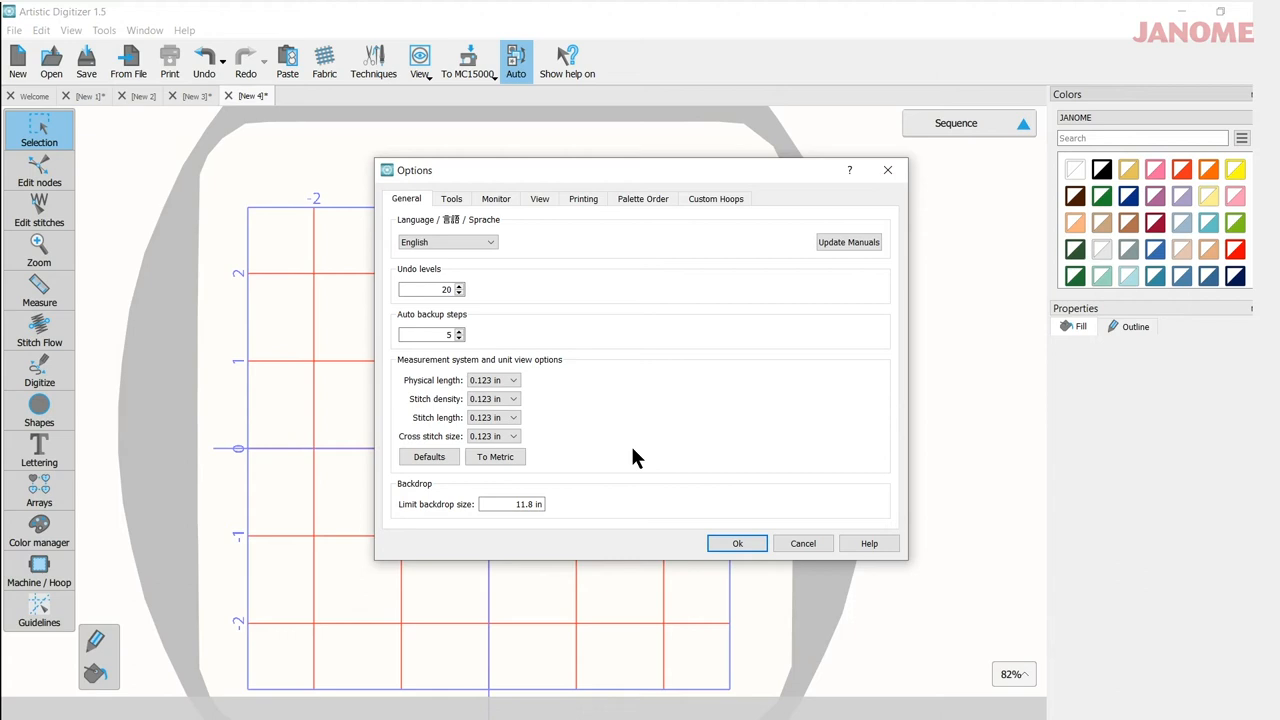
mouse_move(592, 438)
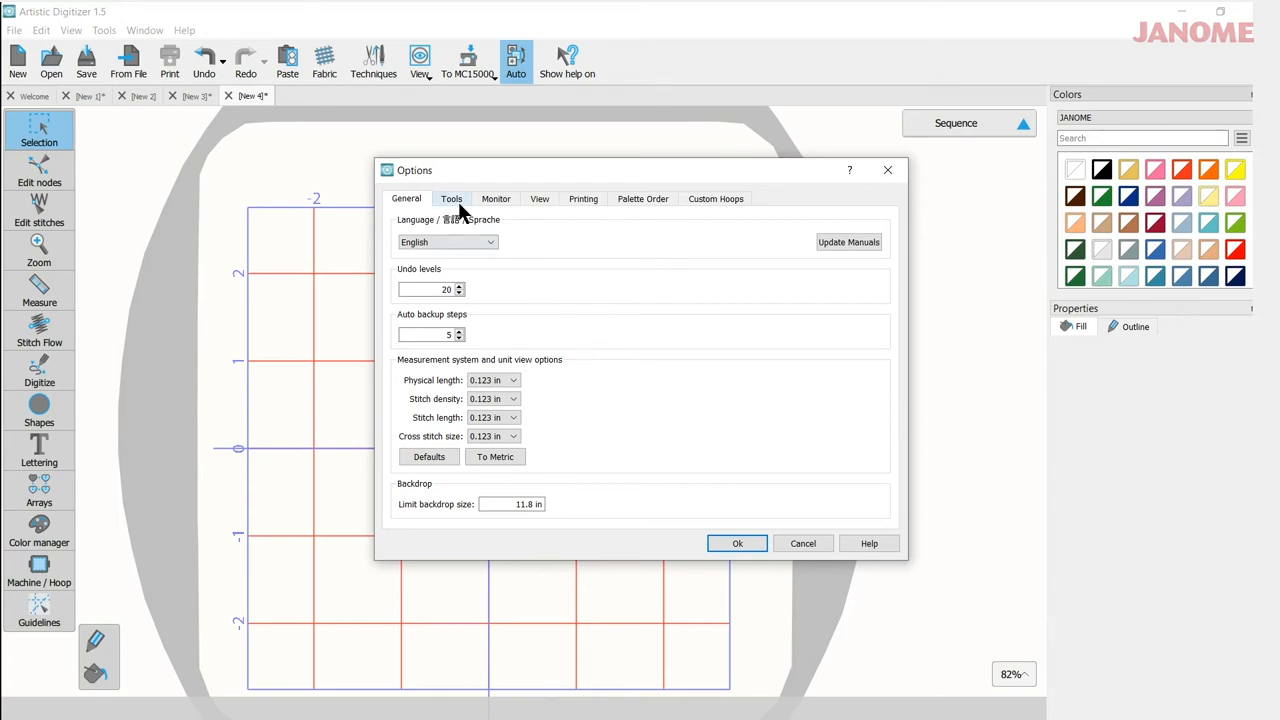
Show the Tools page with lasso selection, sequence manager, digitizer and zoom settings
left_click(452, 198)
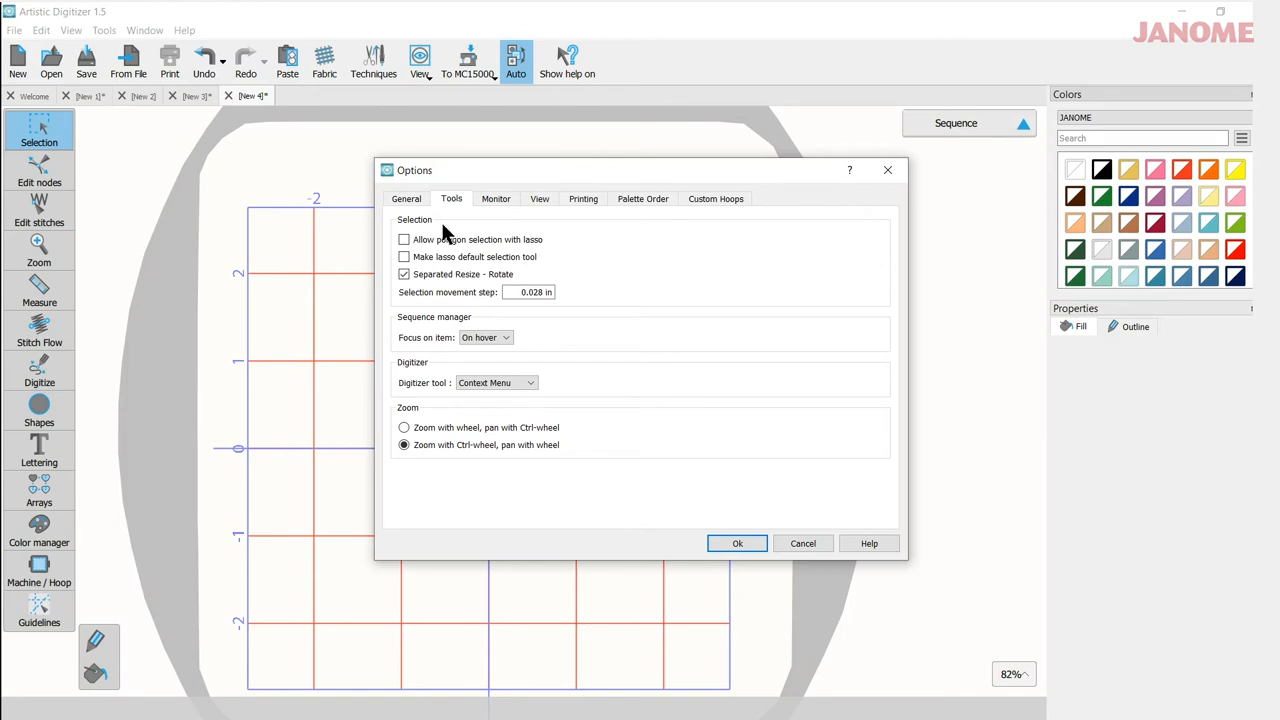
mouse_move(584, 304)
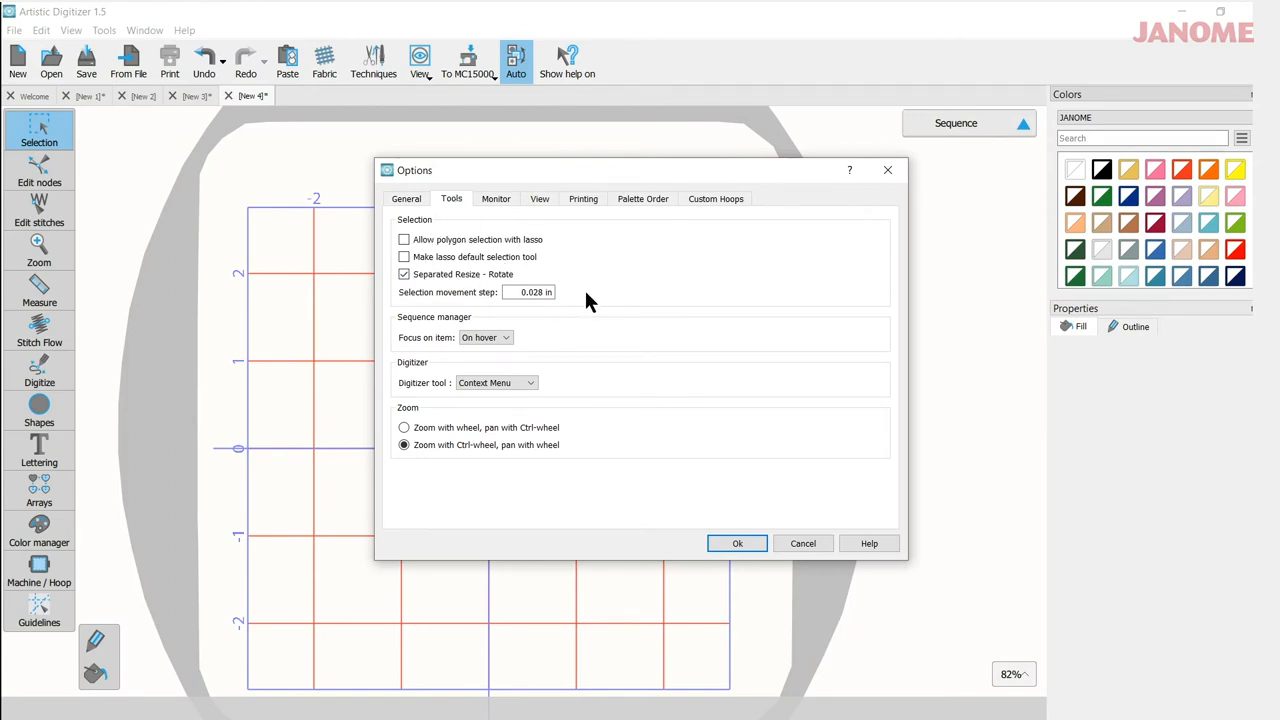
mouse_move(462, 316)
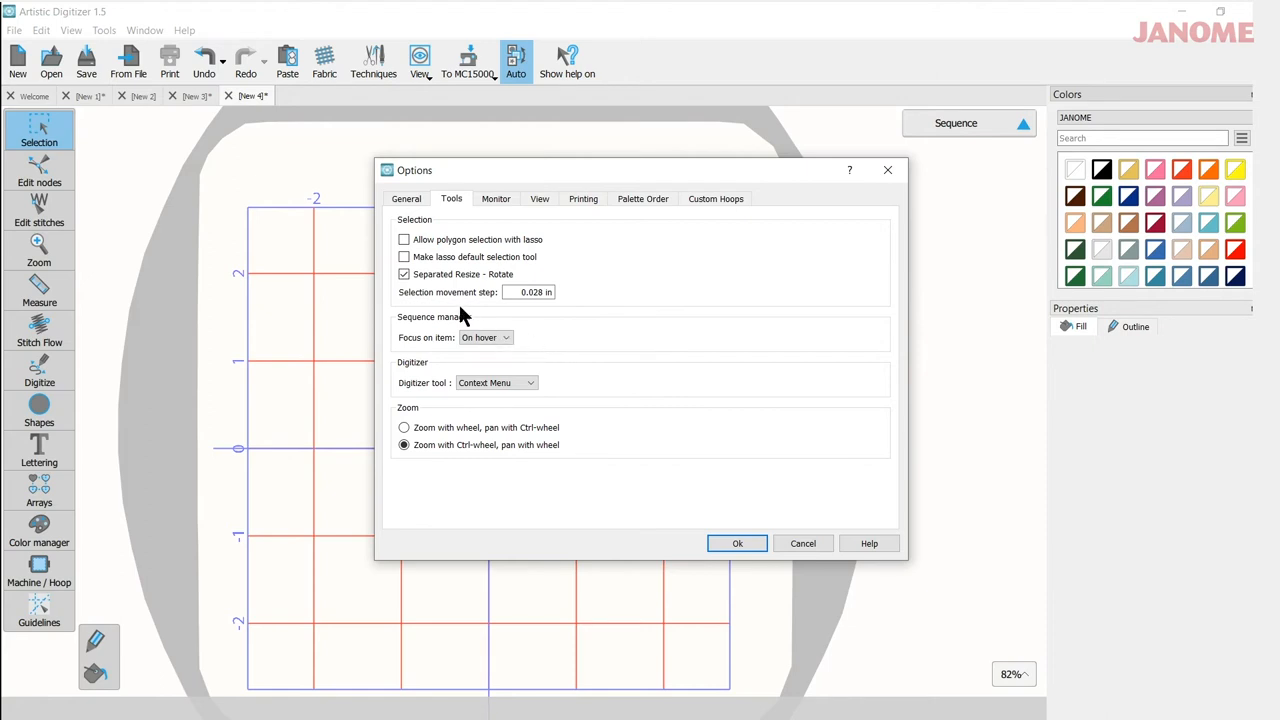
mouse_move(570, 390)
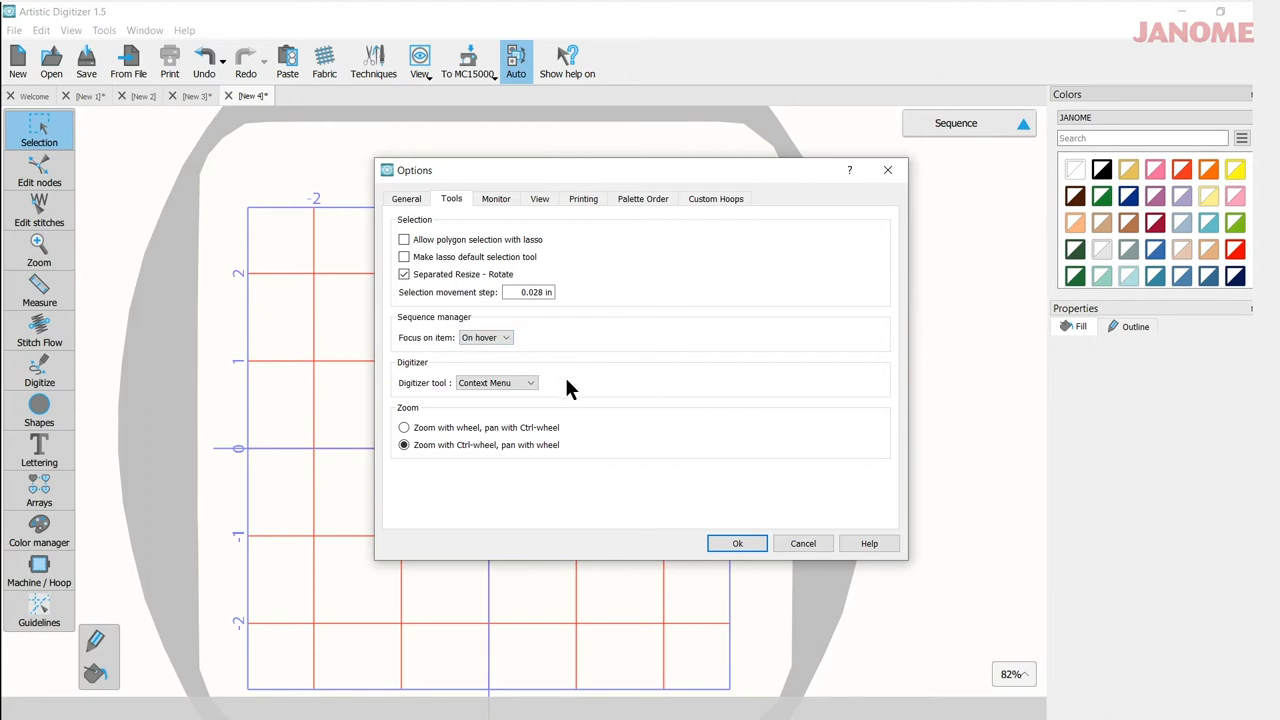
mouse_move(420, 398)
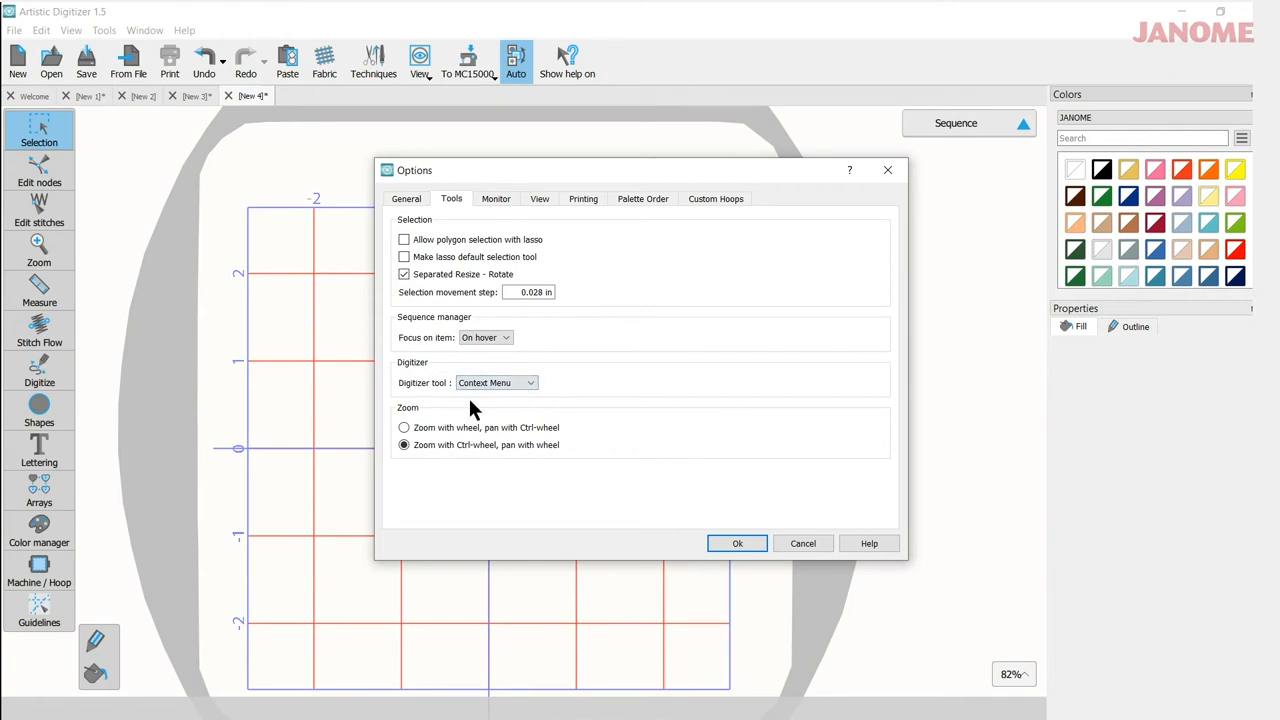
mouse_move(564, 380)
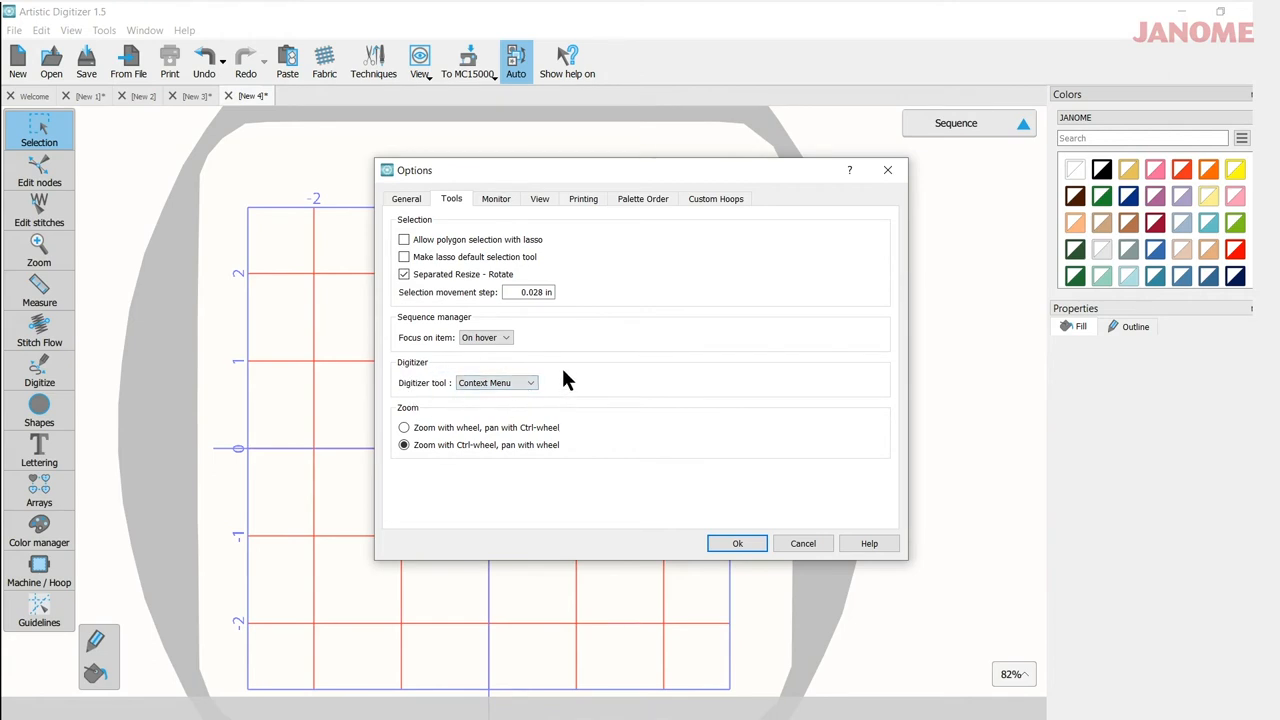
left_click(530, 384)
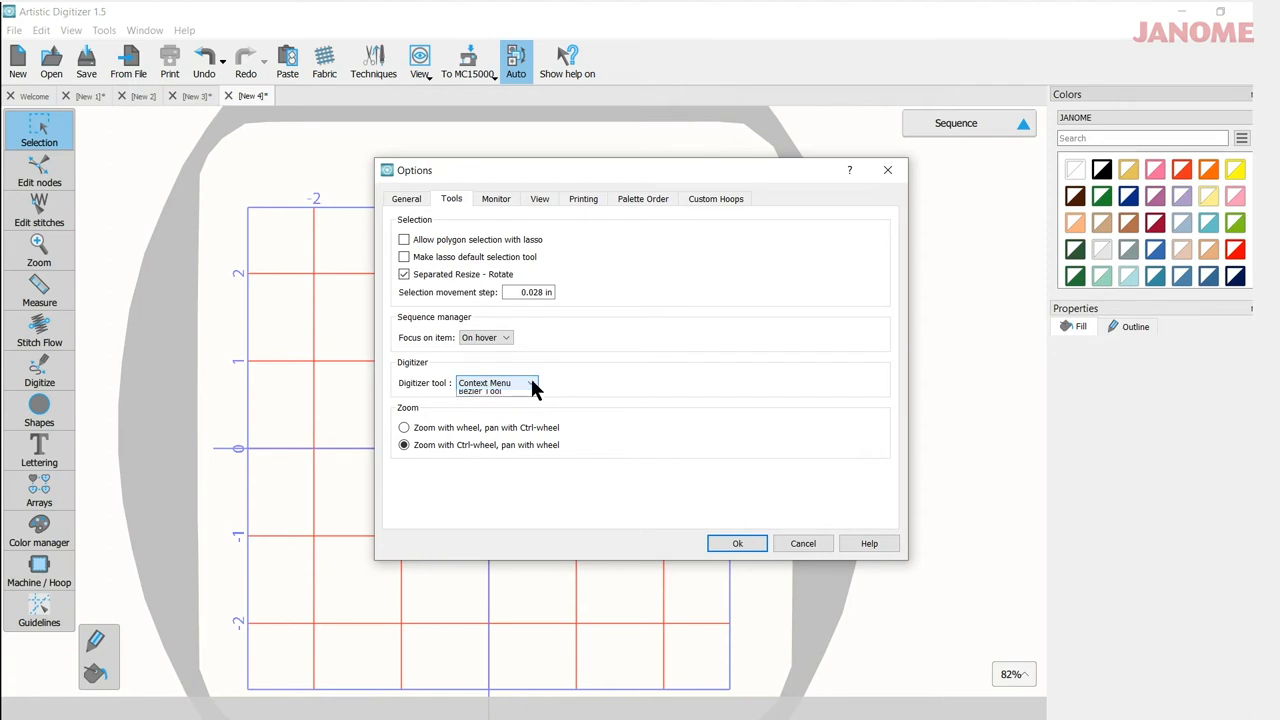
left_click(532, 384)
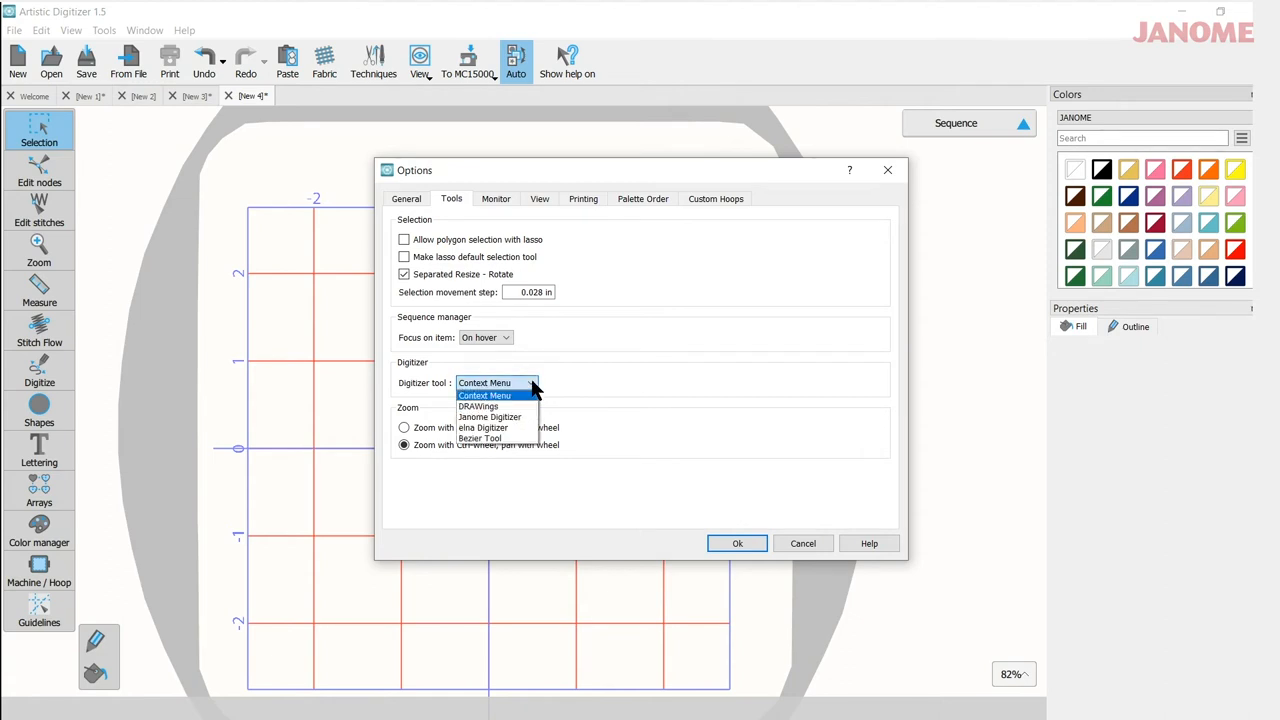
mouse_move(490, 418)
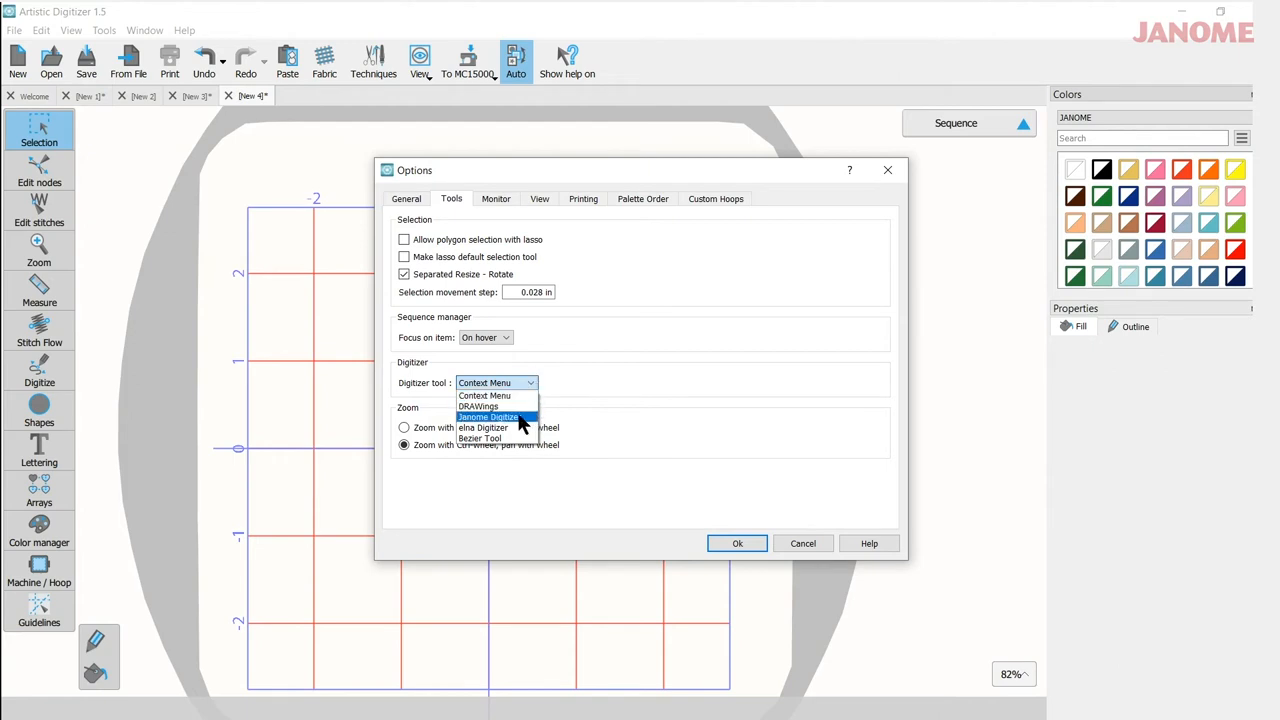
mouse_move(516, 424)
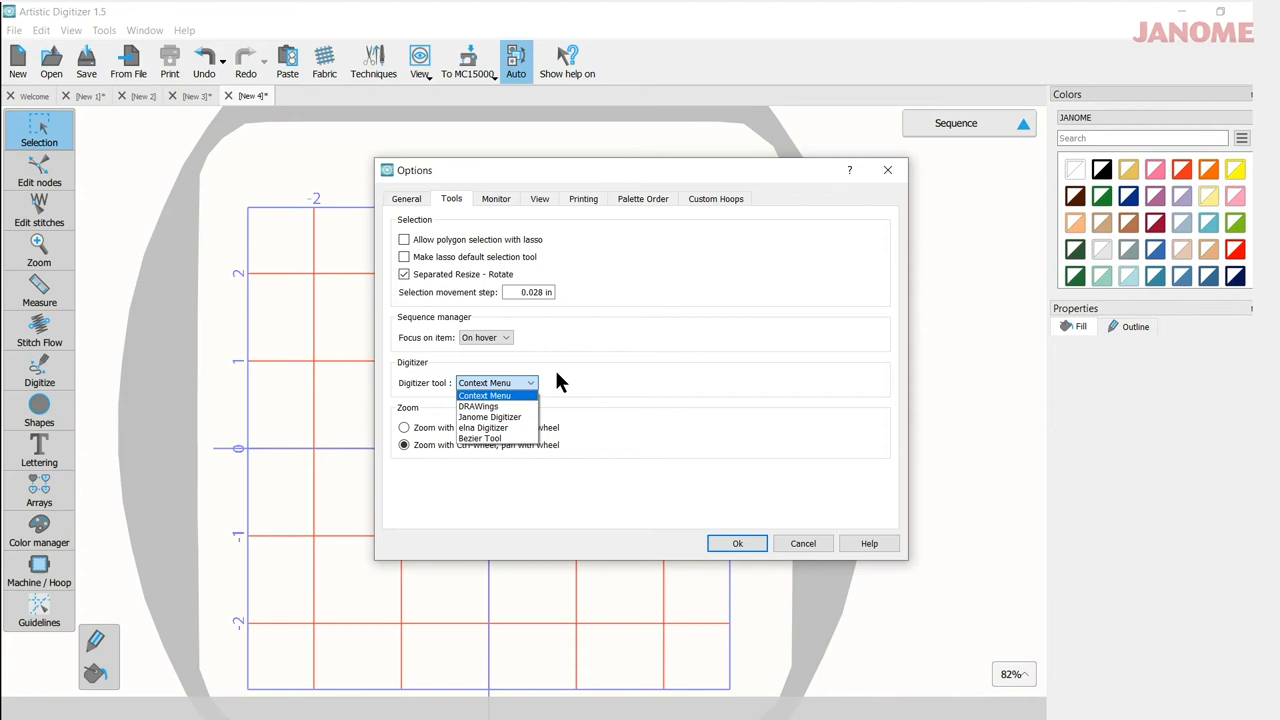
mouse_move(578, 384)
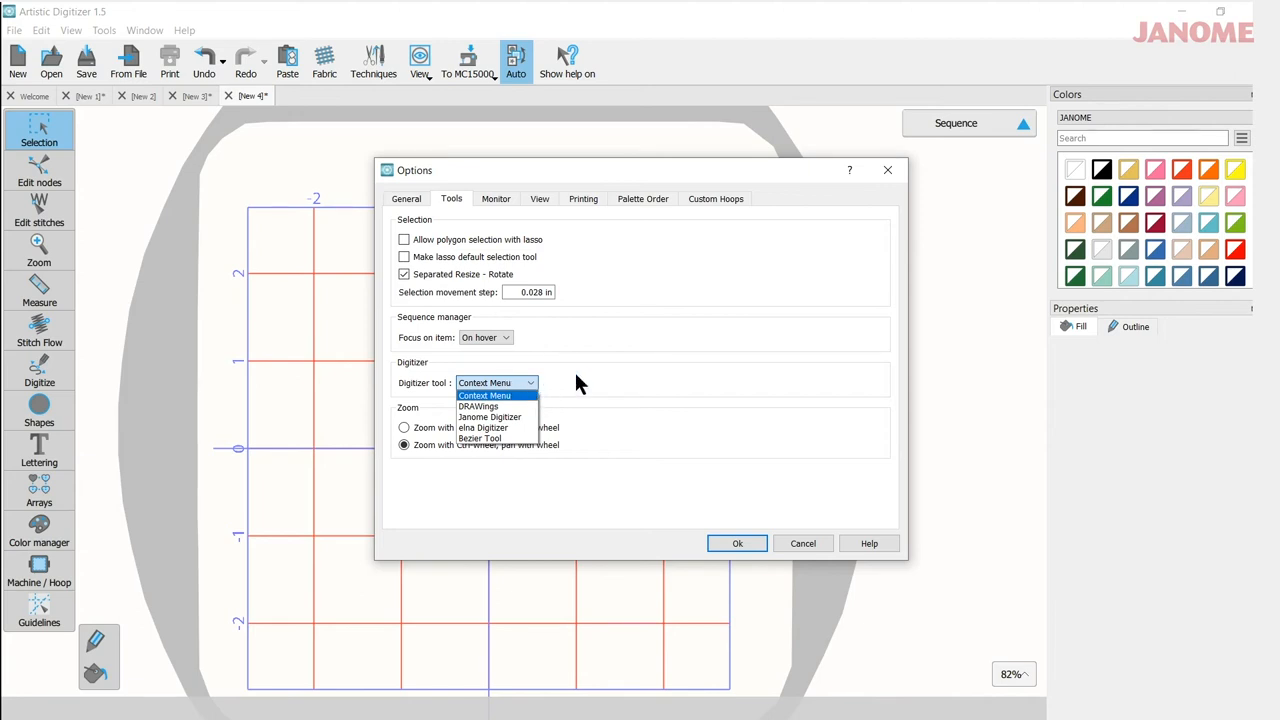
left_click(484, 396)
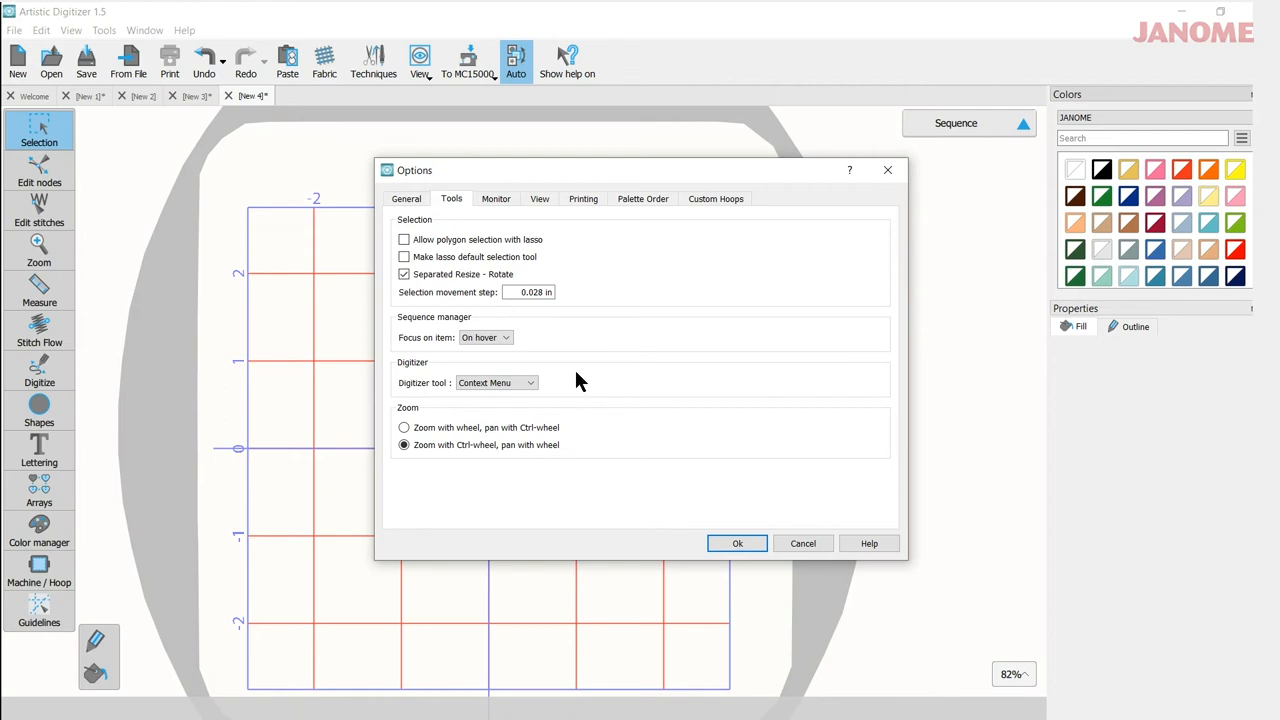
mouse_move(584, 384)
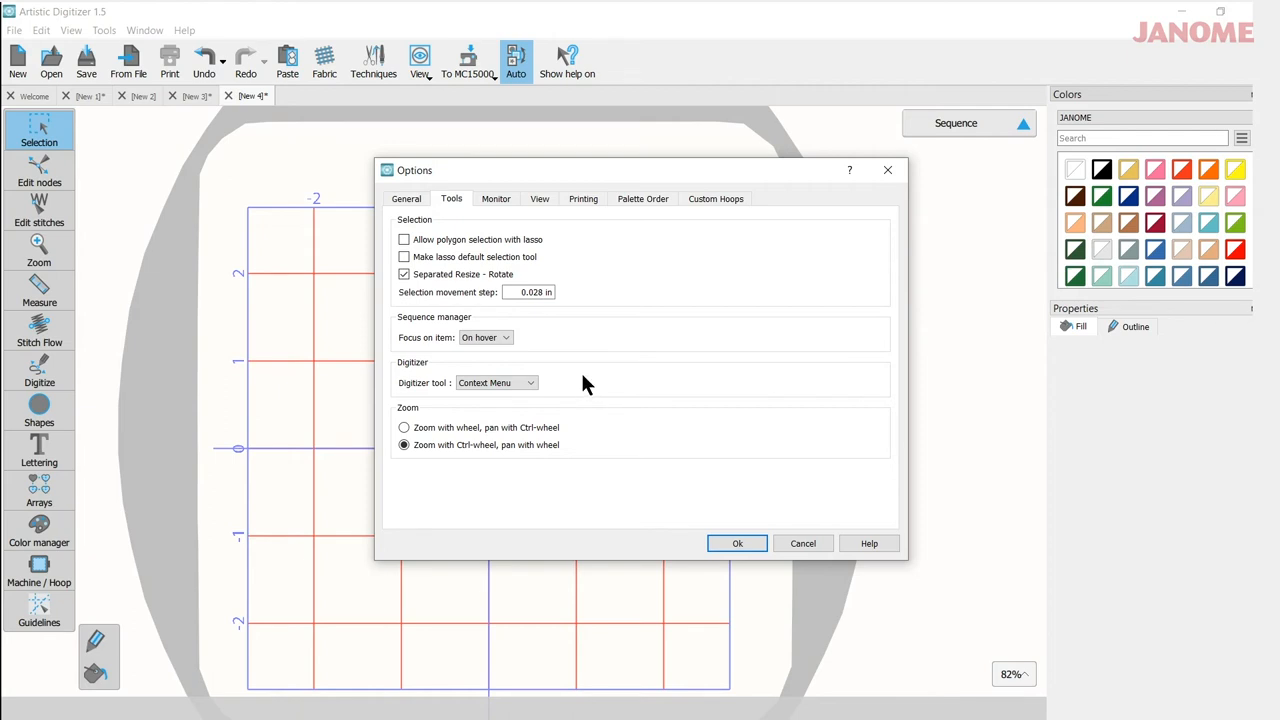
mouse_move(600, 402)
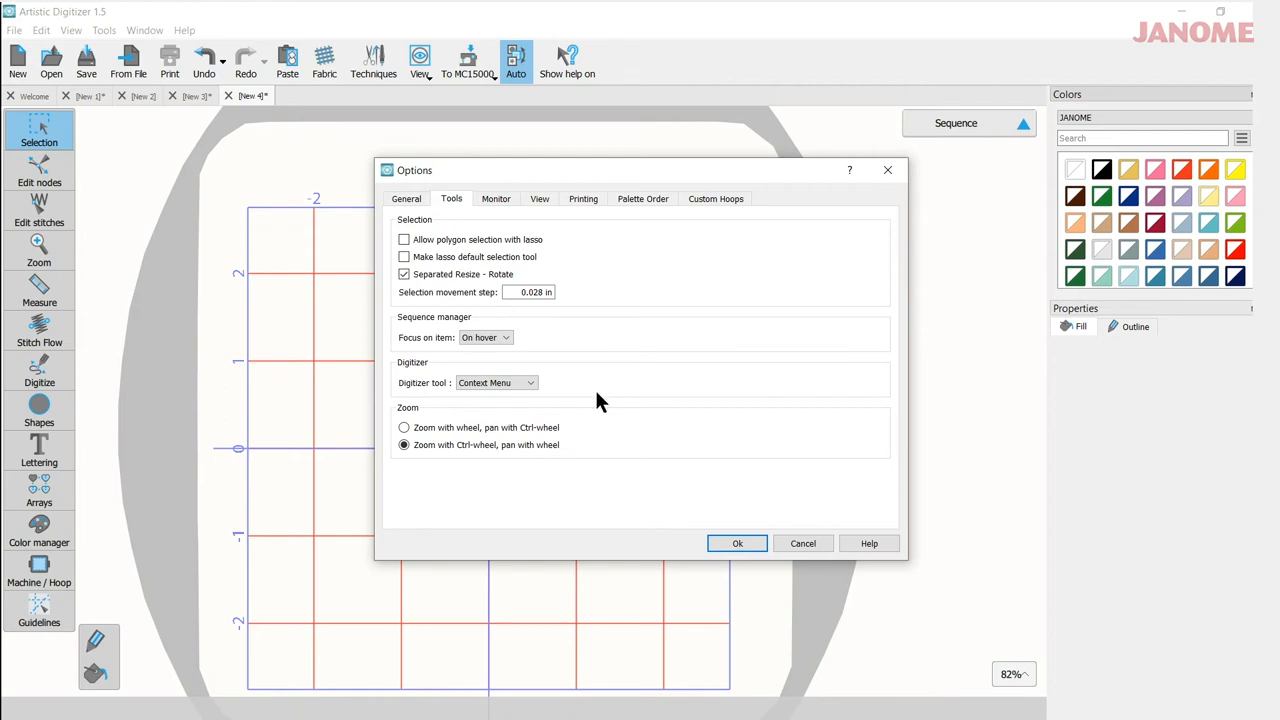
mouse_move(556, 390)
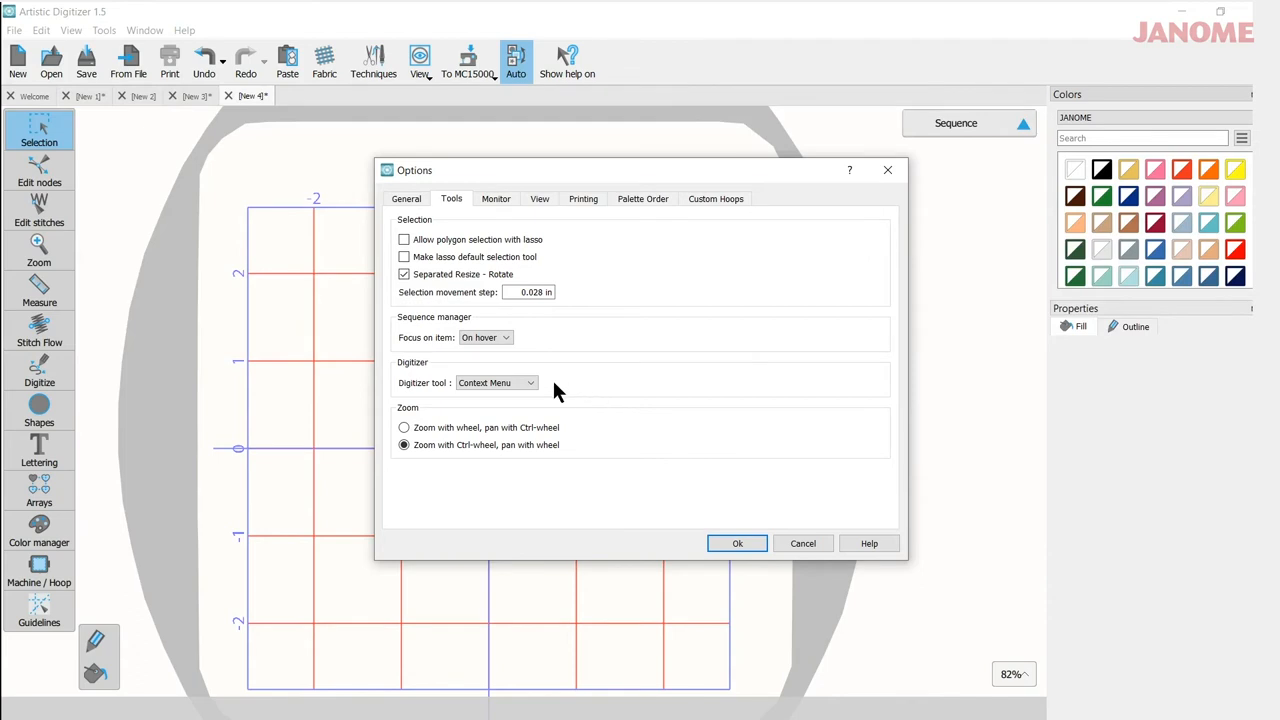
mouse_move(620, 414)
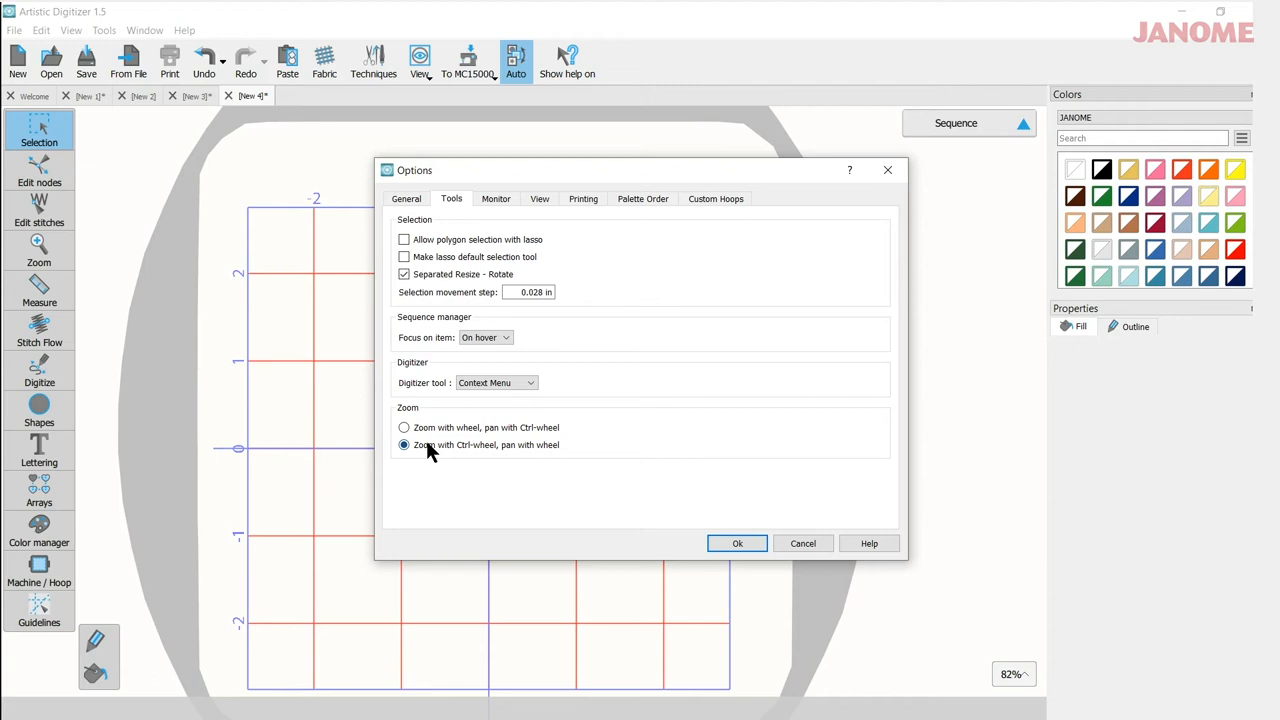
mouse_move(432, 466)
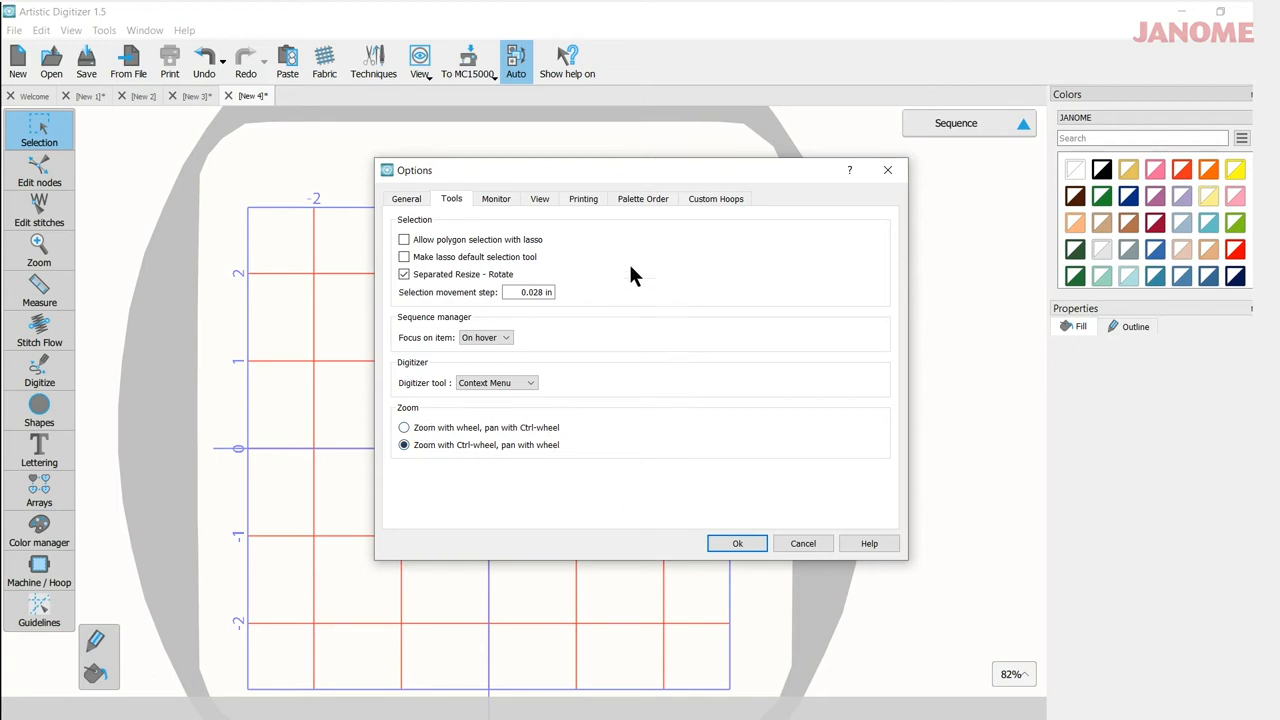
Show the Monitor page with visible area width and screen size presets
left_click(496, 198)
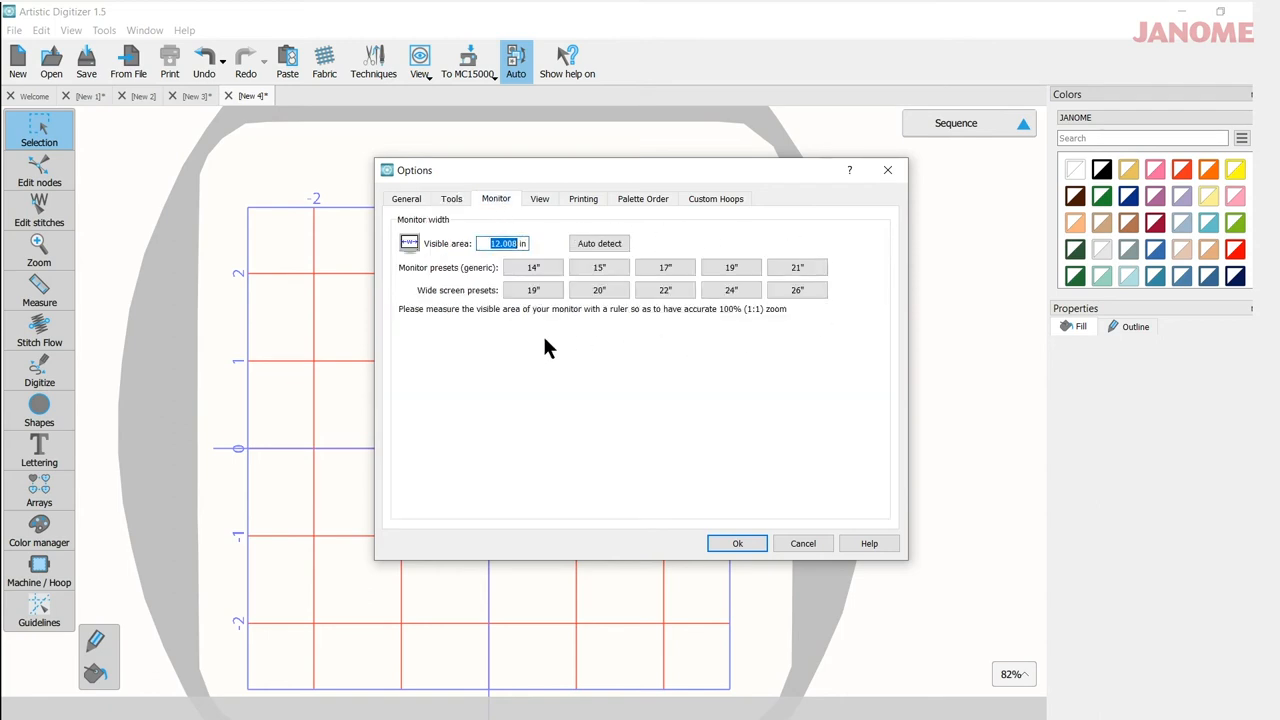
mouse_move(538, 372)
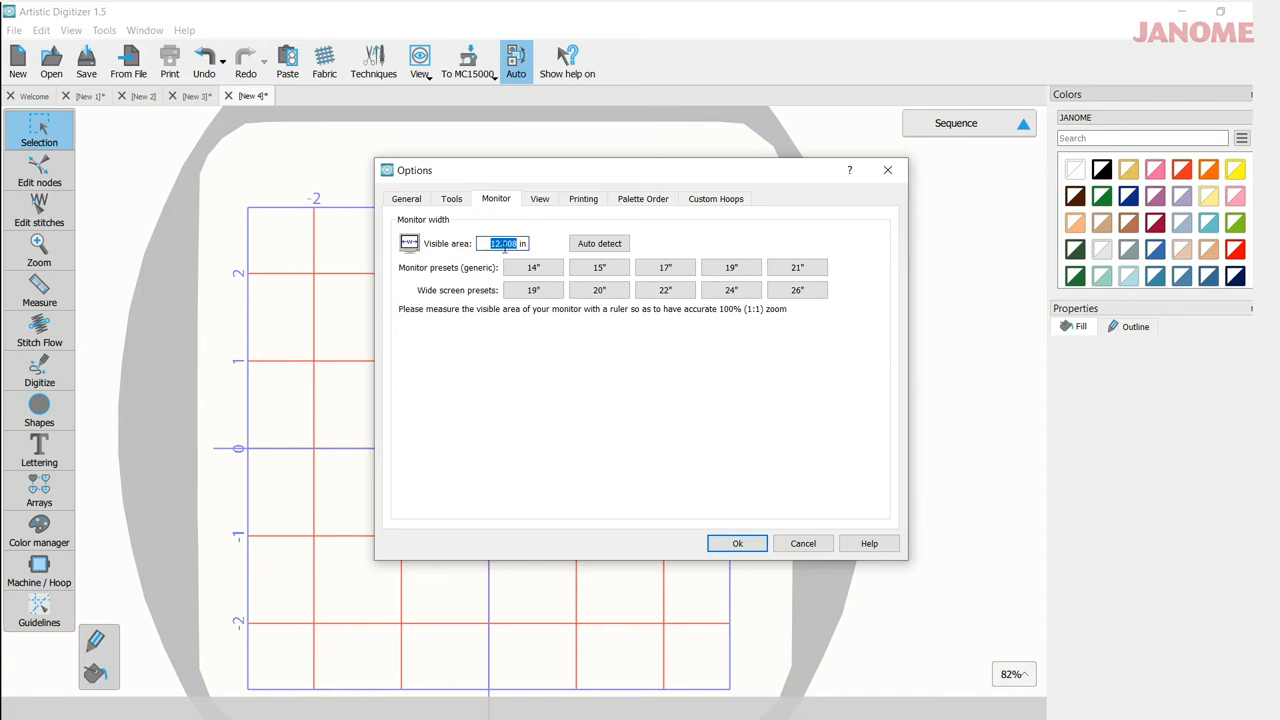
mouse_move(500, 276)
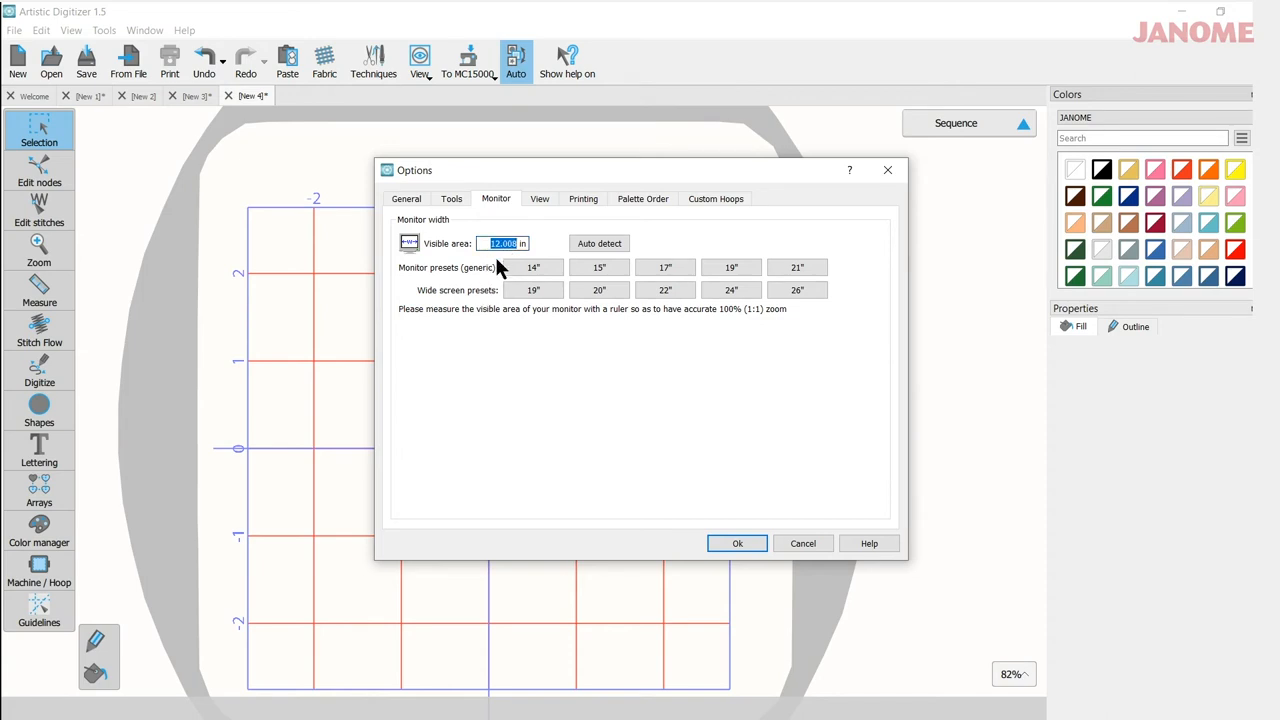
mouse_move(510, 444)
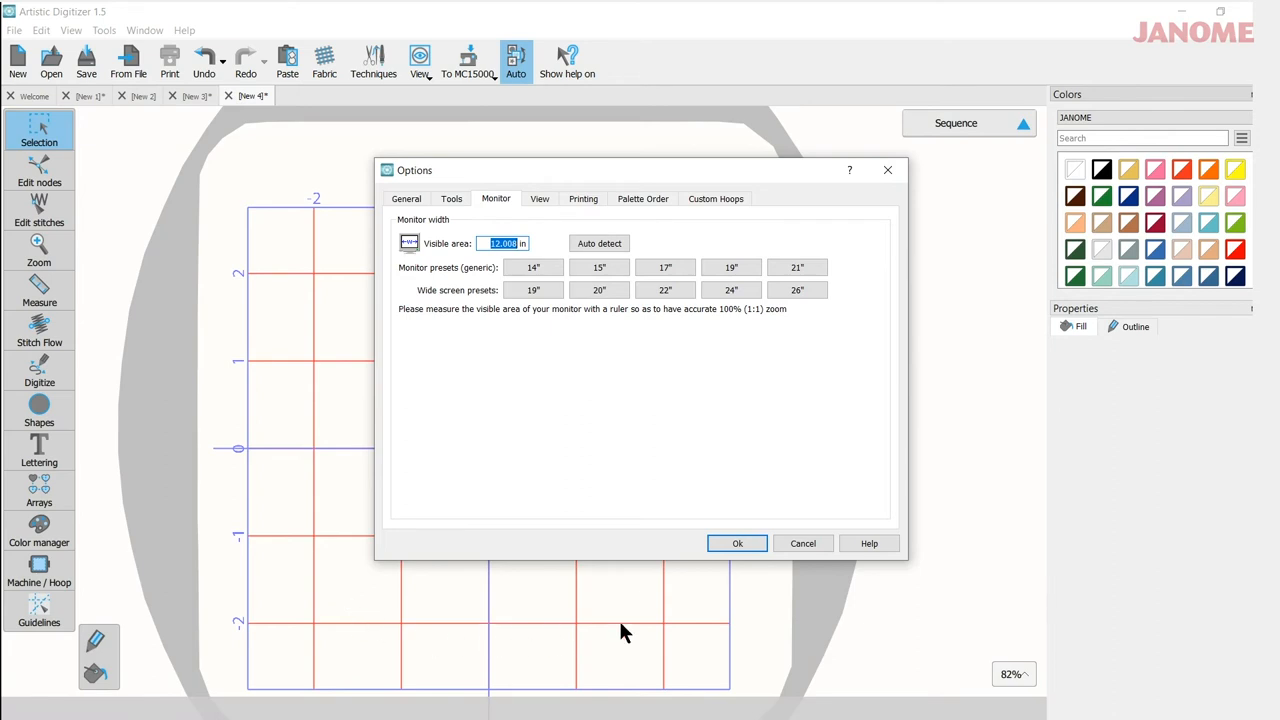
mouse_move(1088, 518)
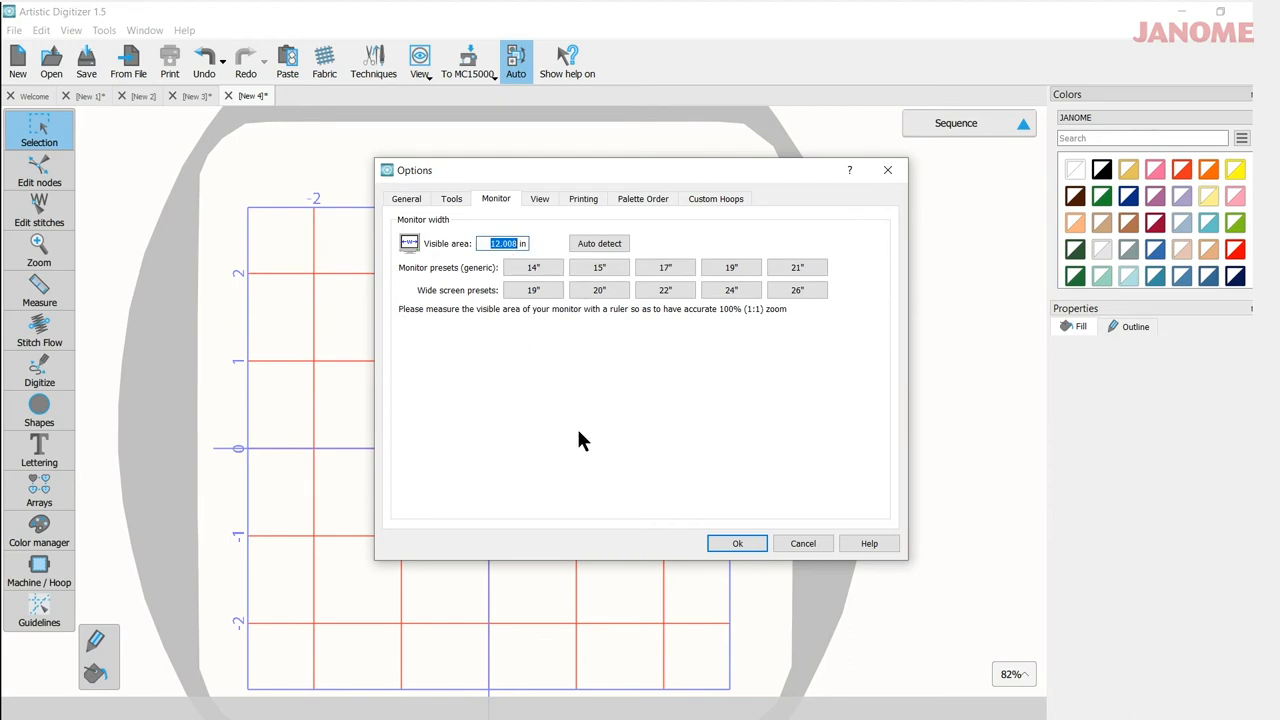
Show the View page with stitch type icons, toolbar size and UI scale settings
left_click(540, 198)
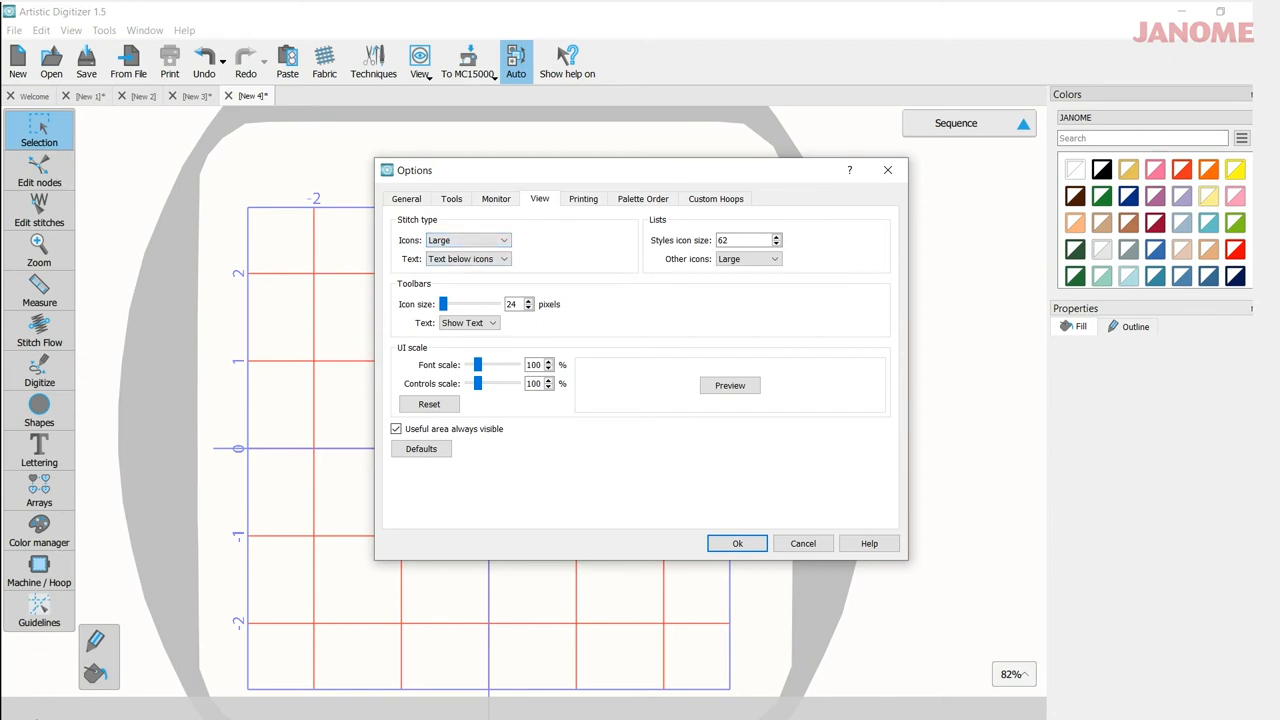
mouse_move(604, 304)
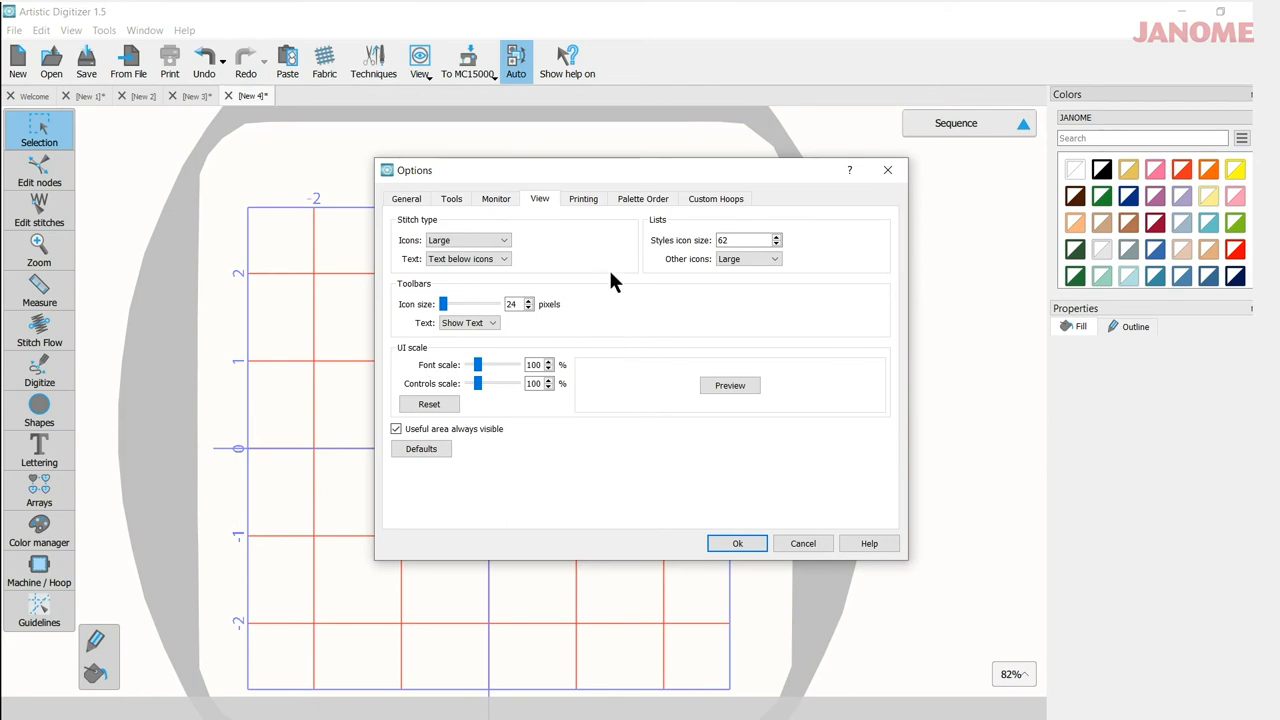
mouse_move(584, 250)
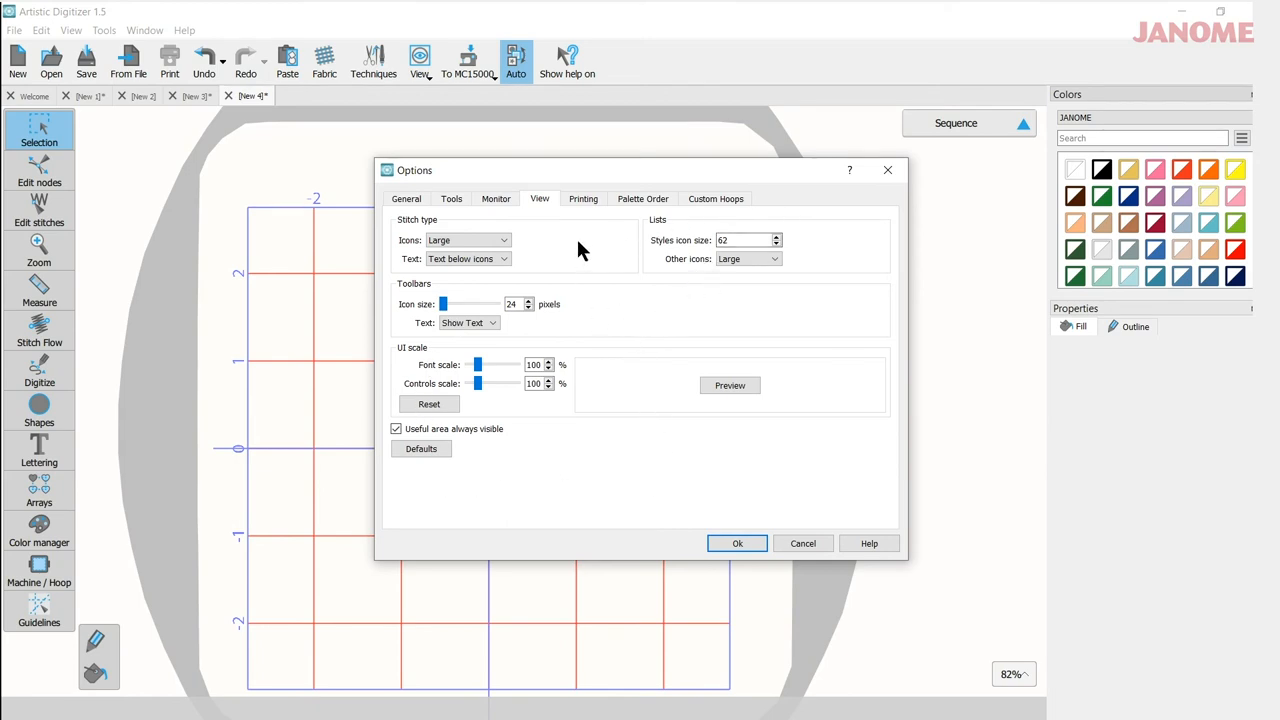
Show the Printing page with printer fonts, bitmap DPI and company name
left_click(584, 198)
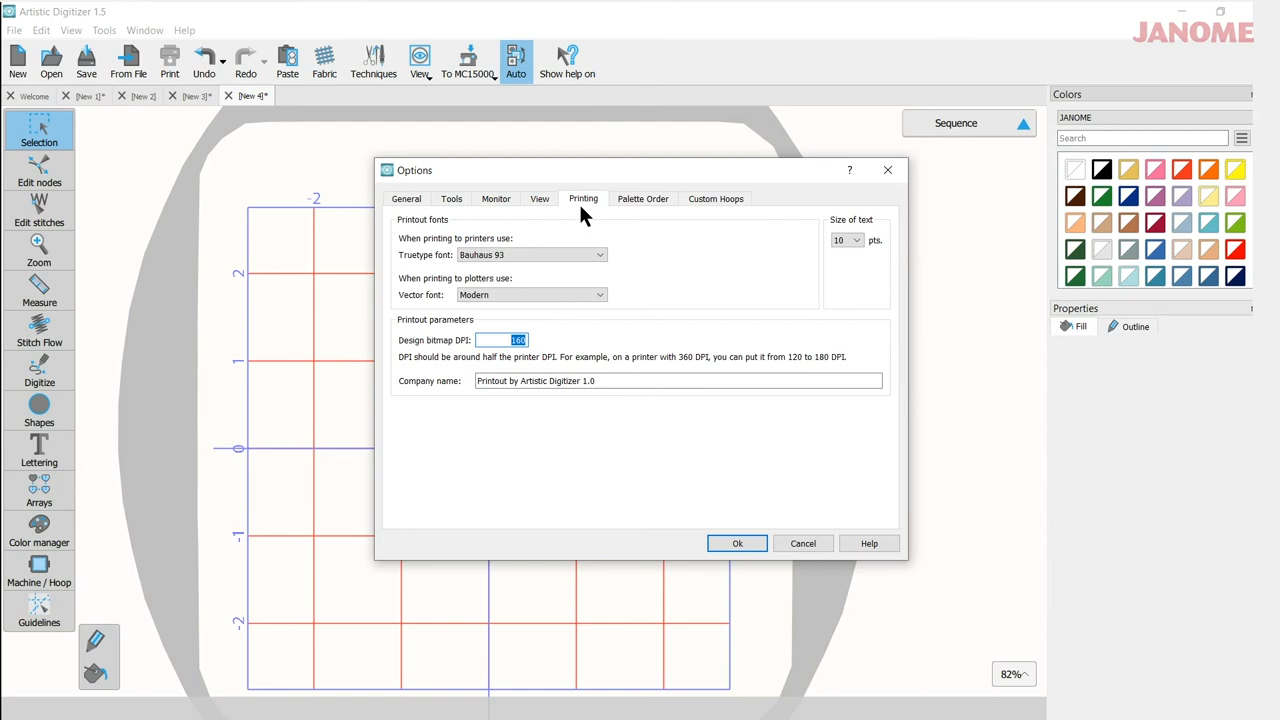
mouse_move(440, 278)
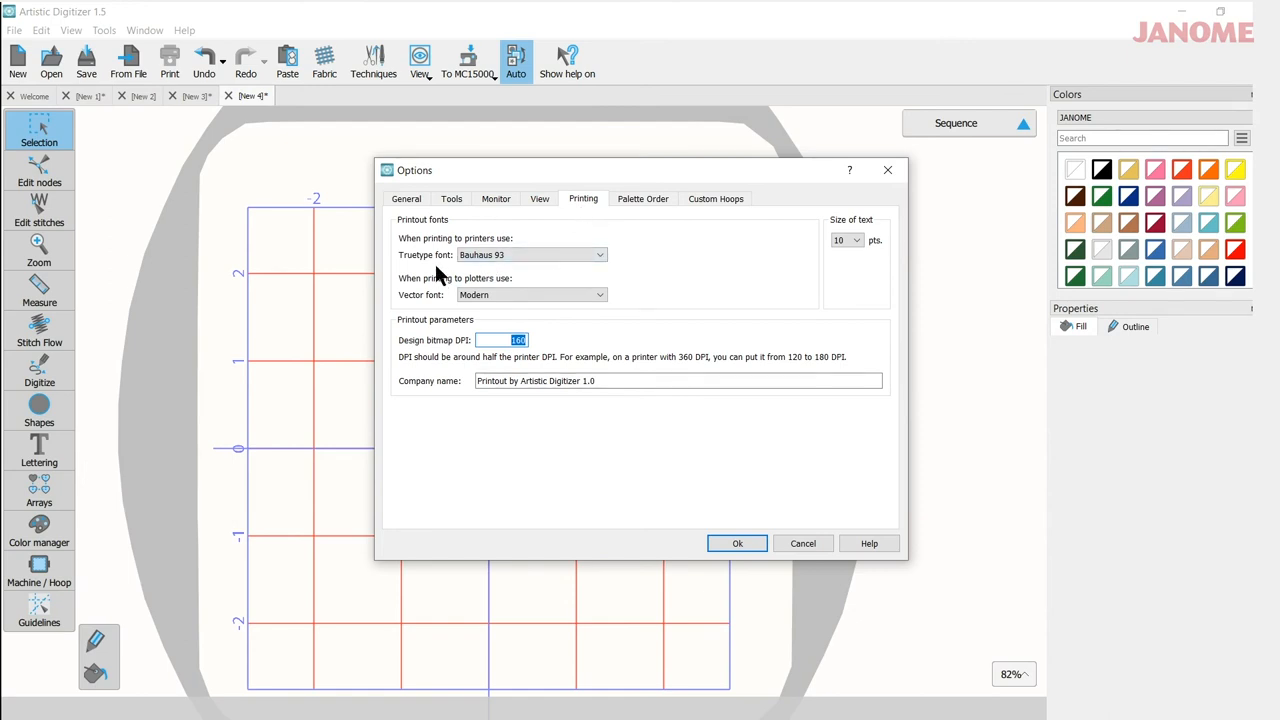
mouse_move(624, 276)
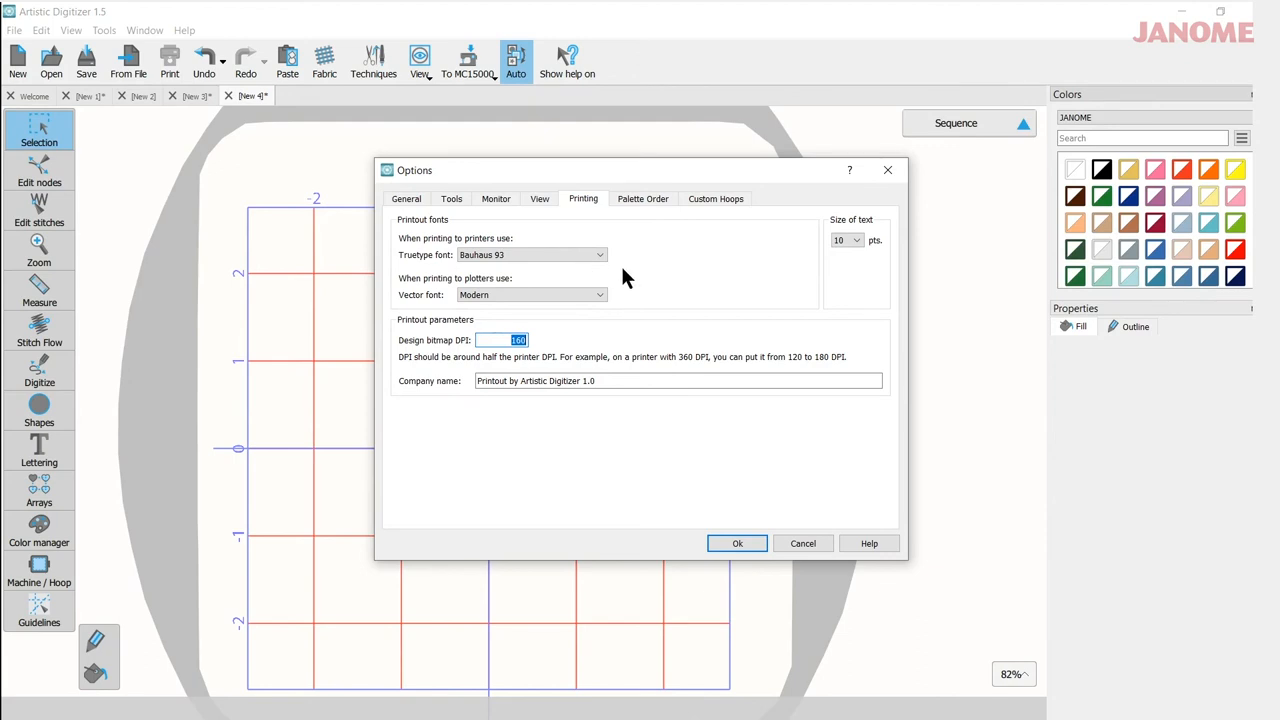
mouse_move(868, 260)
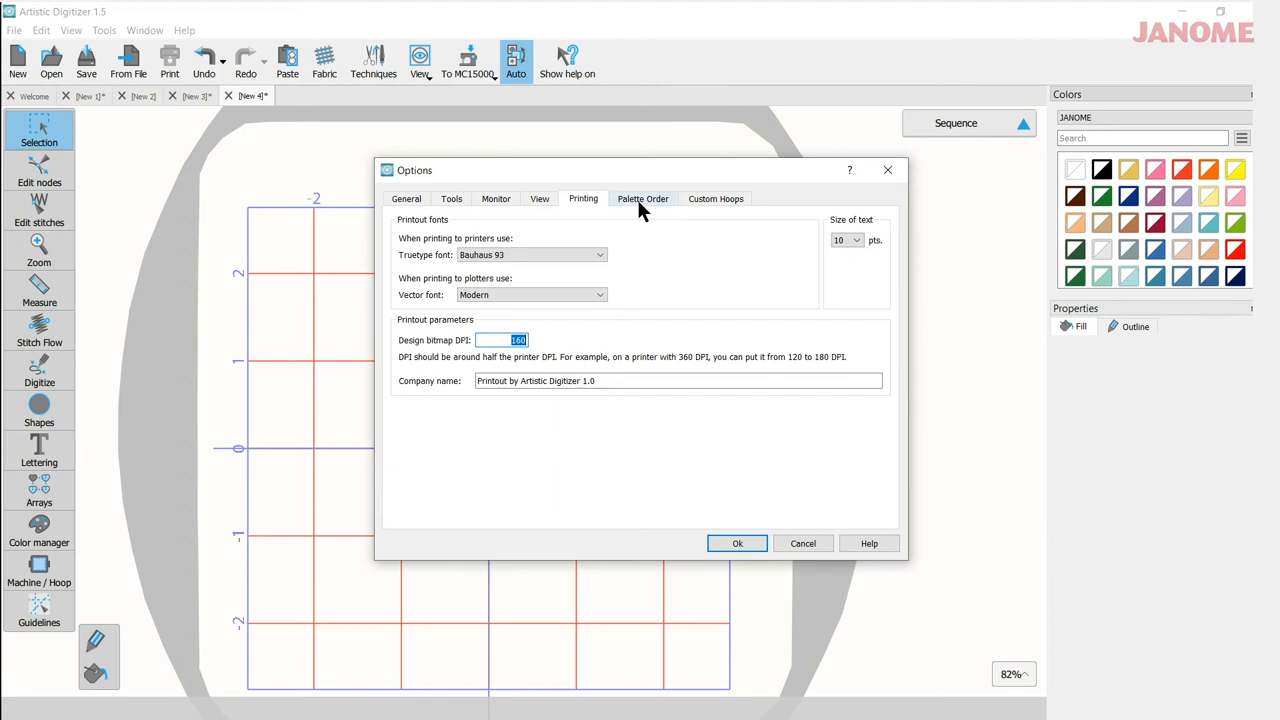
Scroll the Palette Order thread list and toggle the MARATHON palette's Visible setting
left_click(644, 198)
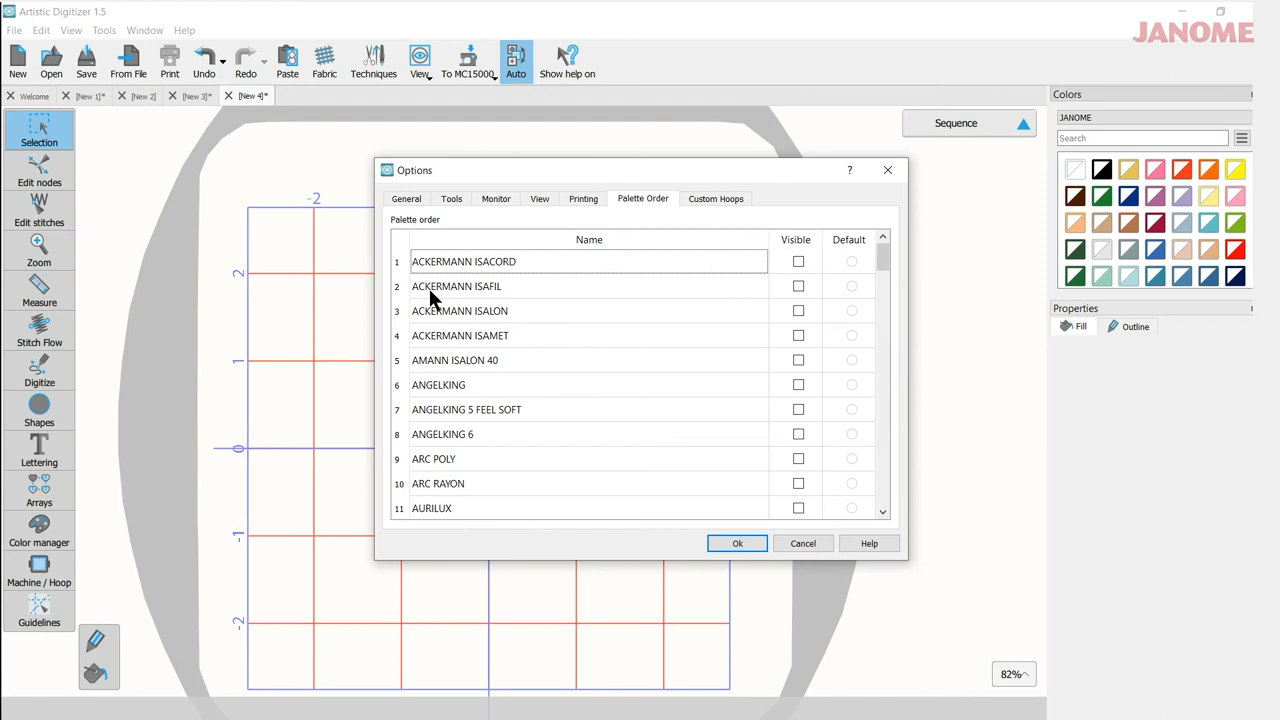
scroll("down", 3)
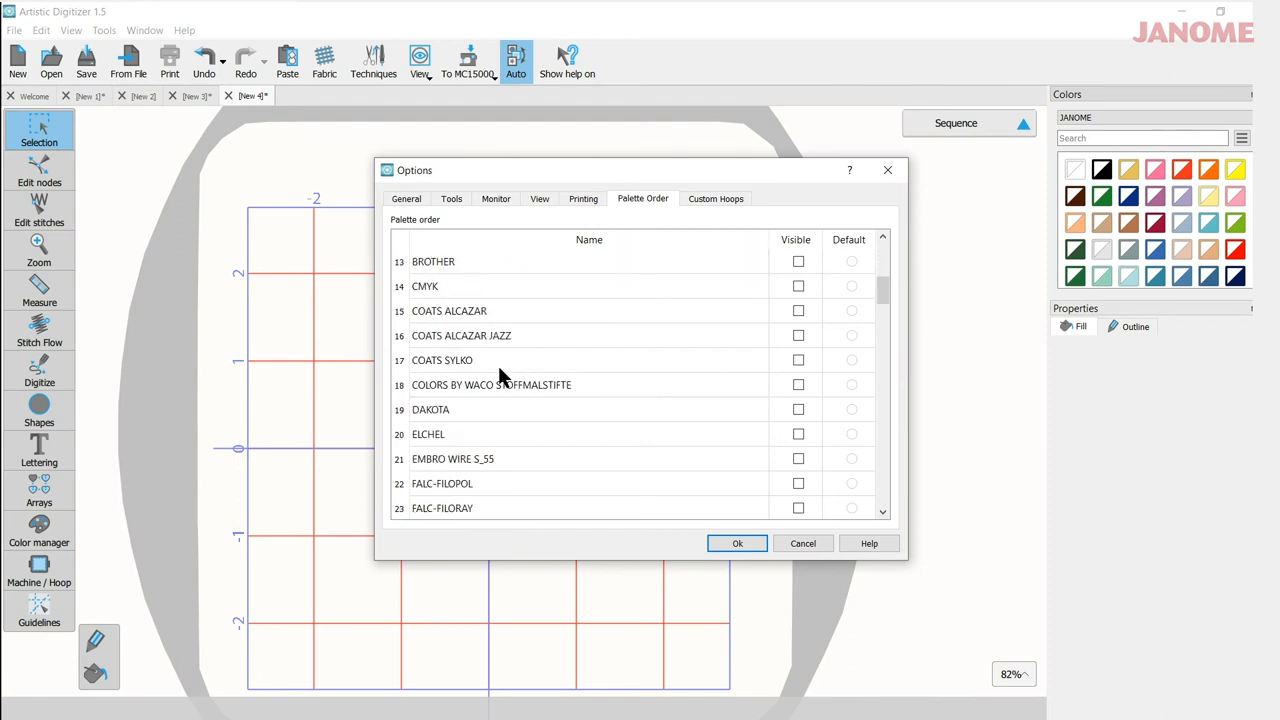
scroll("down", 3)
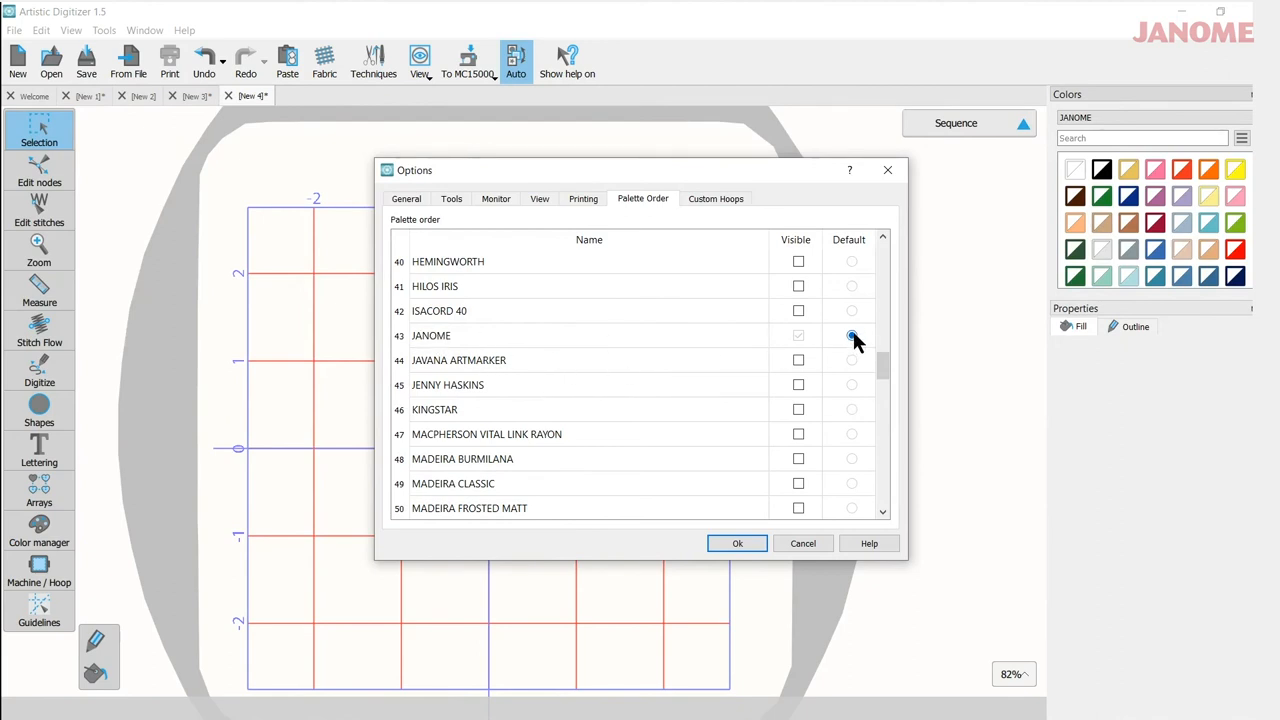
scroll("down", 3)
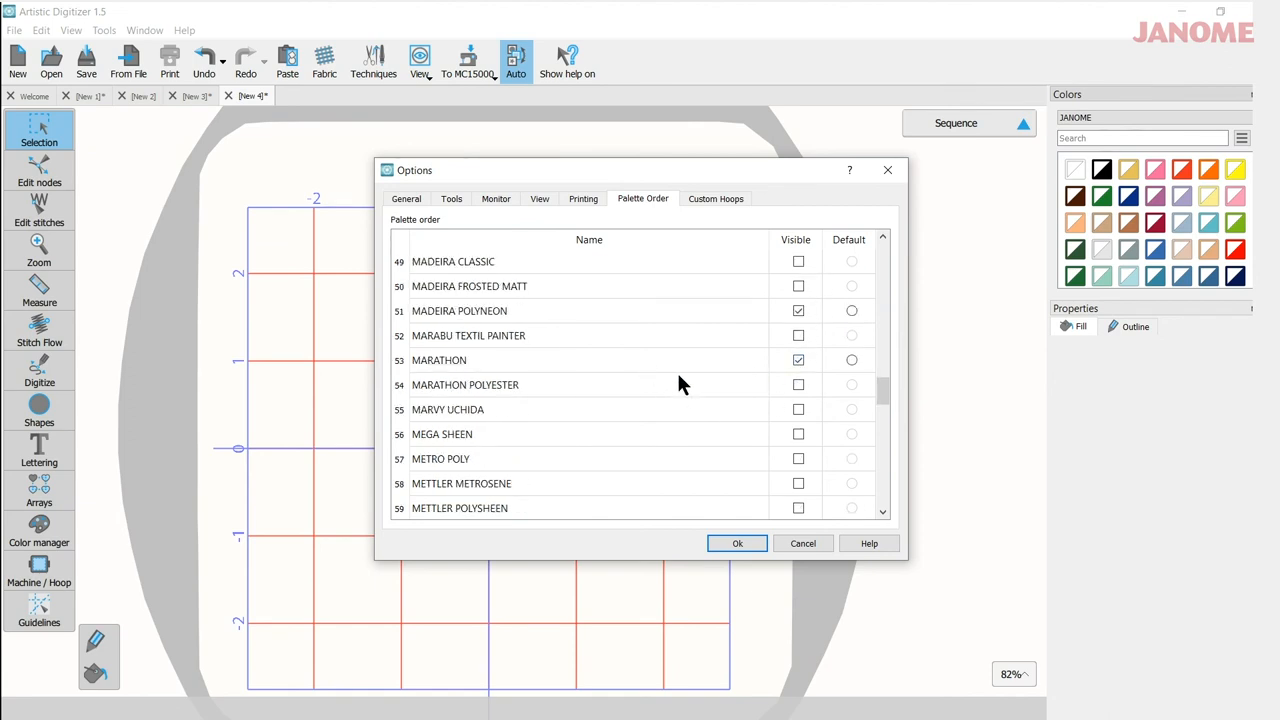
mouse_move(672, 388)
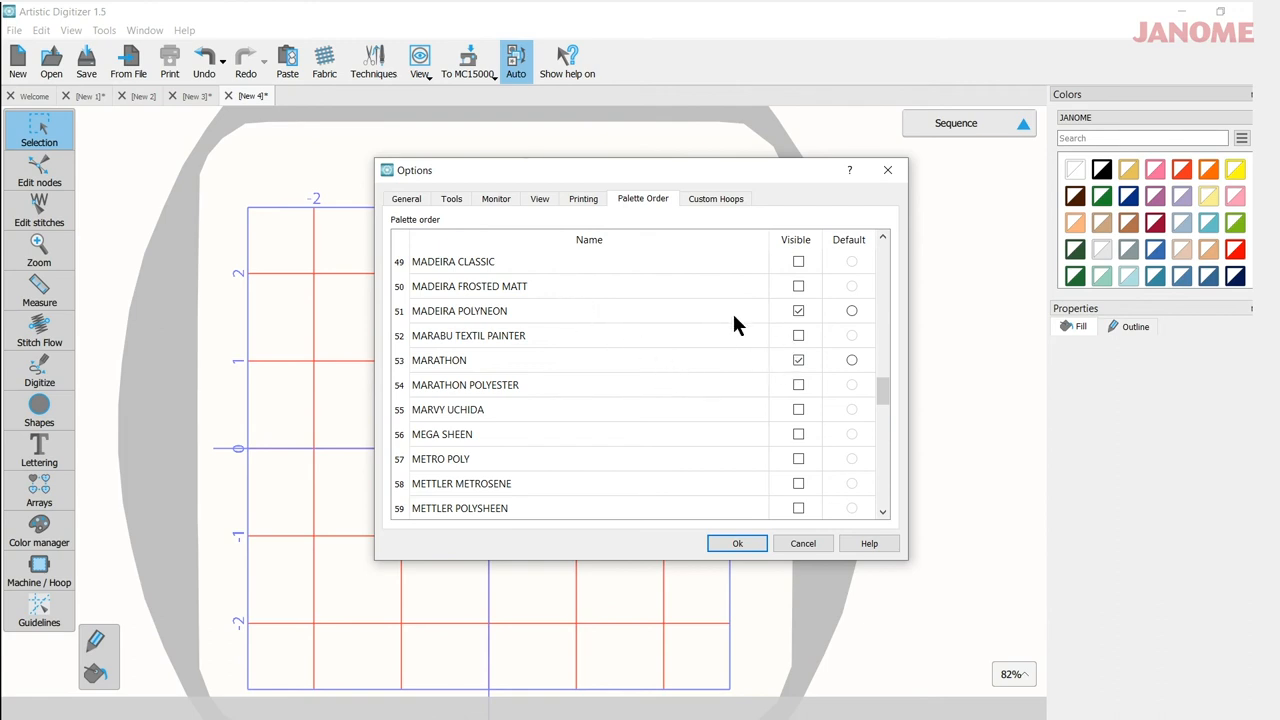
left_click(798, 360)
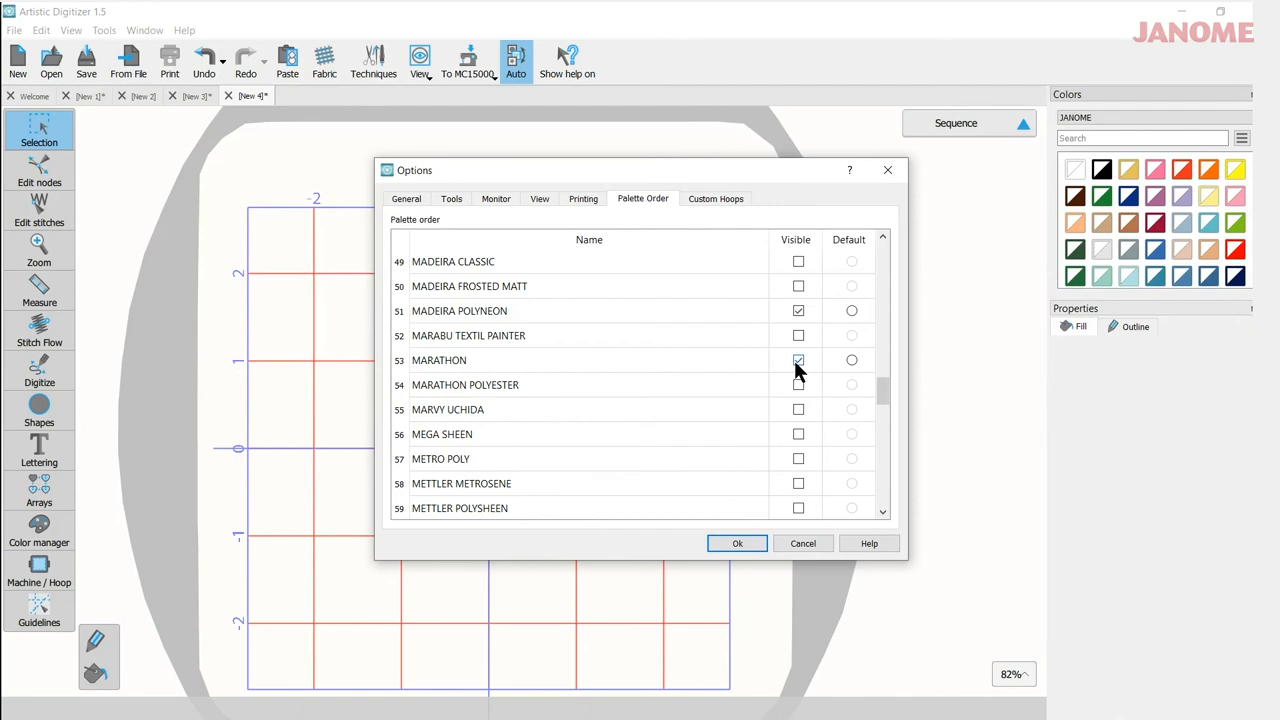
scroll("down", 3)
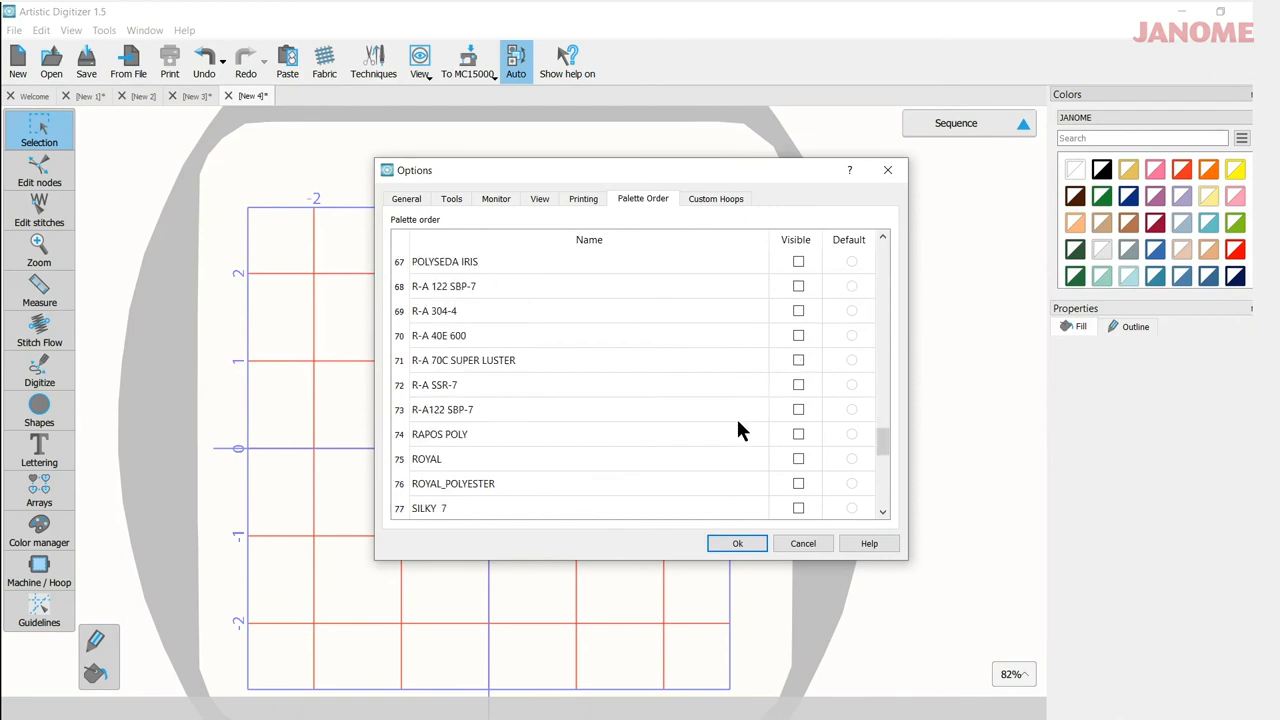
scroll("down", 3)
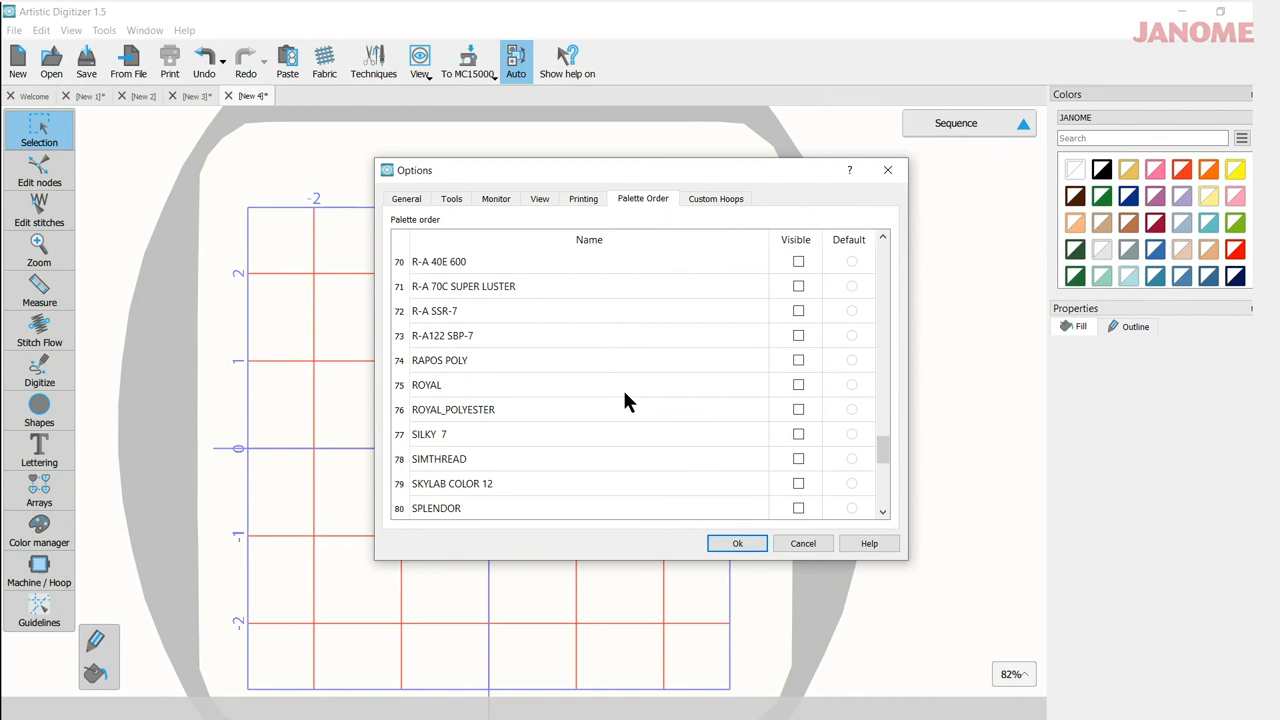
scroll("down", 3)
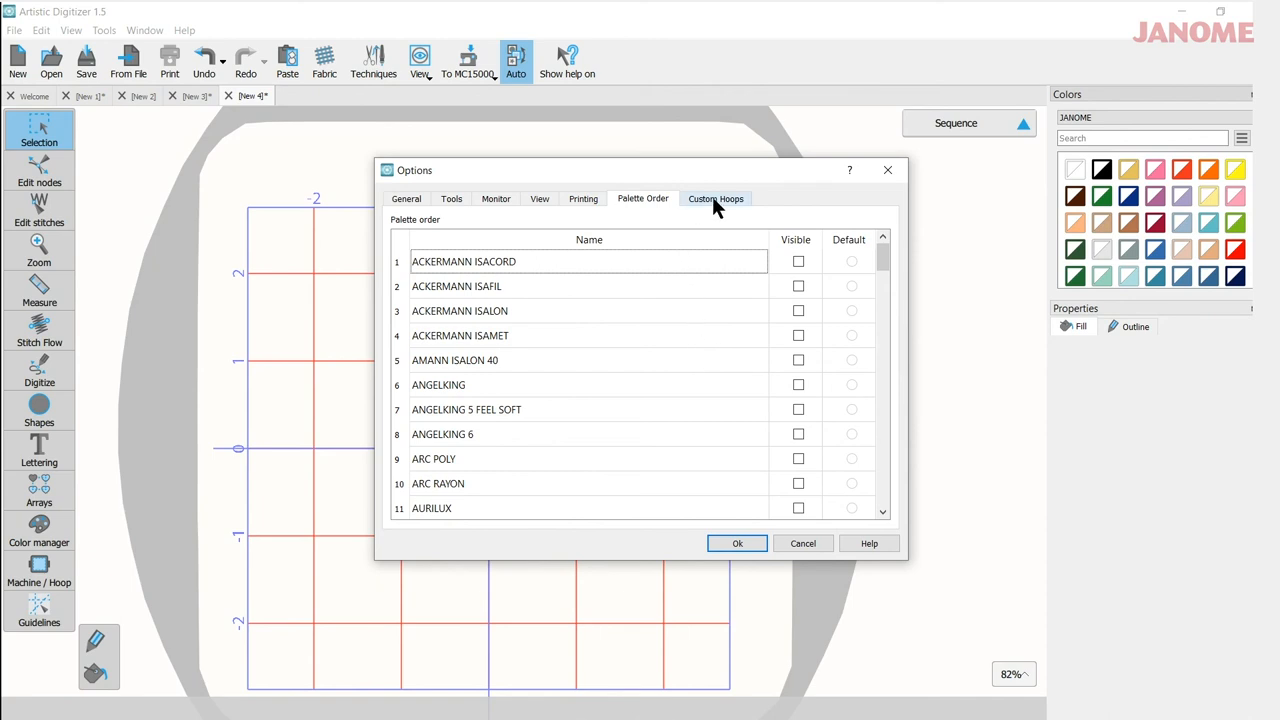
Show the Custom Hoops page listing the 14.016 in 'test' hoop for Janome MC15000
left_click(716, 198)
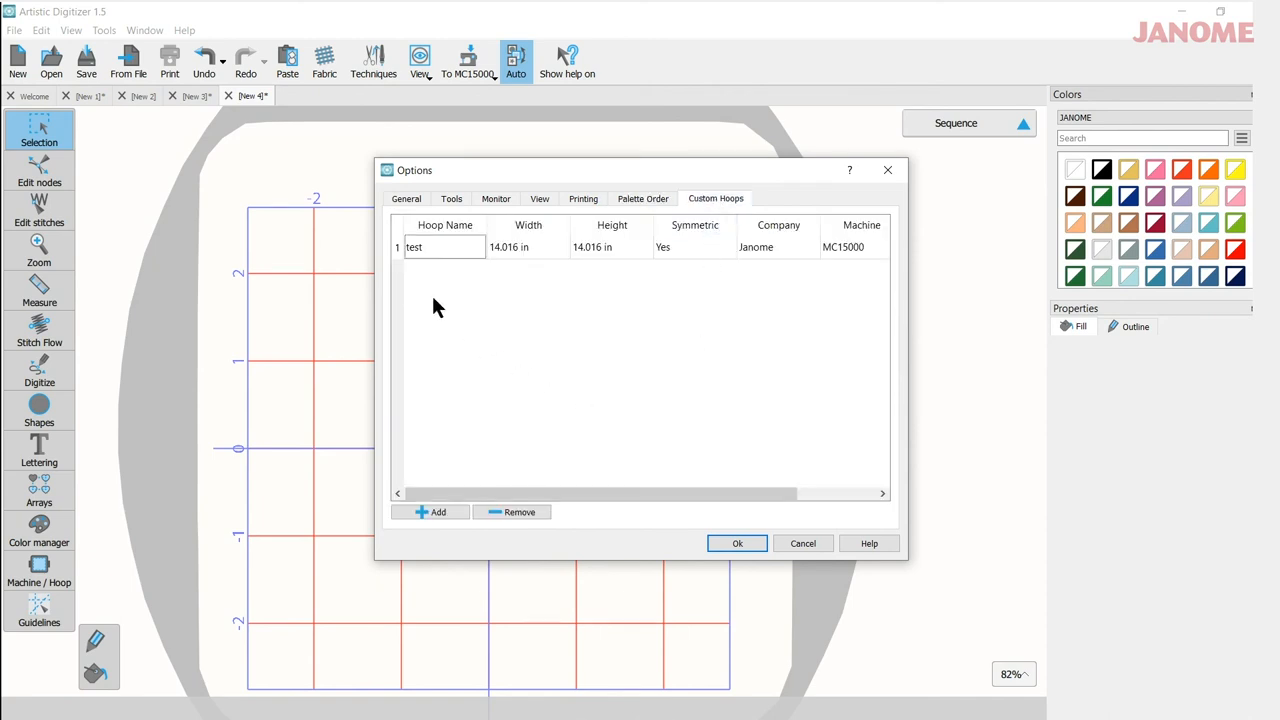
mouse_move(416, 272)
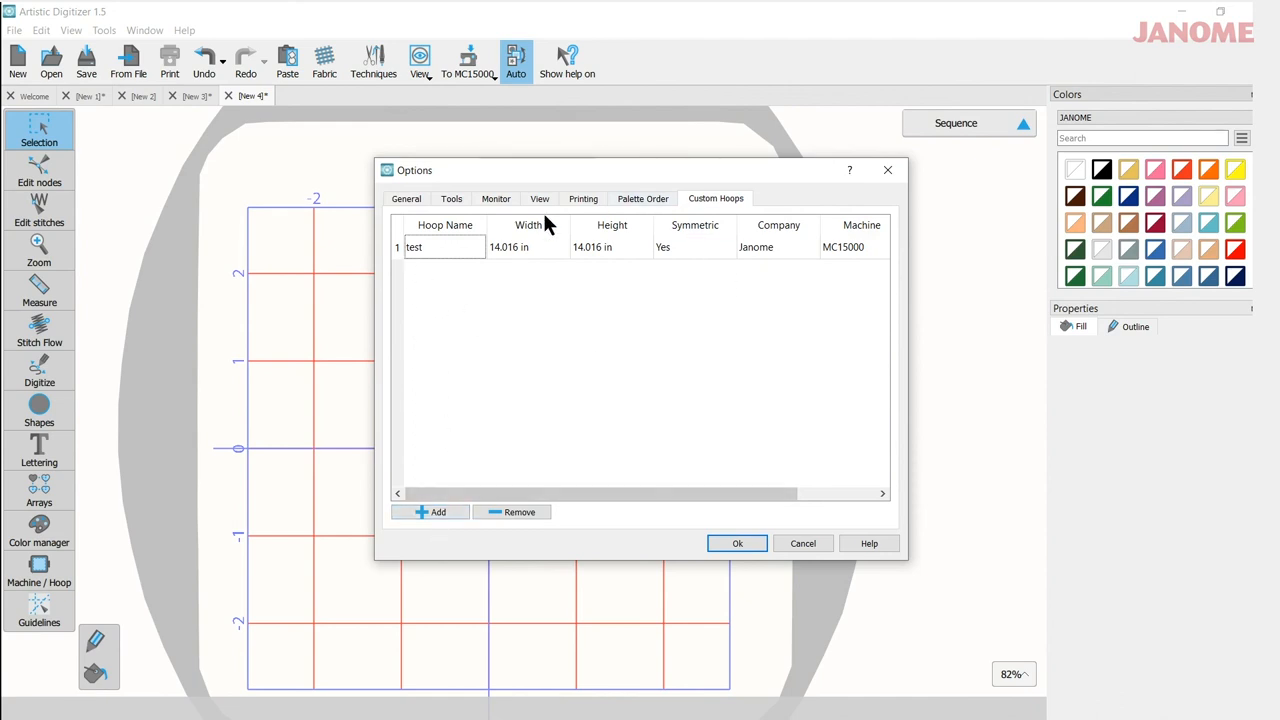
mouse_move(624, 388)
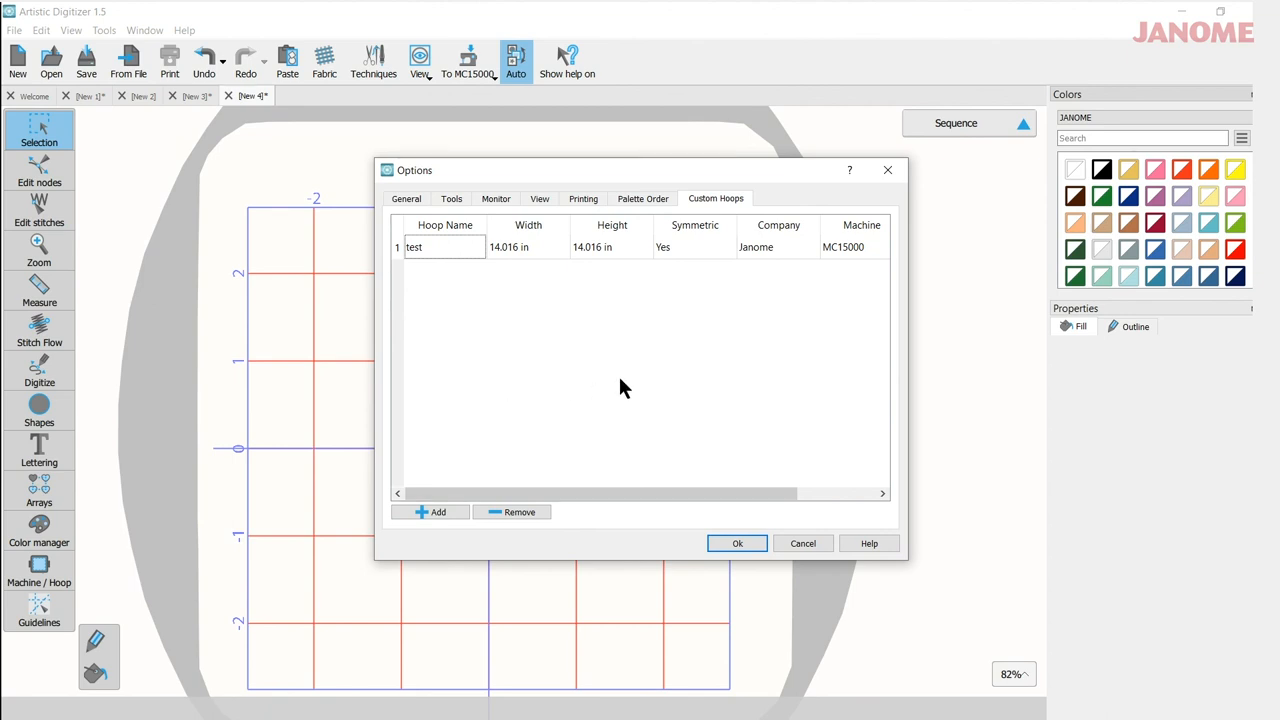
mouse_move(750, 476)
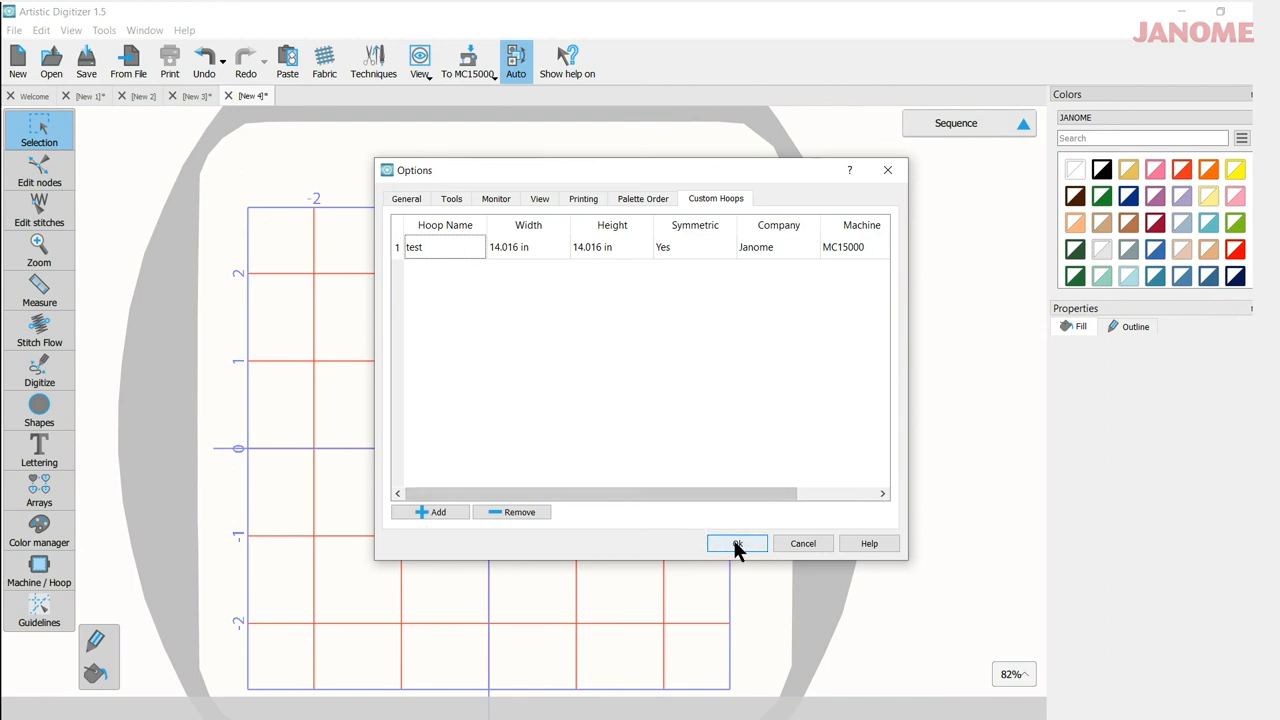
mouse_move(692, 556)
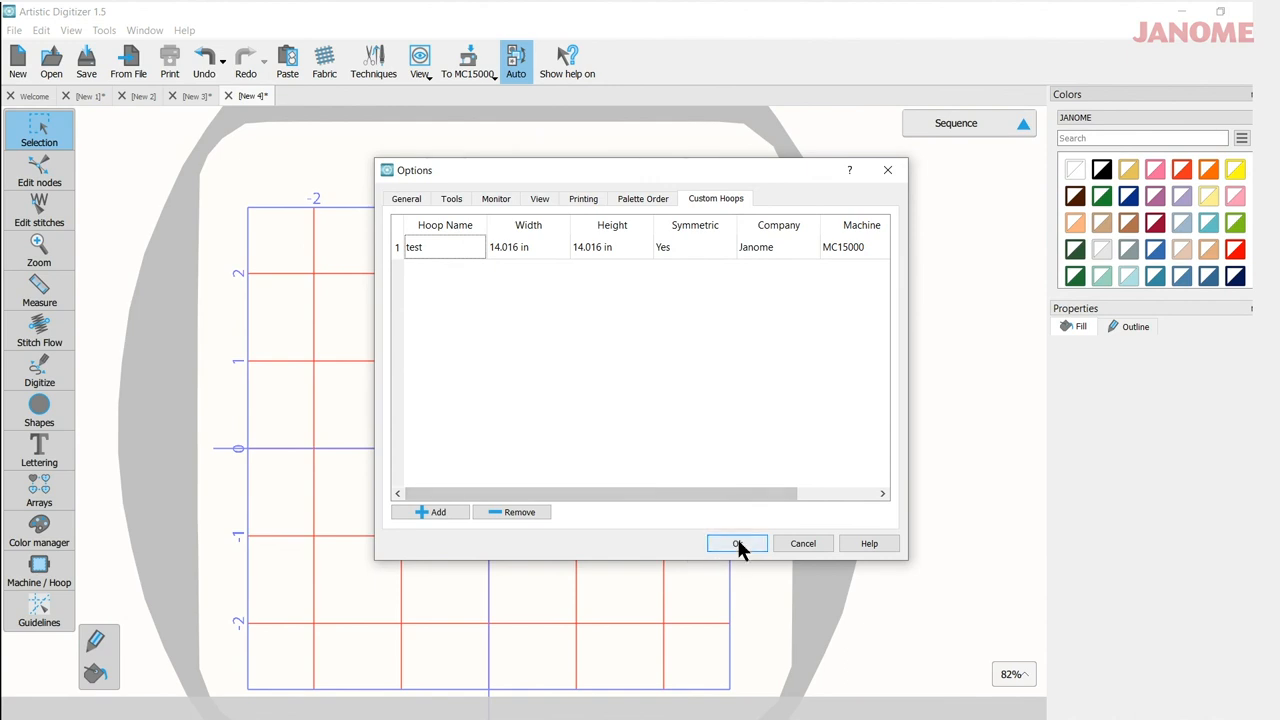
Confirm the Options with OK, returning to the blank design with its 1-inch gridded hoop
left_click(736, 544)
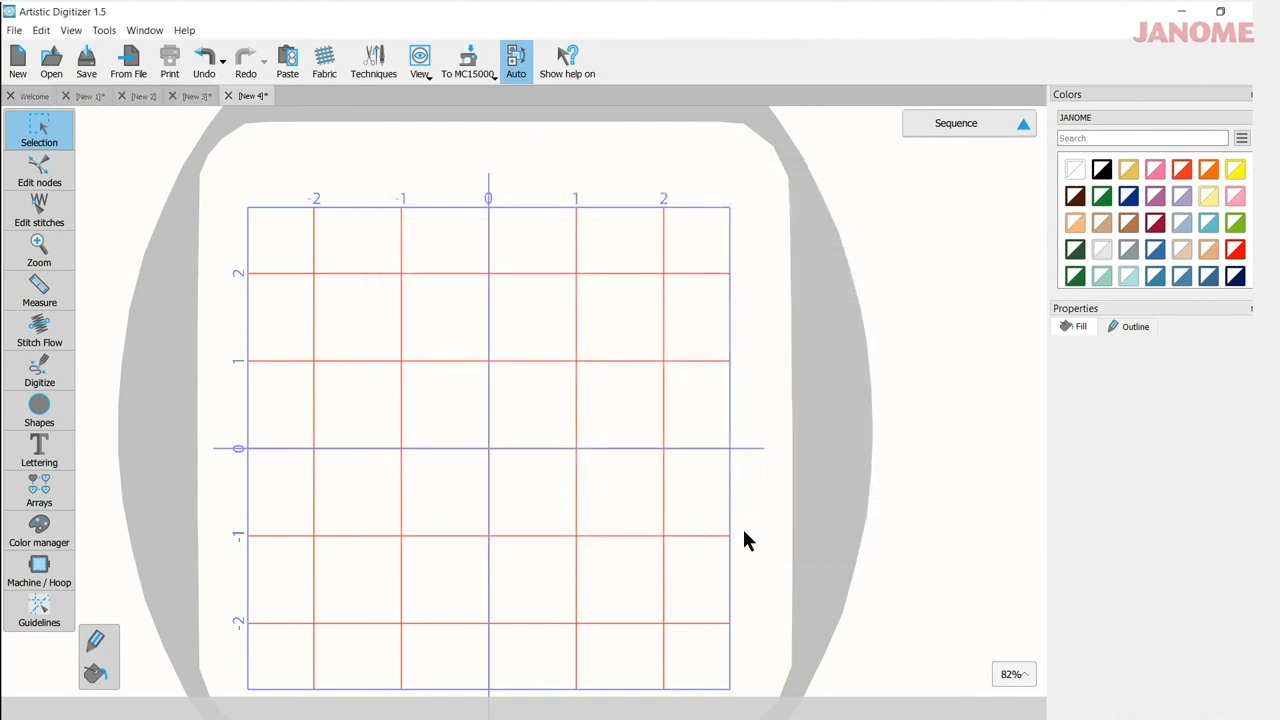
mouse_move(1040, 136)
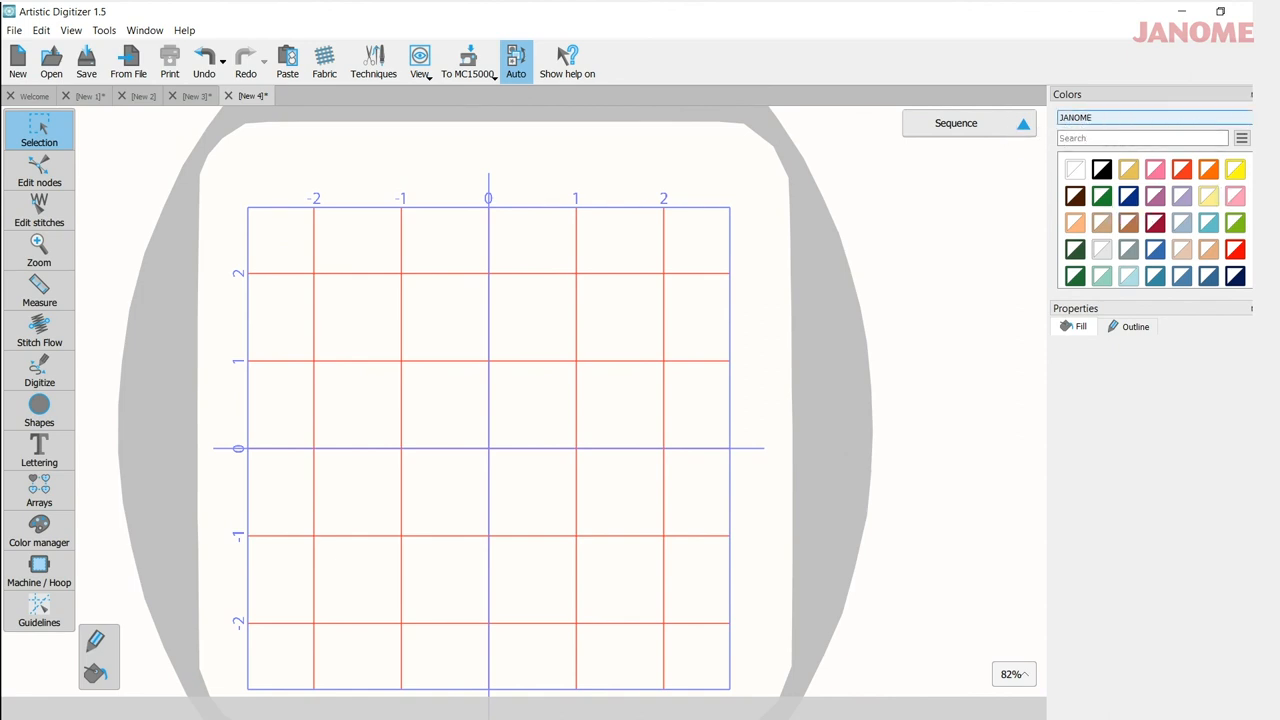
left_click(1148, 116)
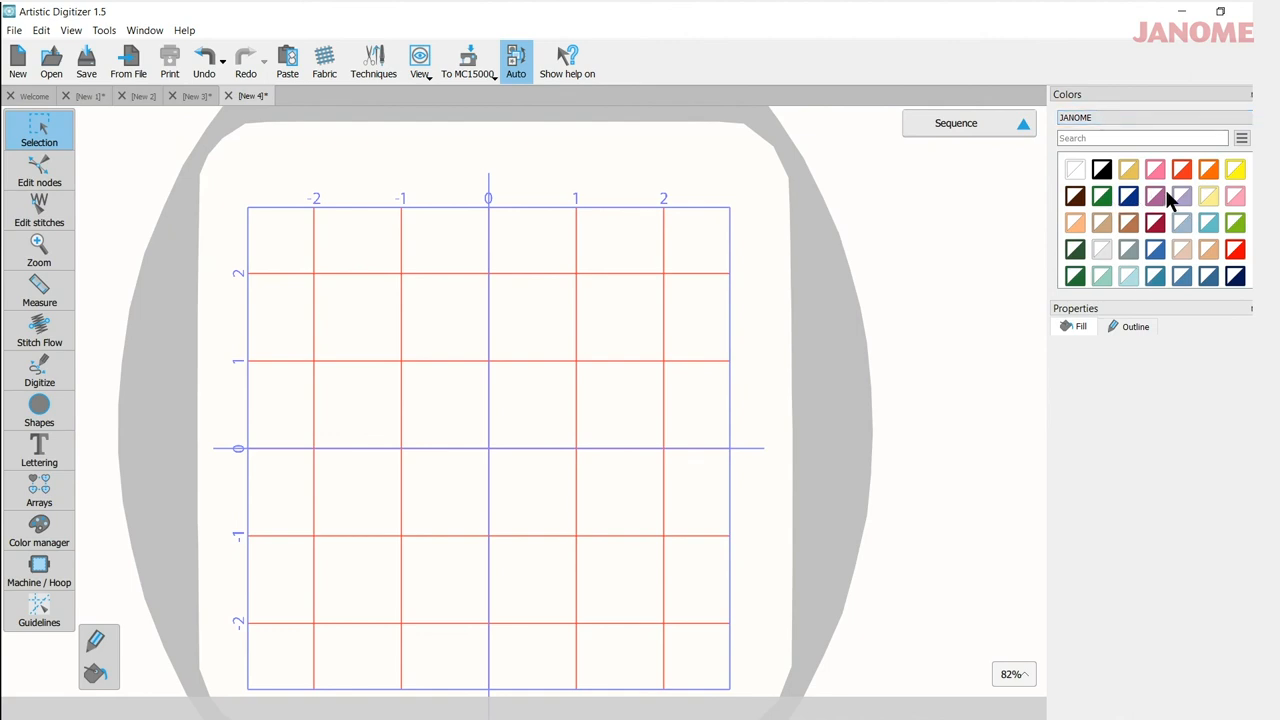
mouse_move(558, 478)
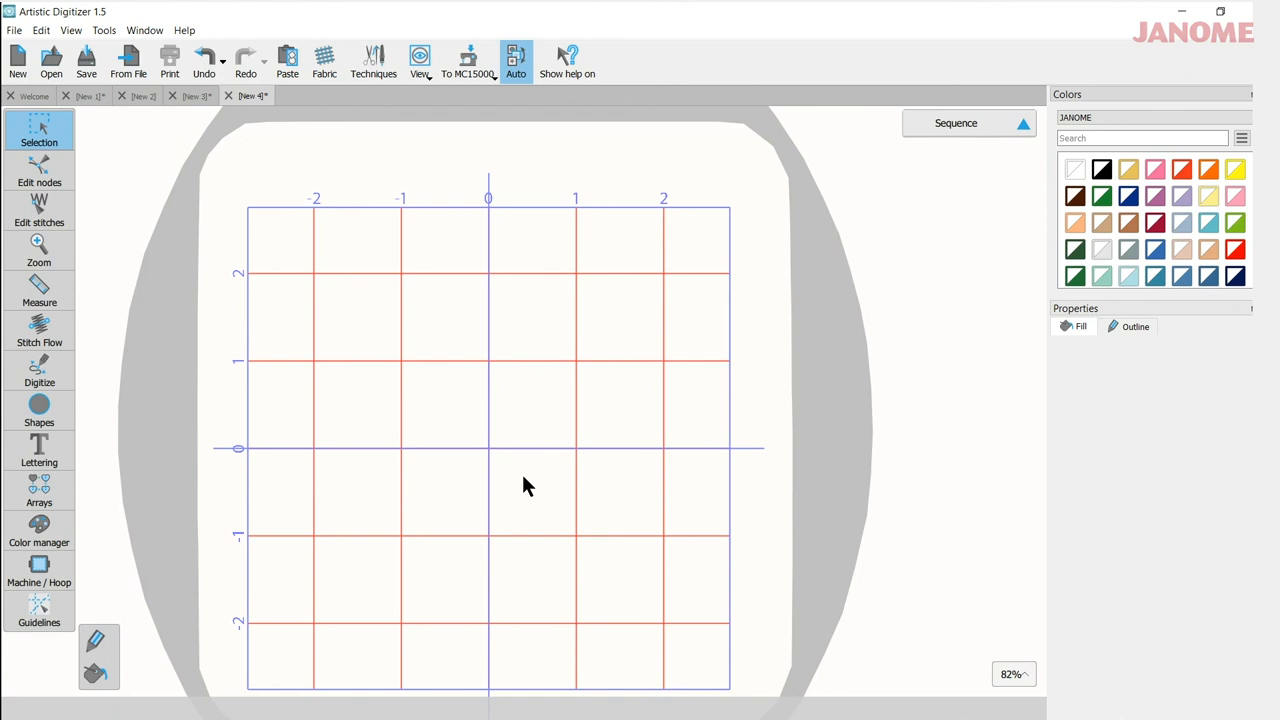
mouse_move(556, 294)
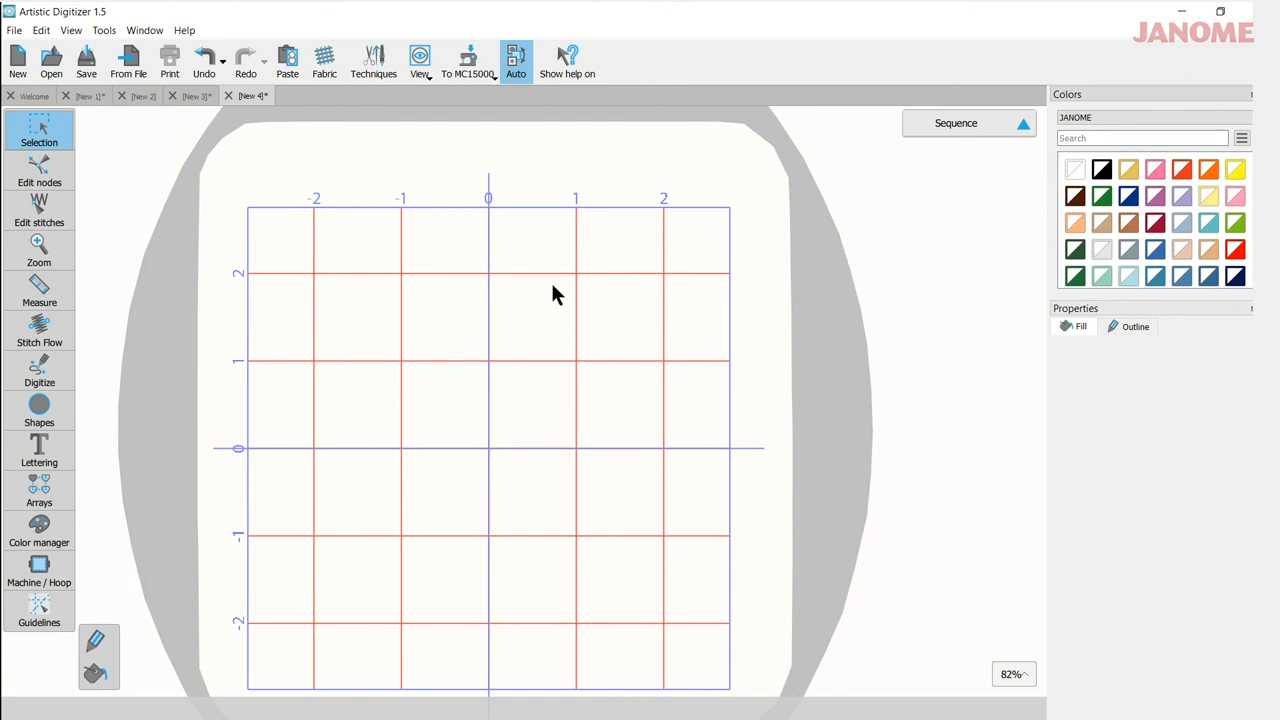
mouse_move(362, 420)
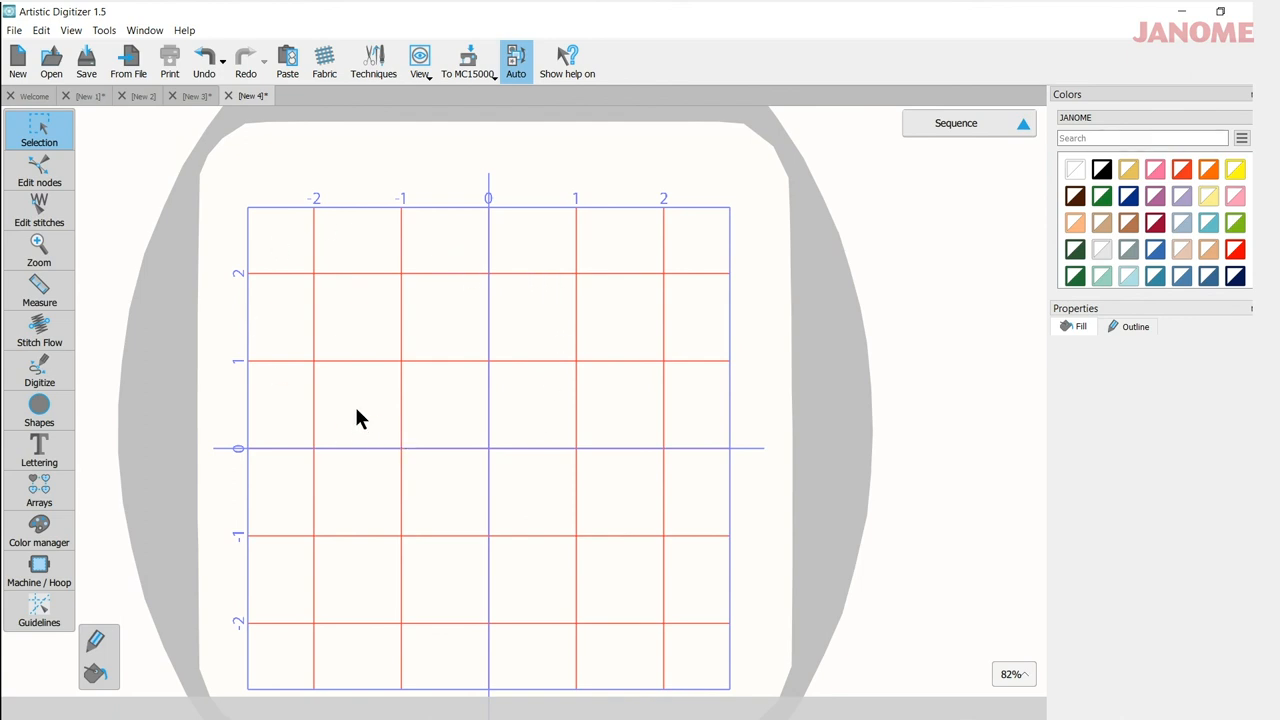
mouse_move(476, 482)
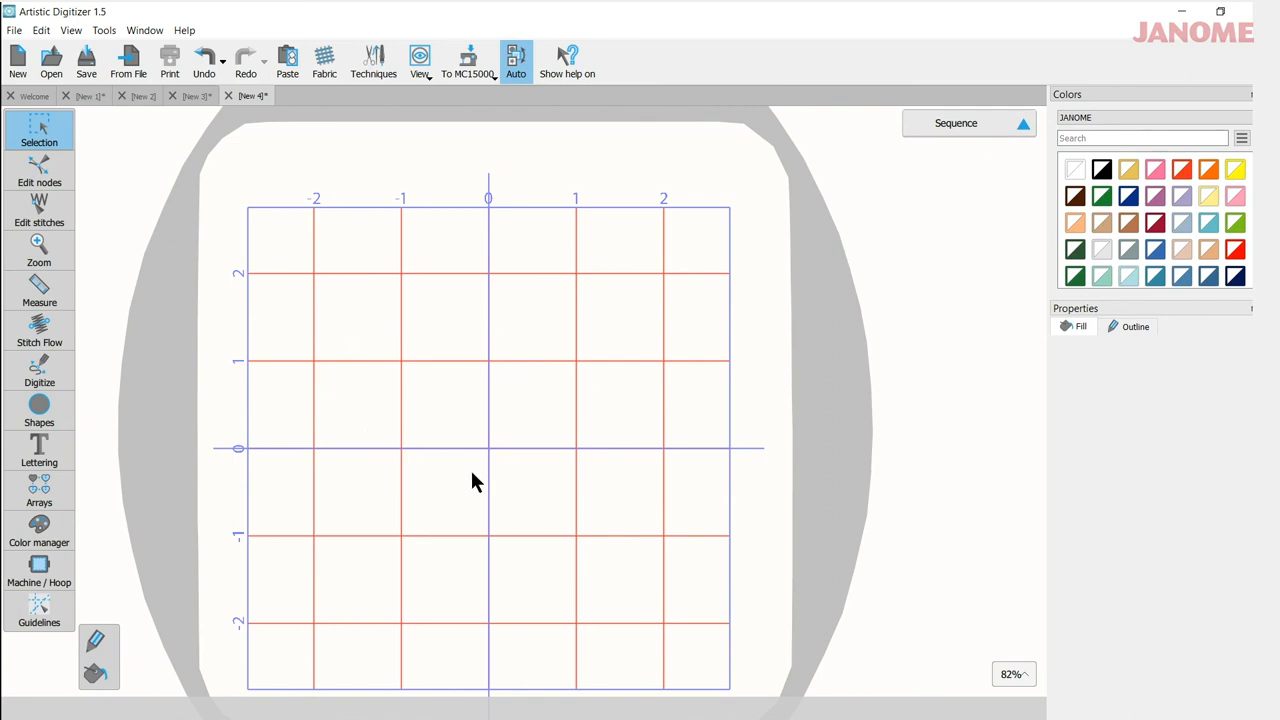
mouse_move(444, 468)
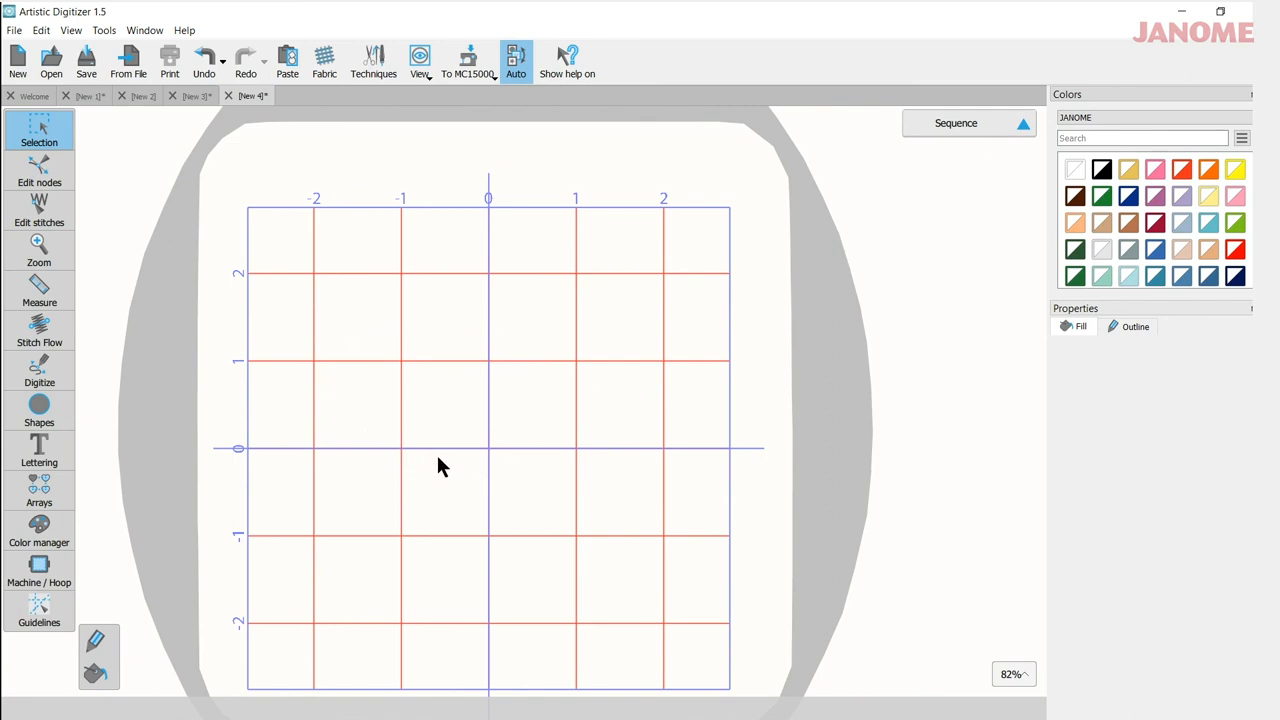